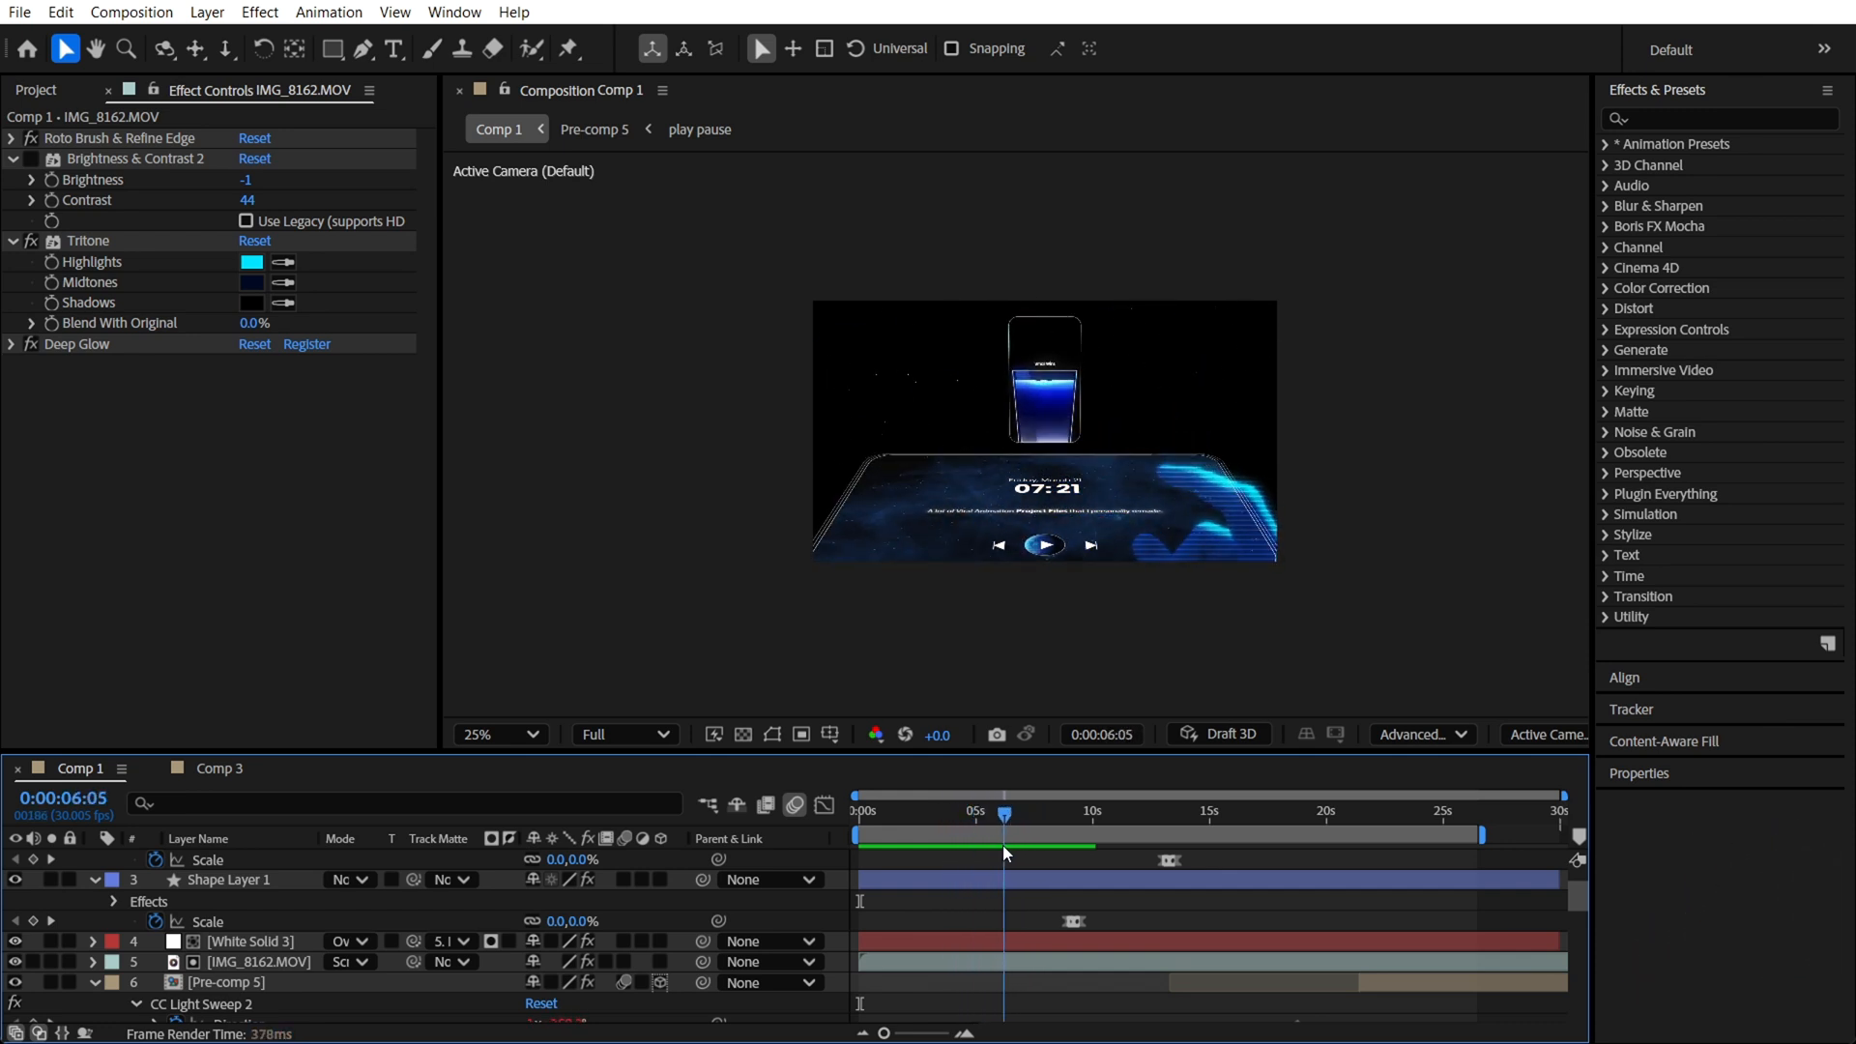
Scrub through the Comp 1 phone scene, then switch to the Comp 3 hand footage
left_click_drag(1004, 814, 985, 814)
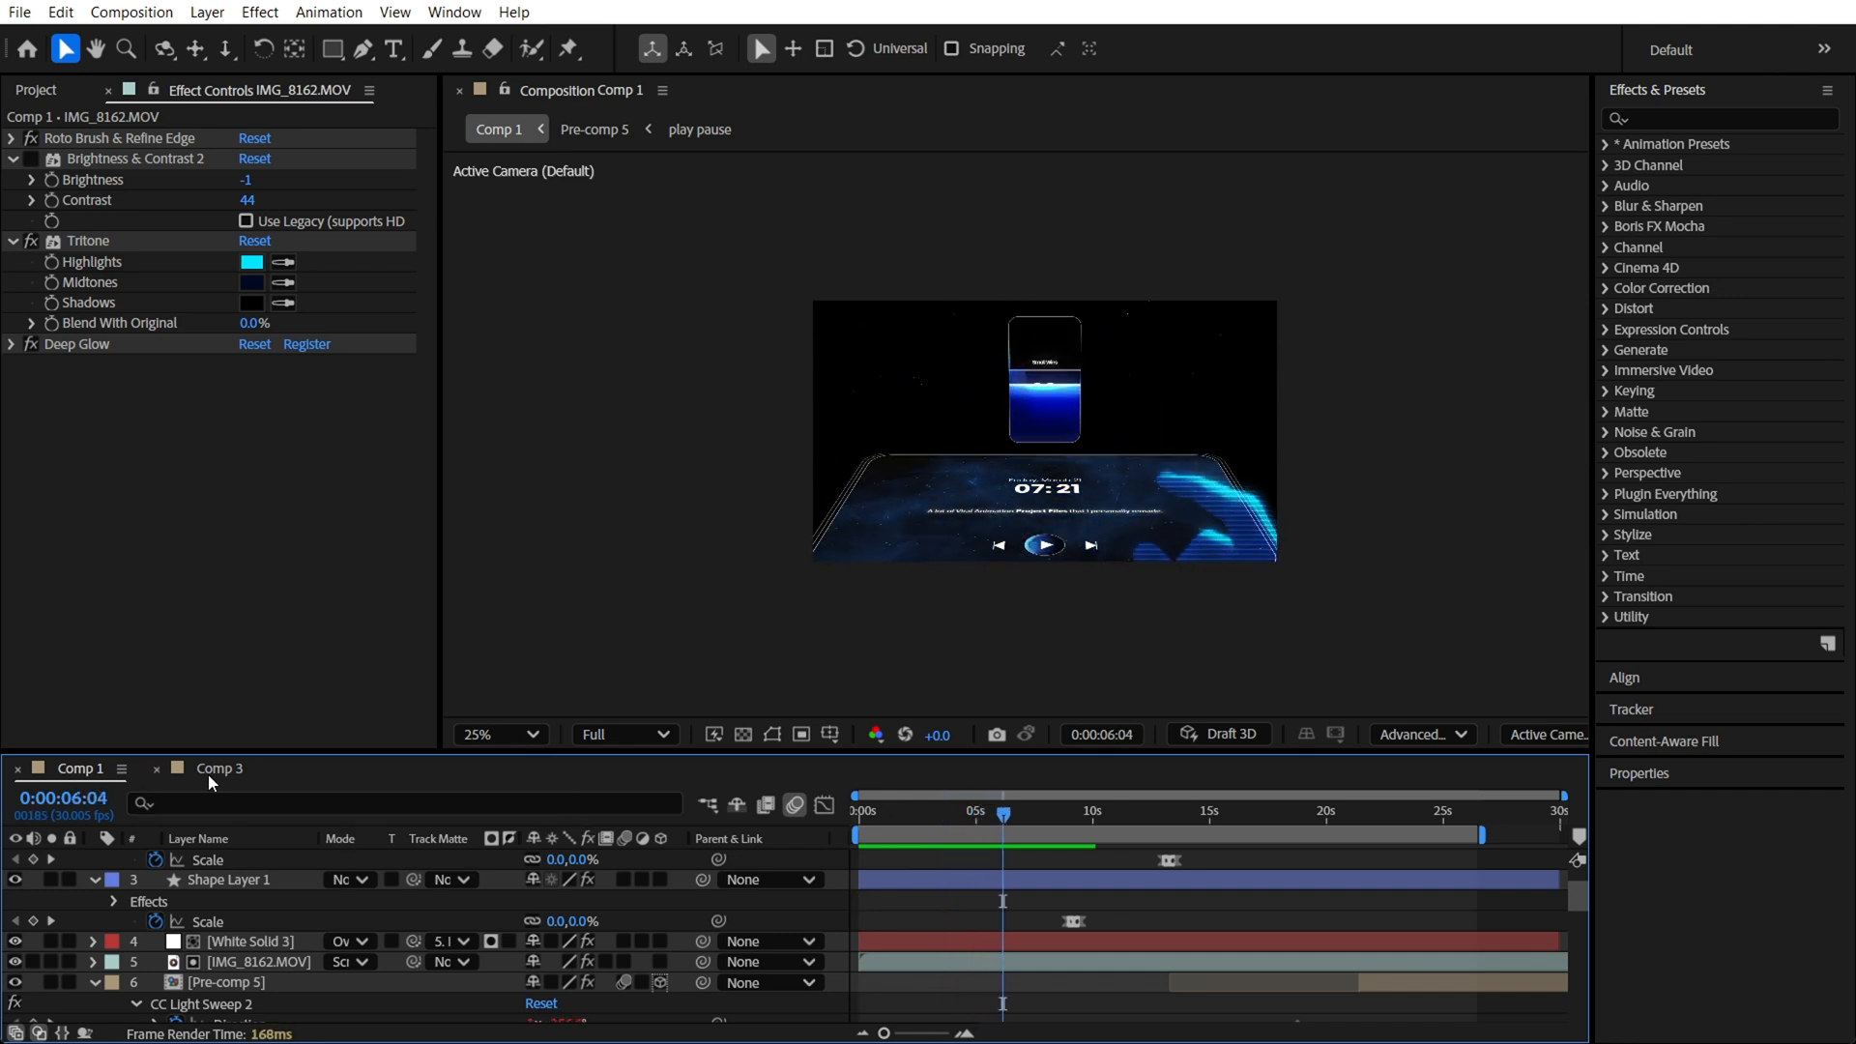
left_click(217, 768)
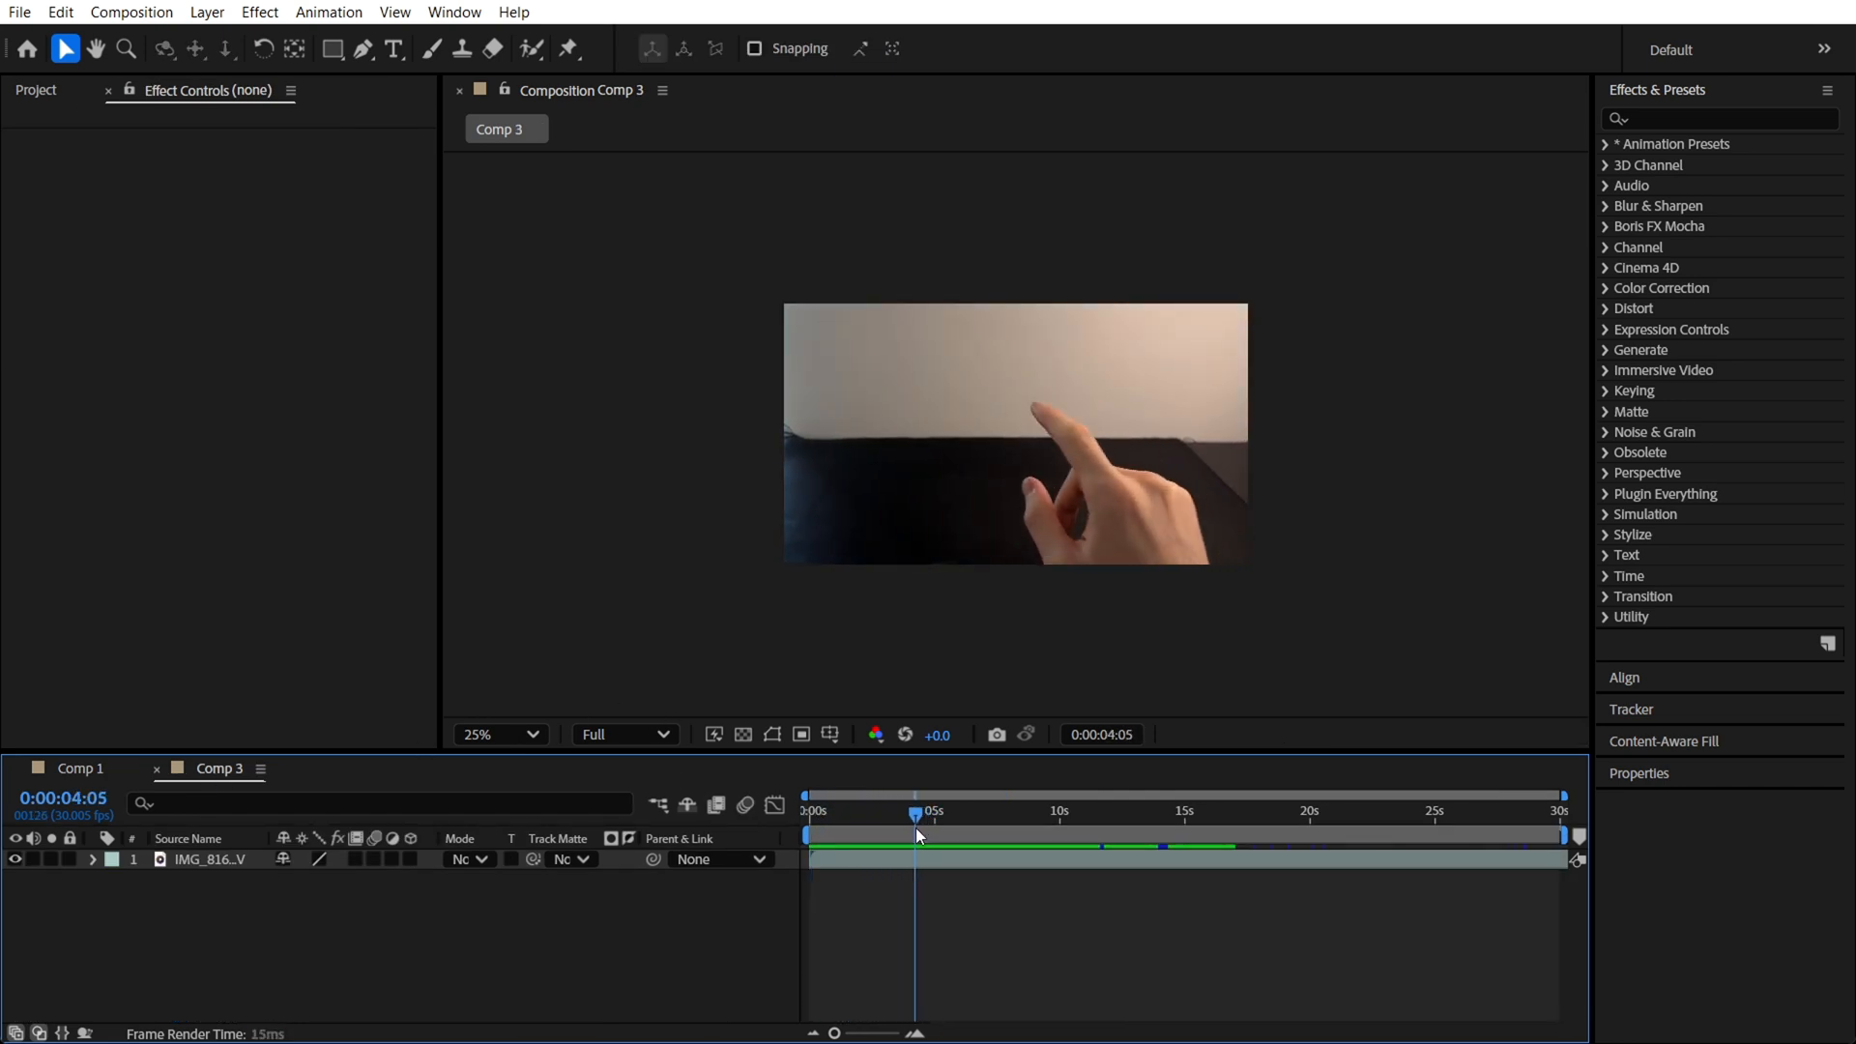
left_click_drag(918, 834, 861, 834)
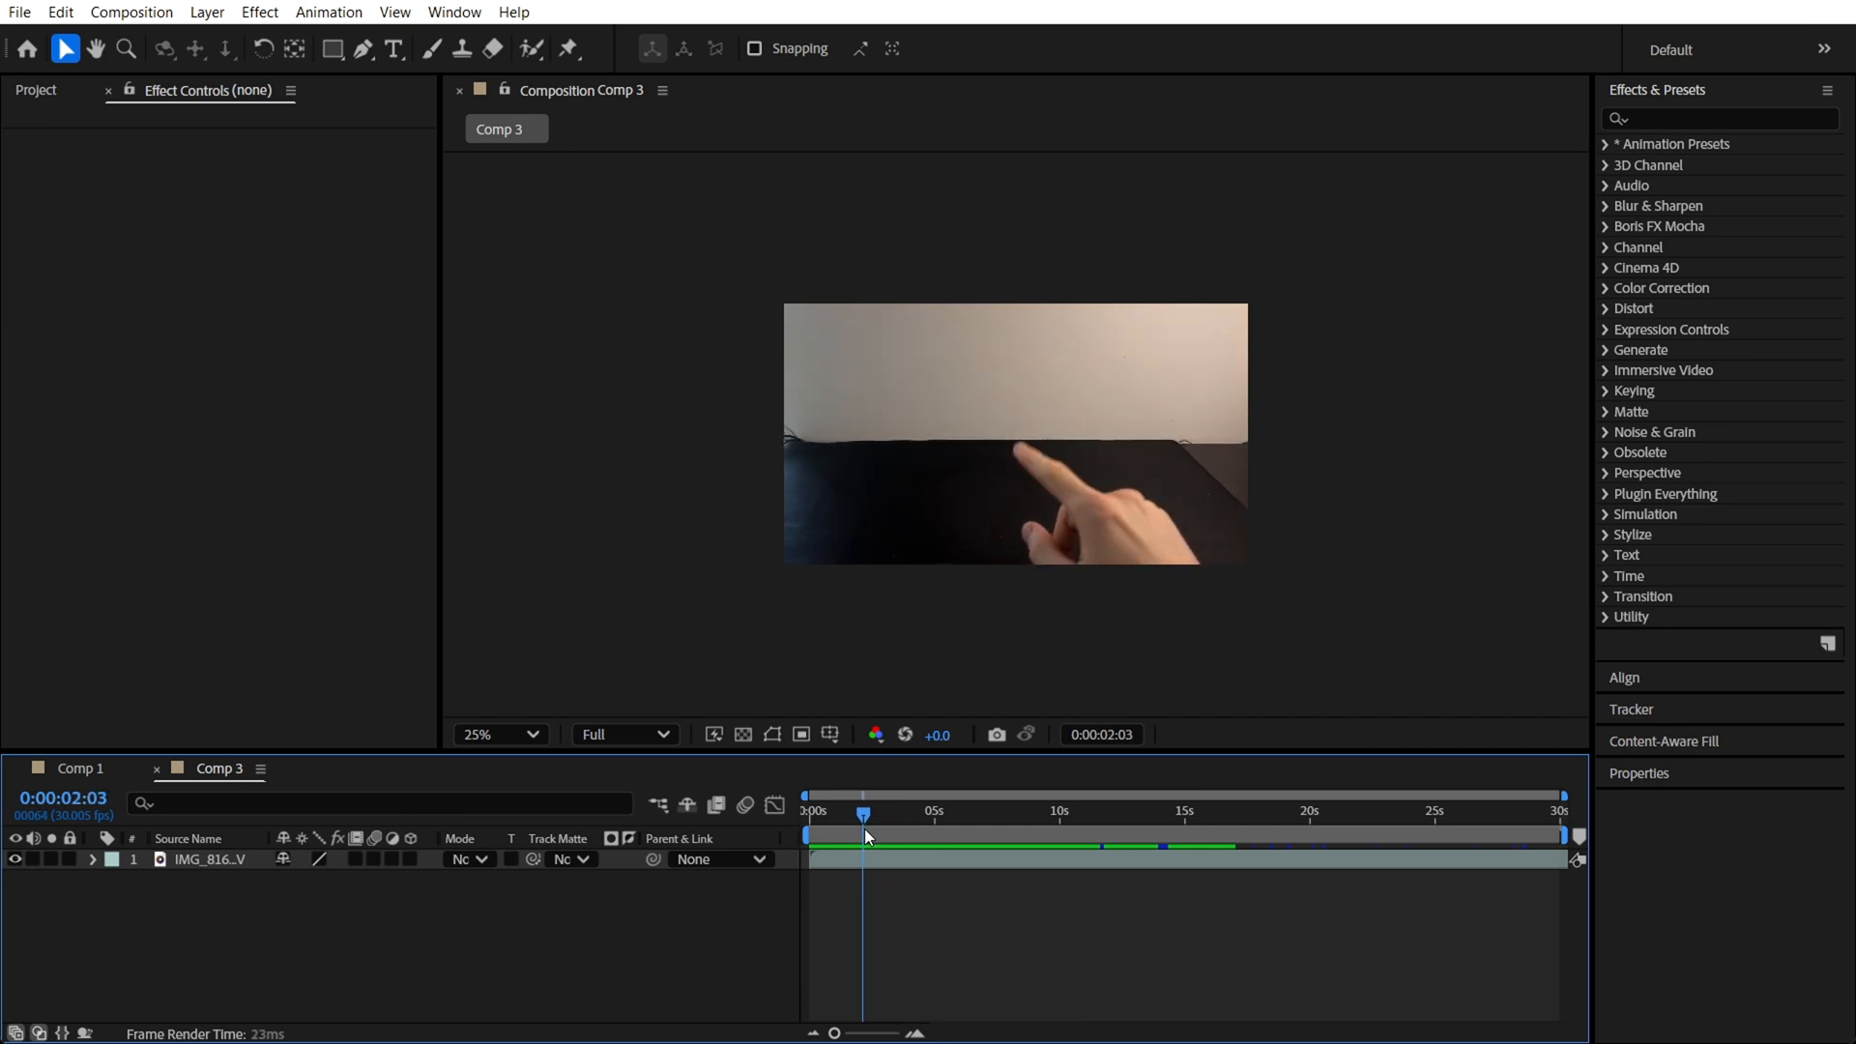
left_click_drag(863, 813, 1087, 813)
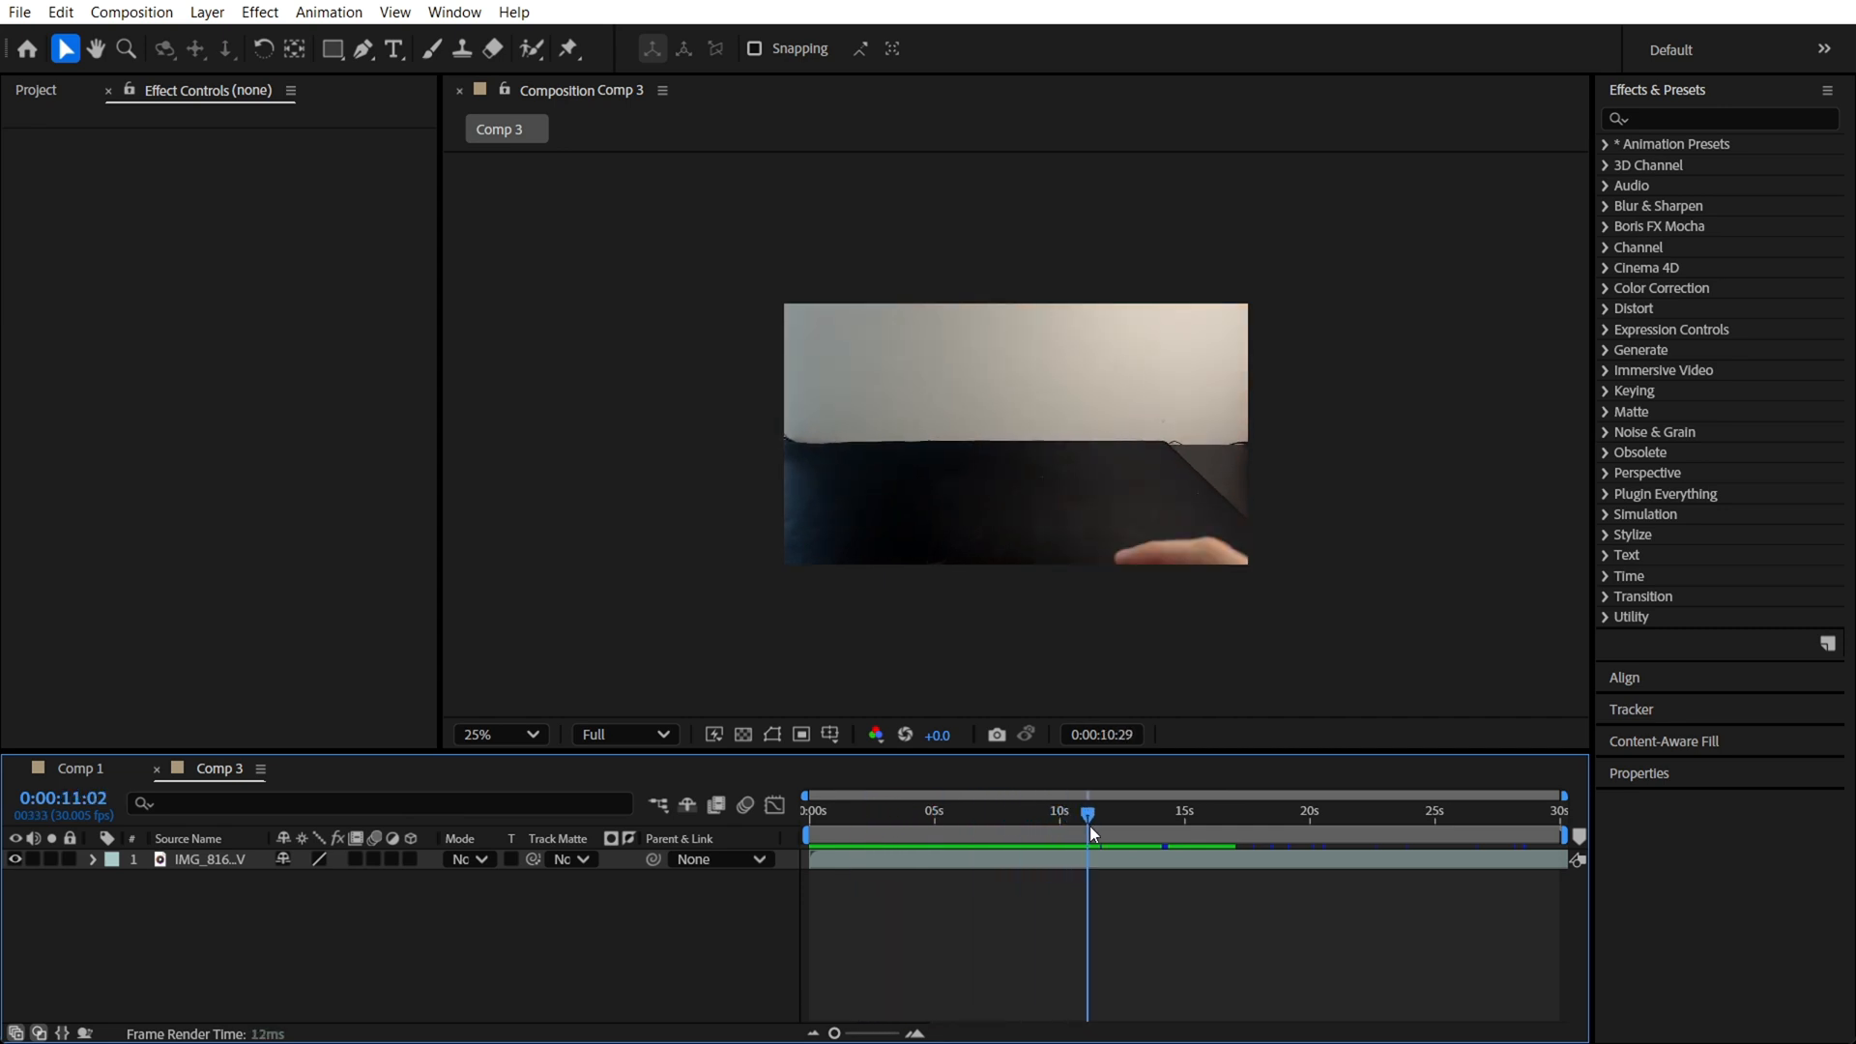
left_click_drag(1086, 814, 1056, 814)
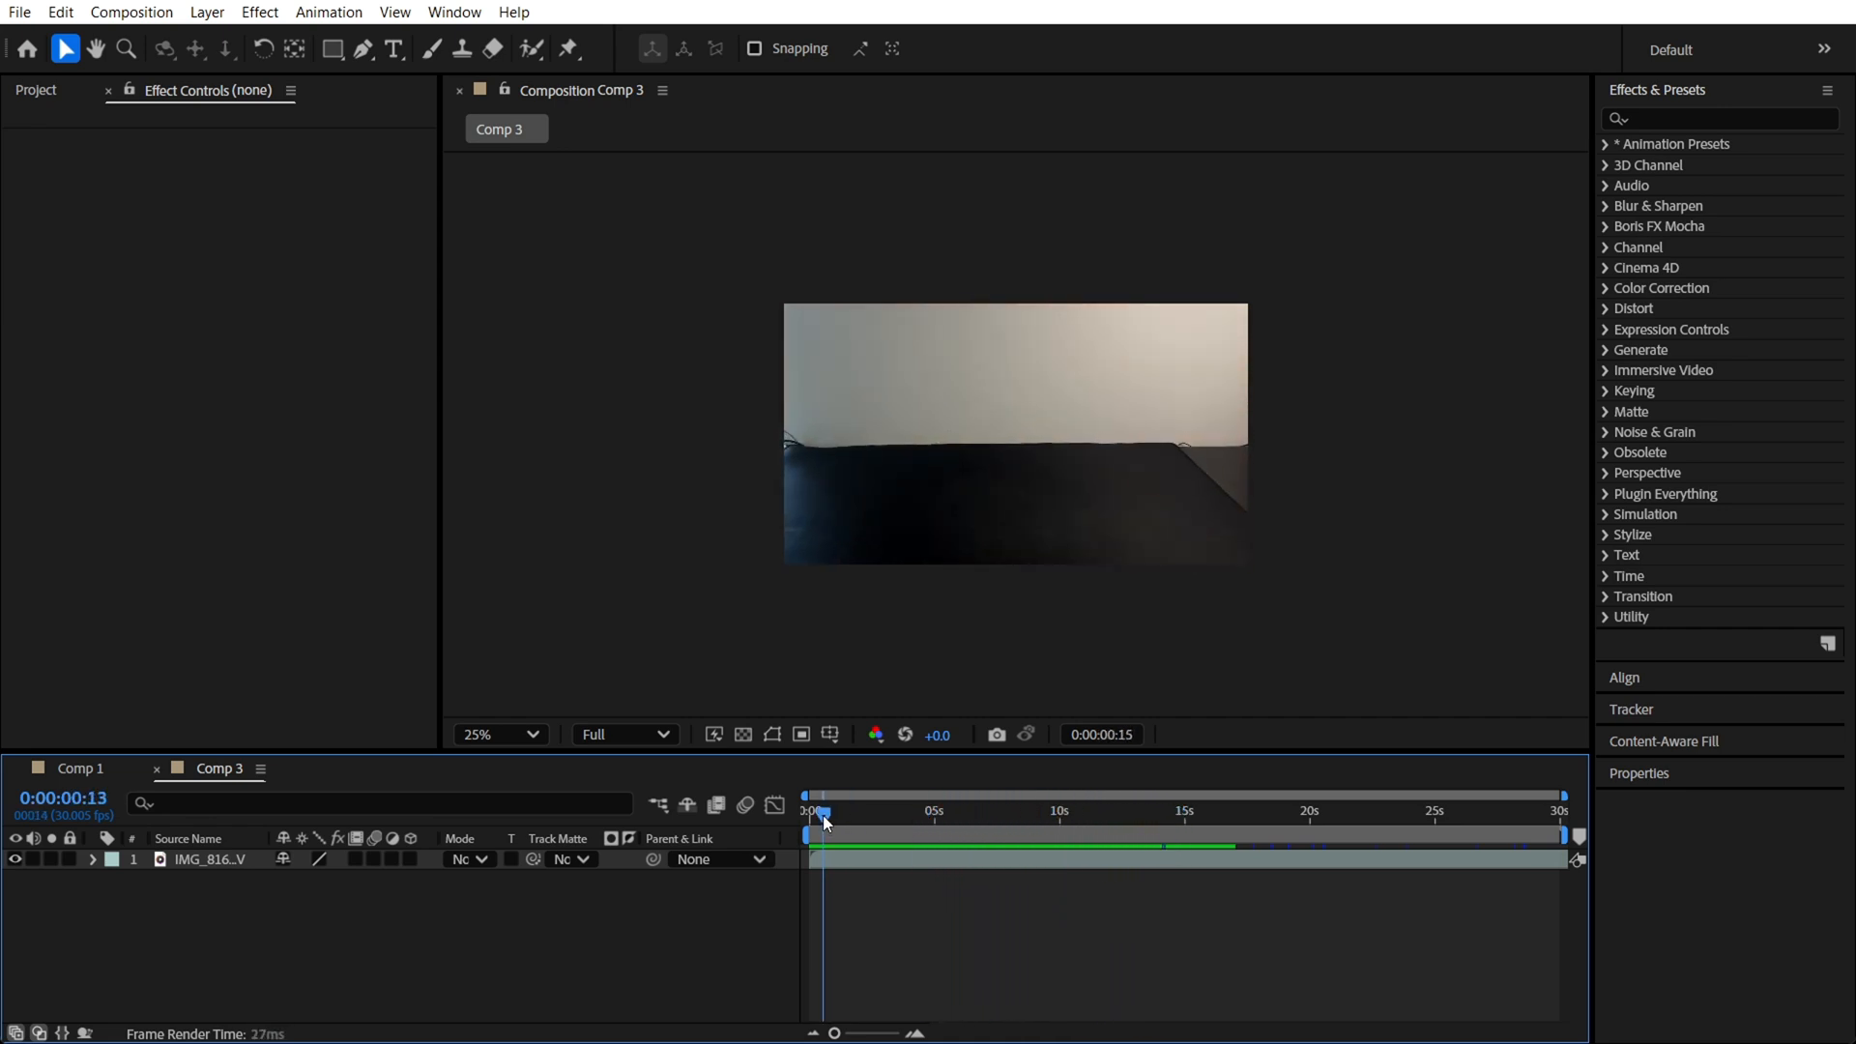
left_click(969, 813)
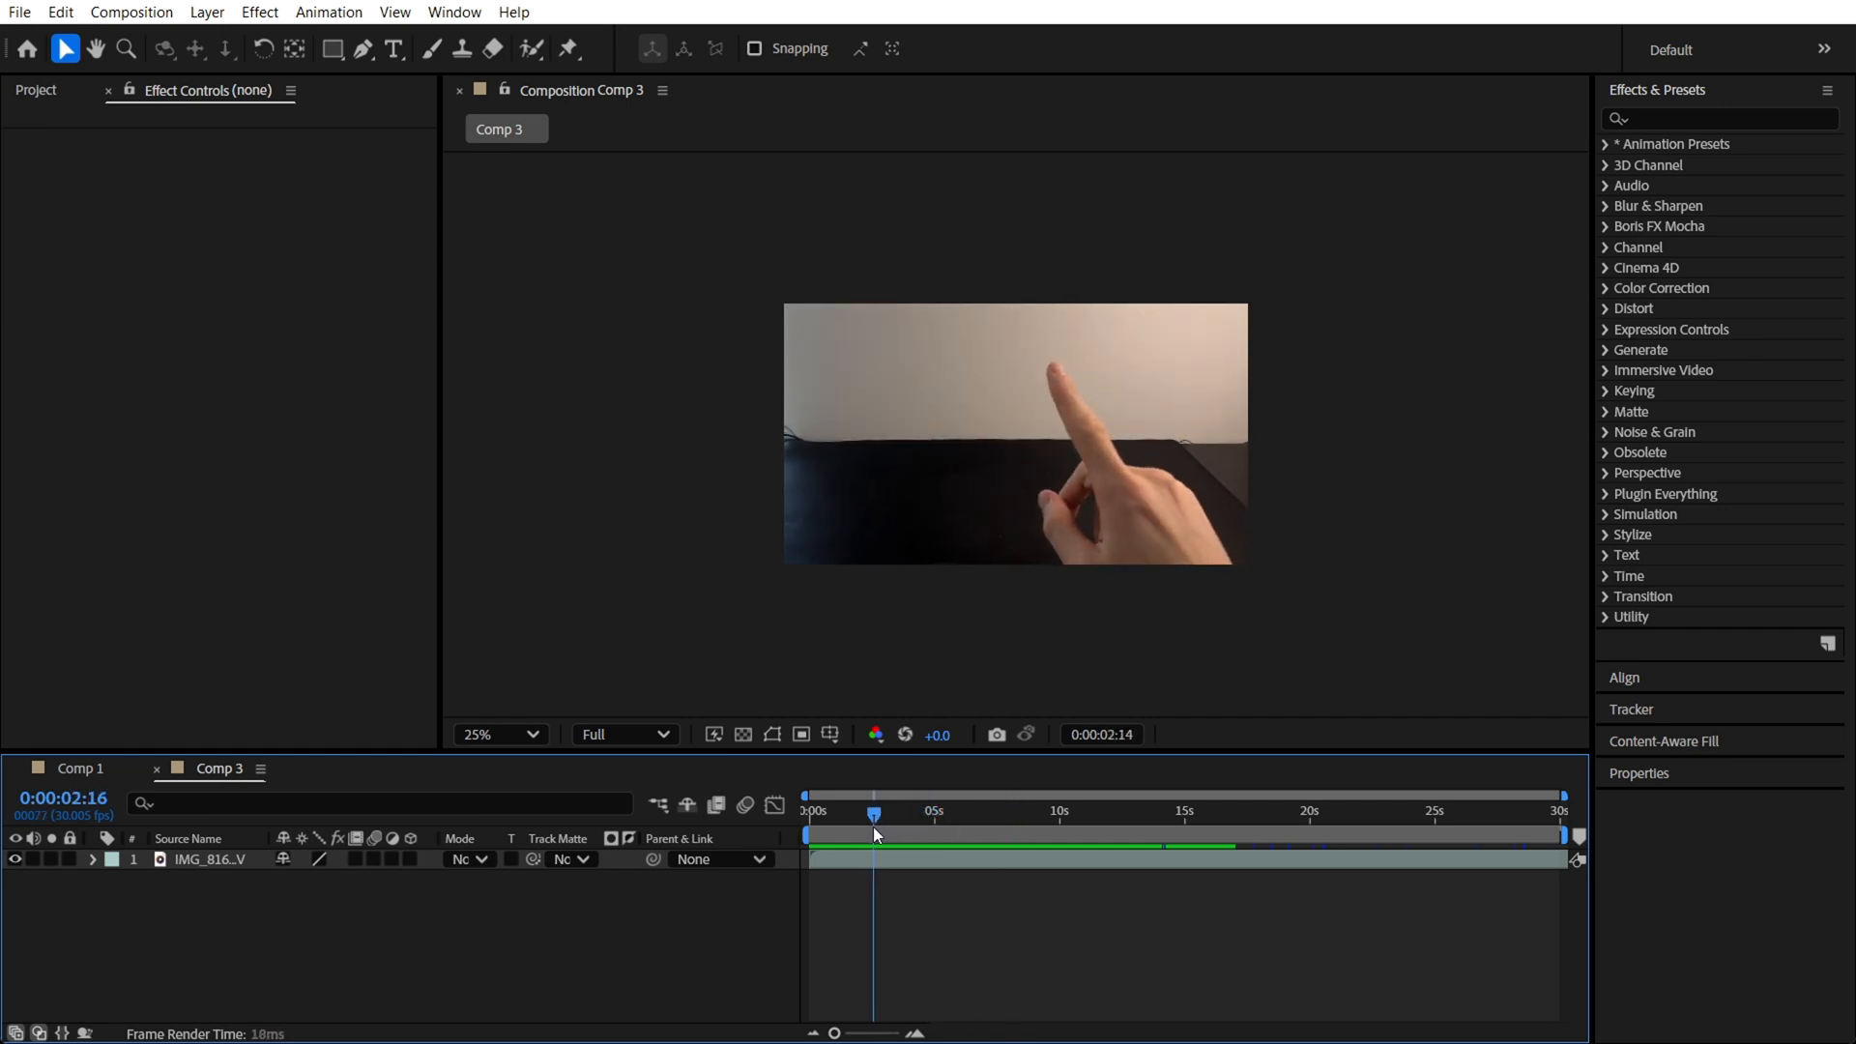
left_click_drag(874, 814, 903, 814)
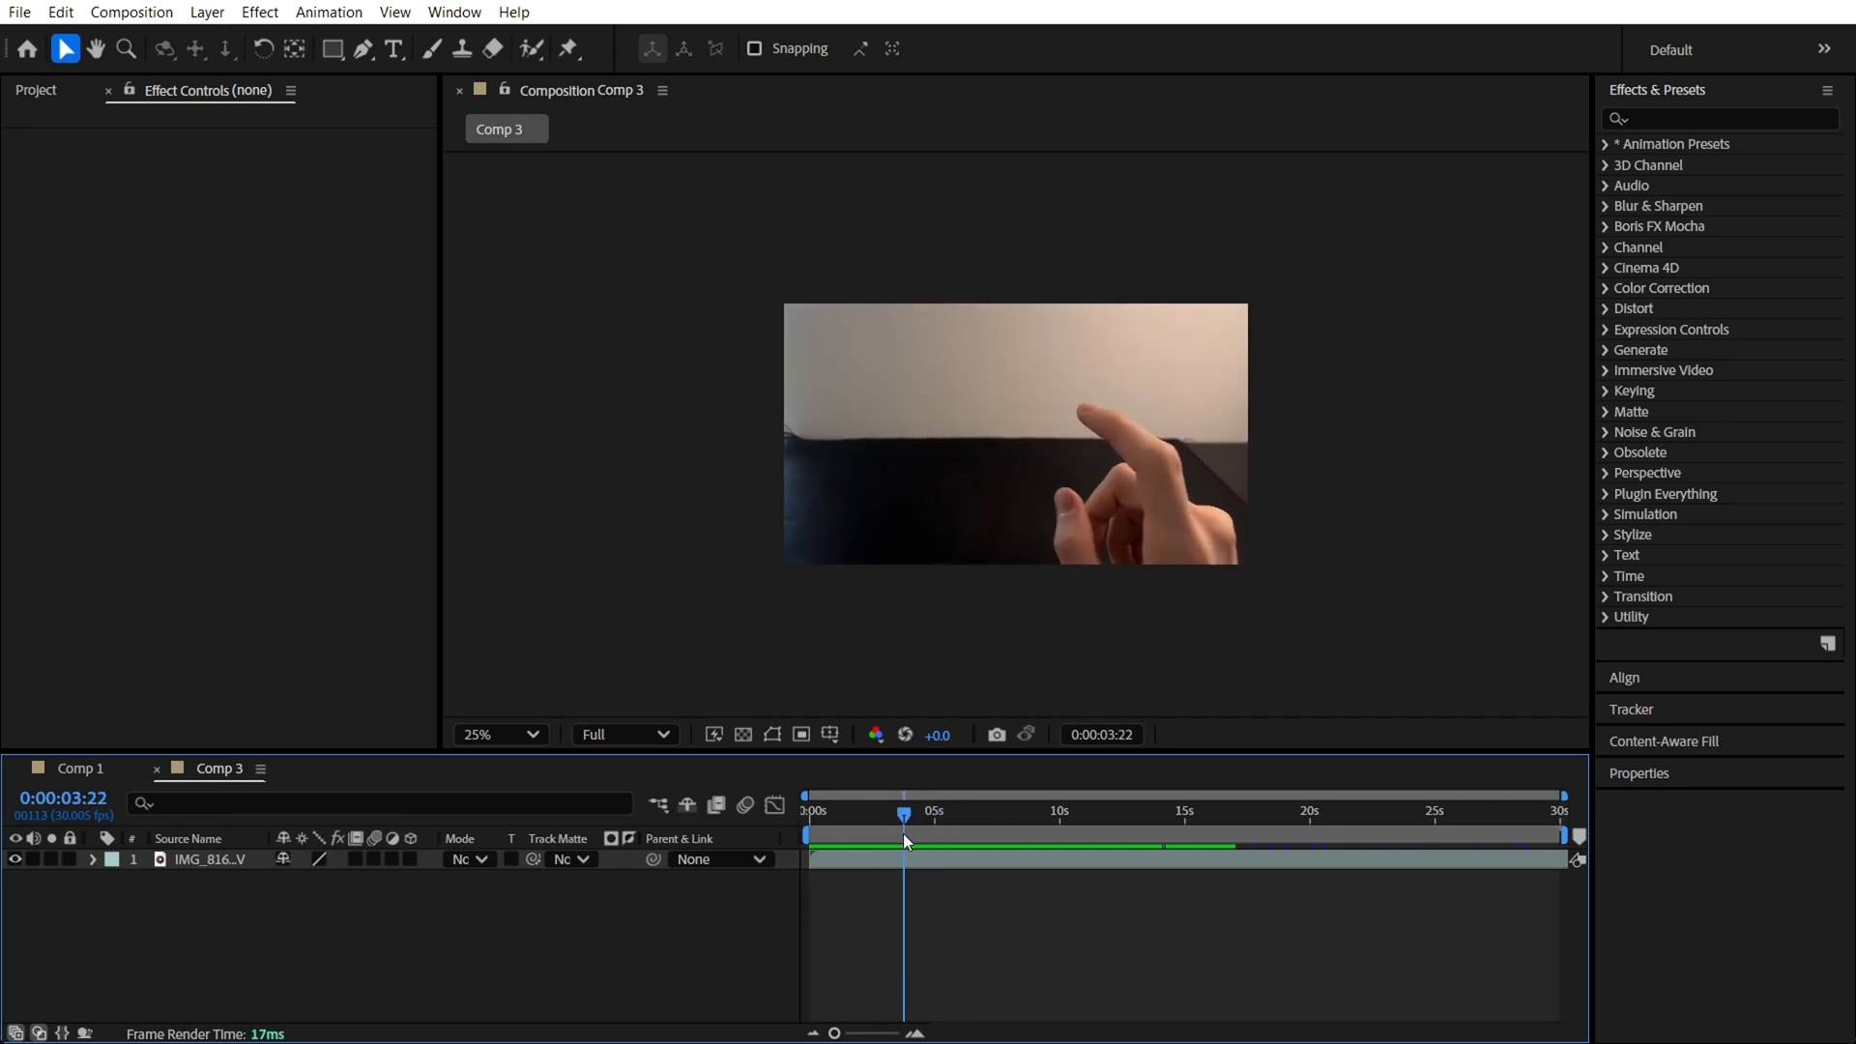
left_click_drag(906, 842, 927, 842)
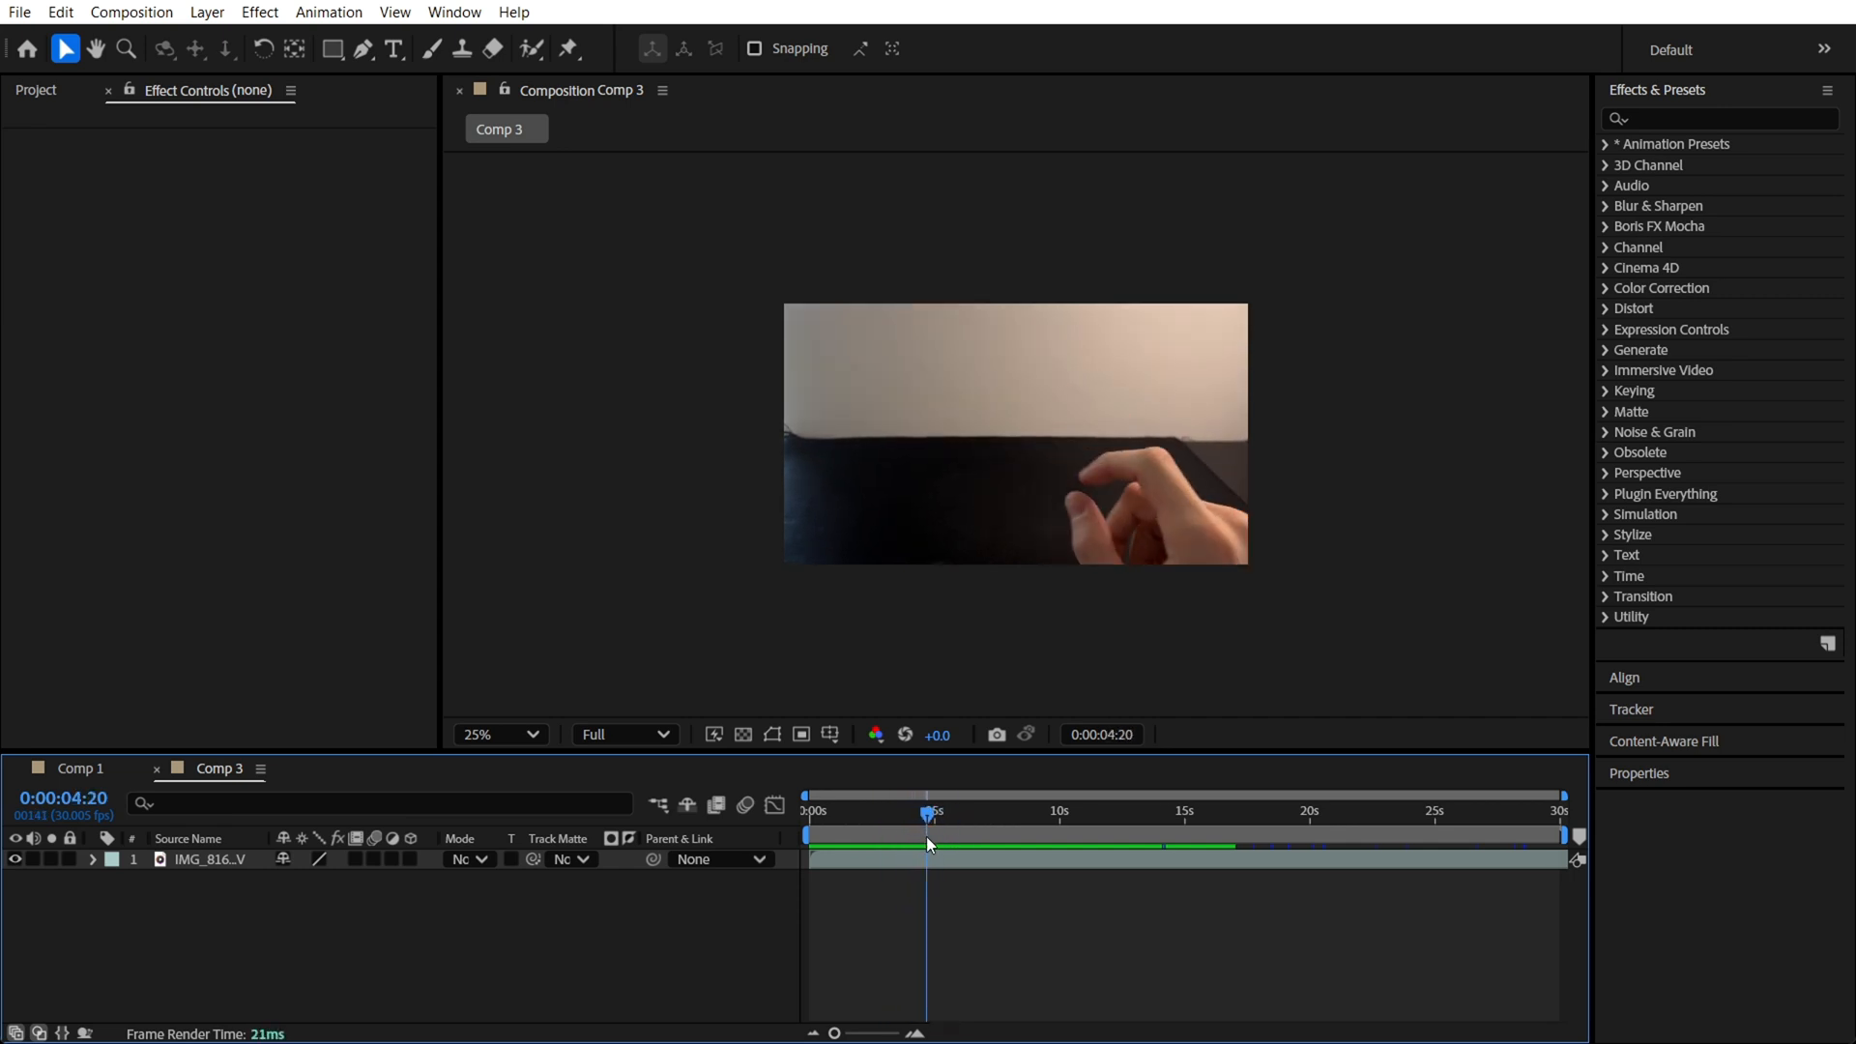
left_click(213, 860)
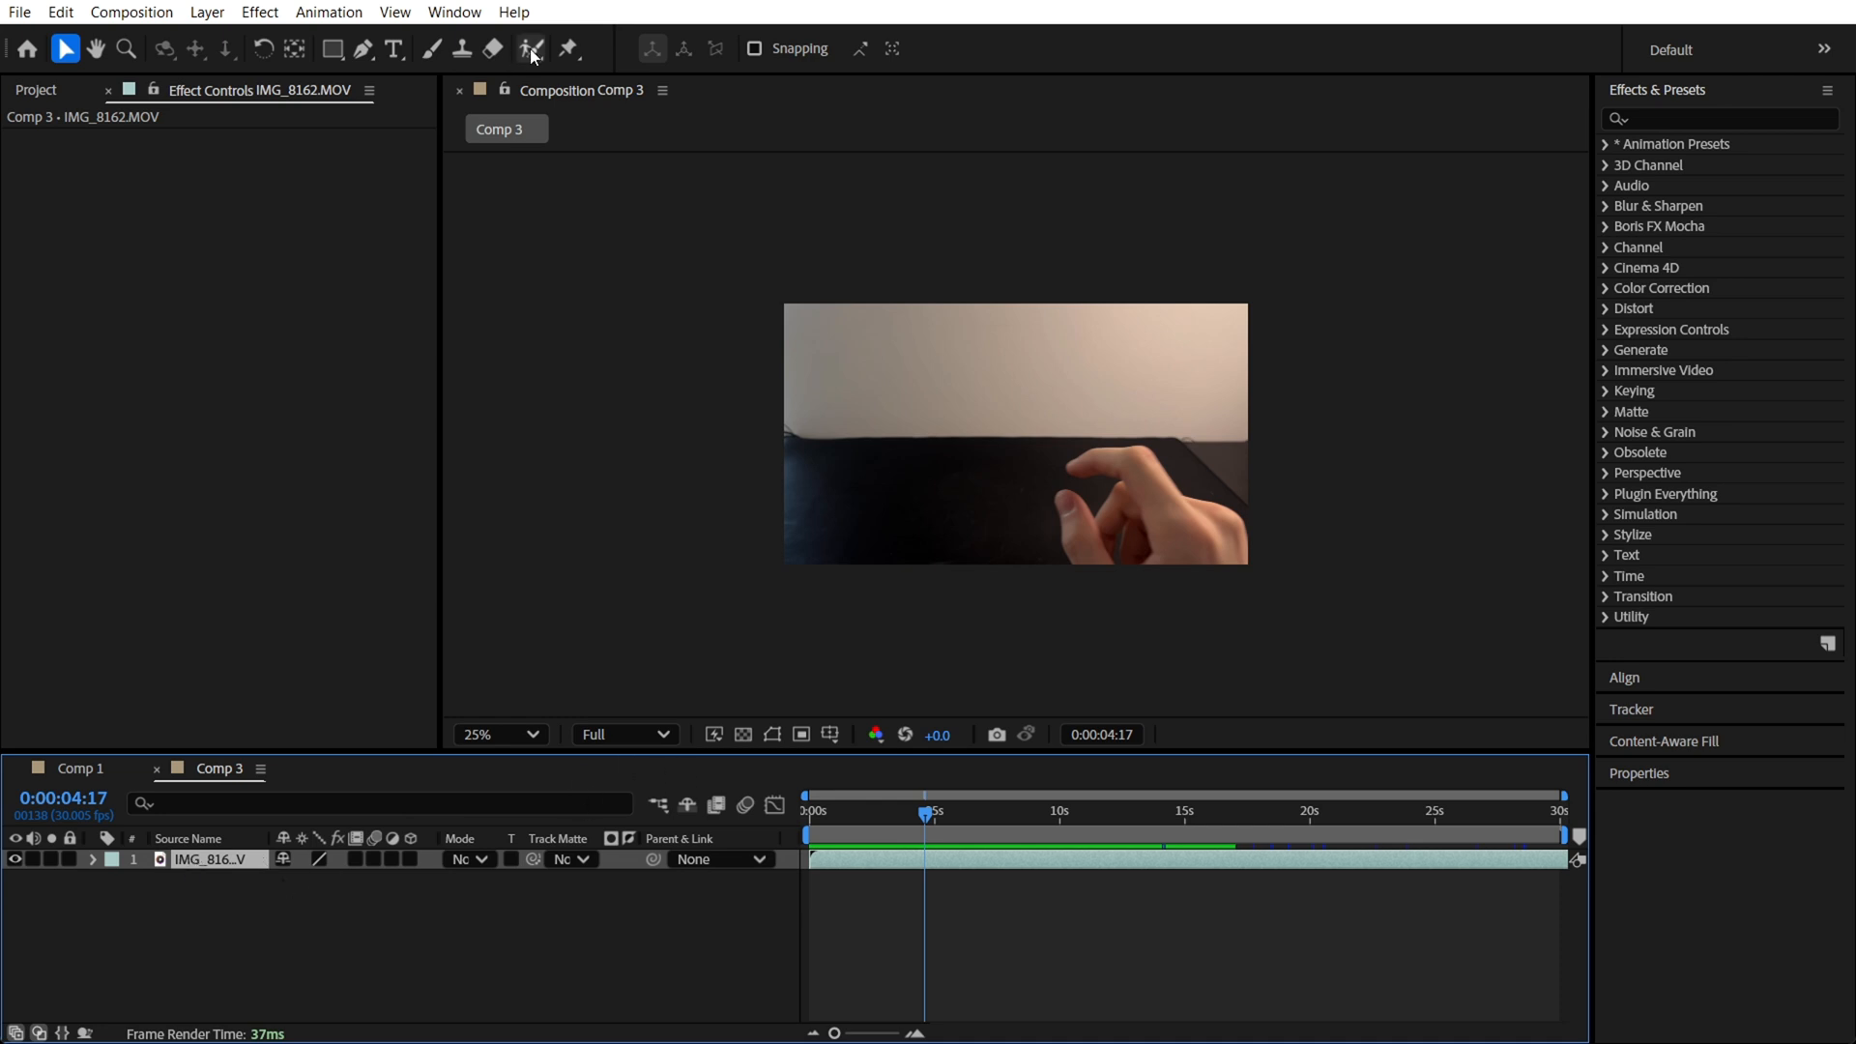
mouse_move(532, 48)
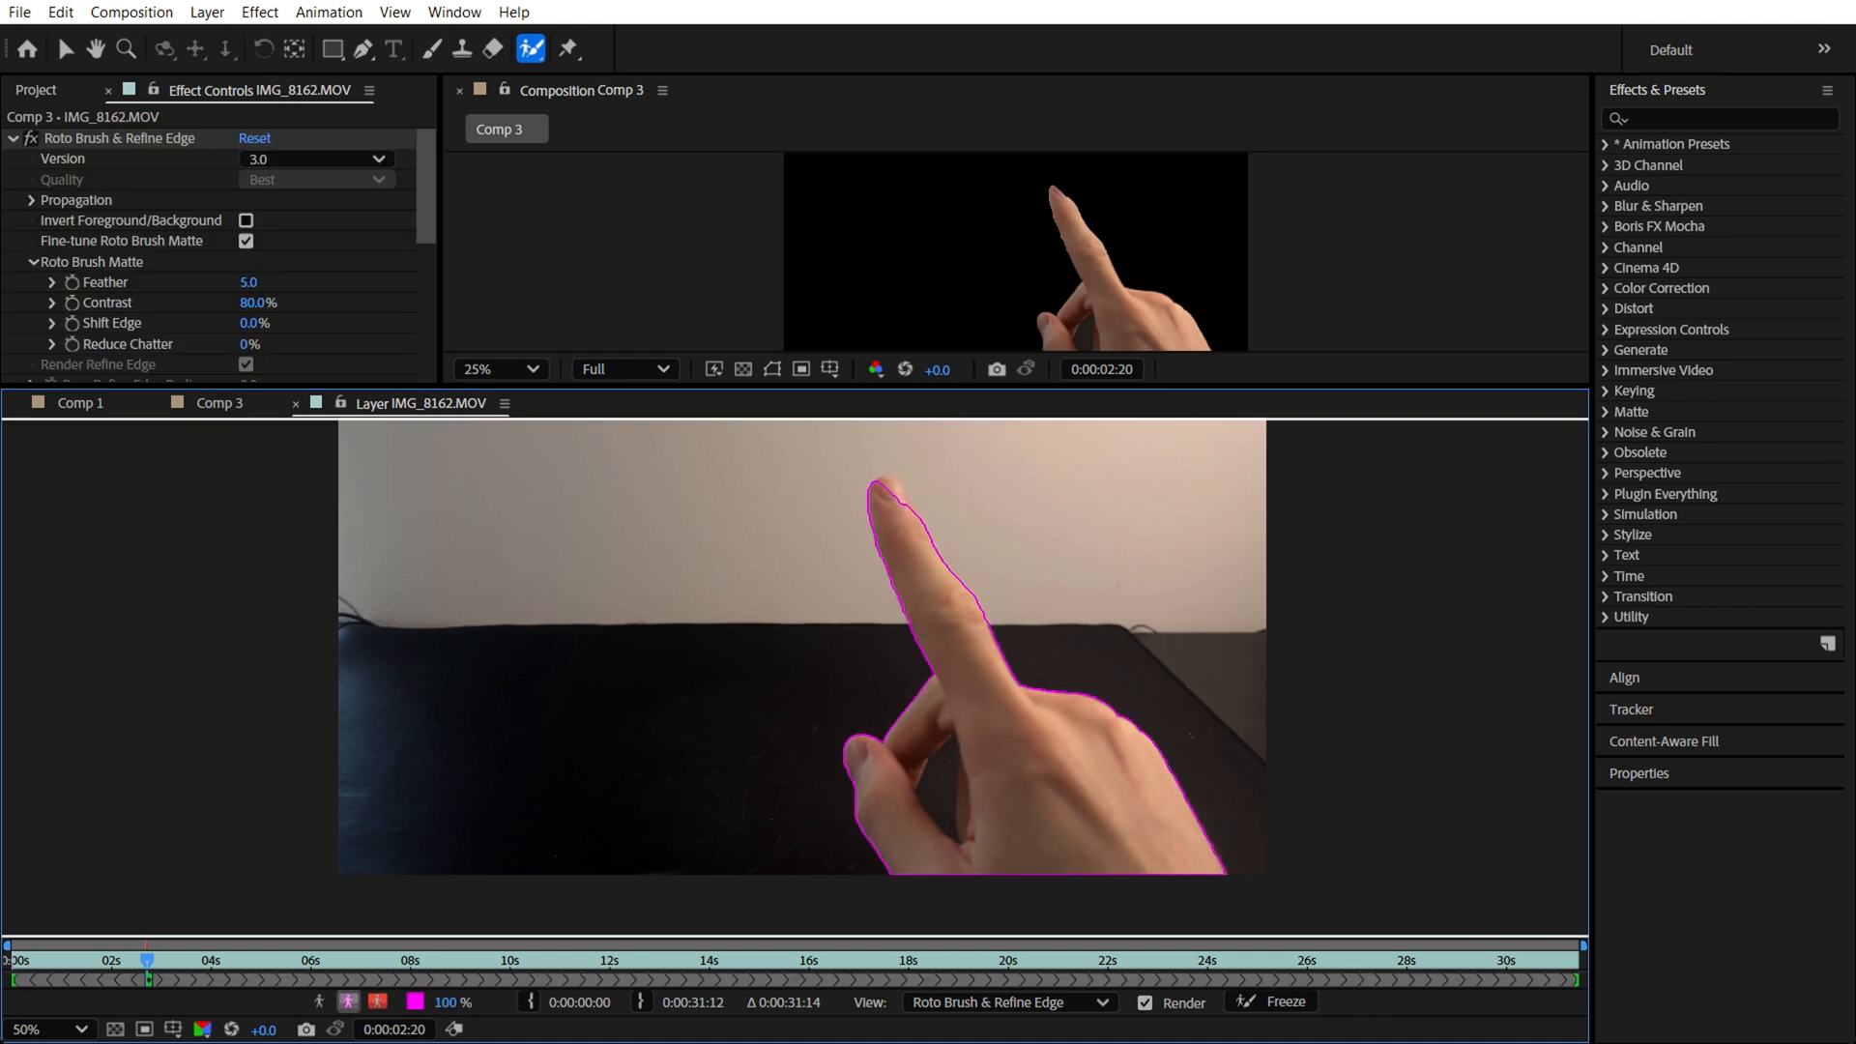
Refine the Roto Brush outline around the pointing hand
left_click_drag(948, 745, 935, 817)
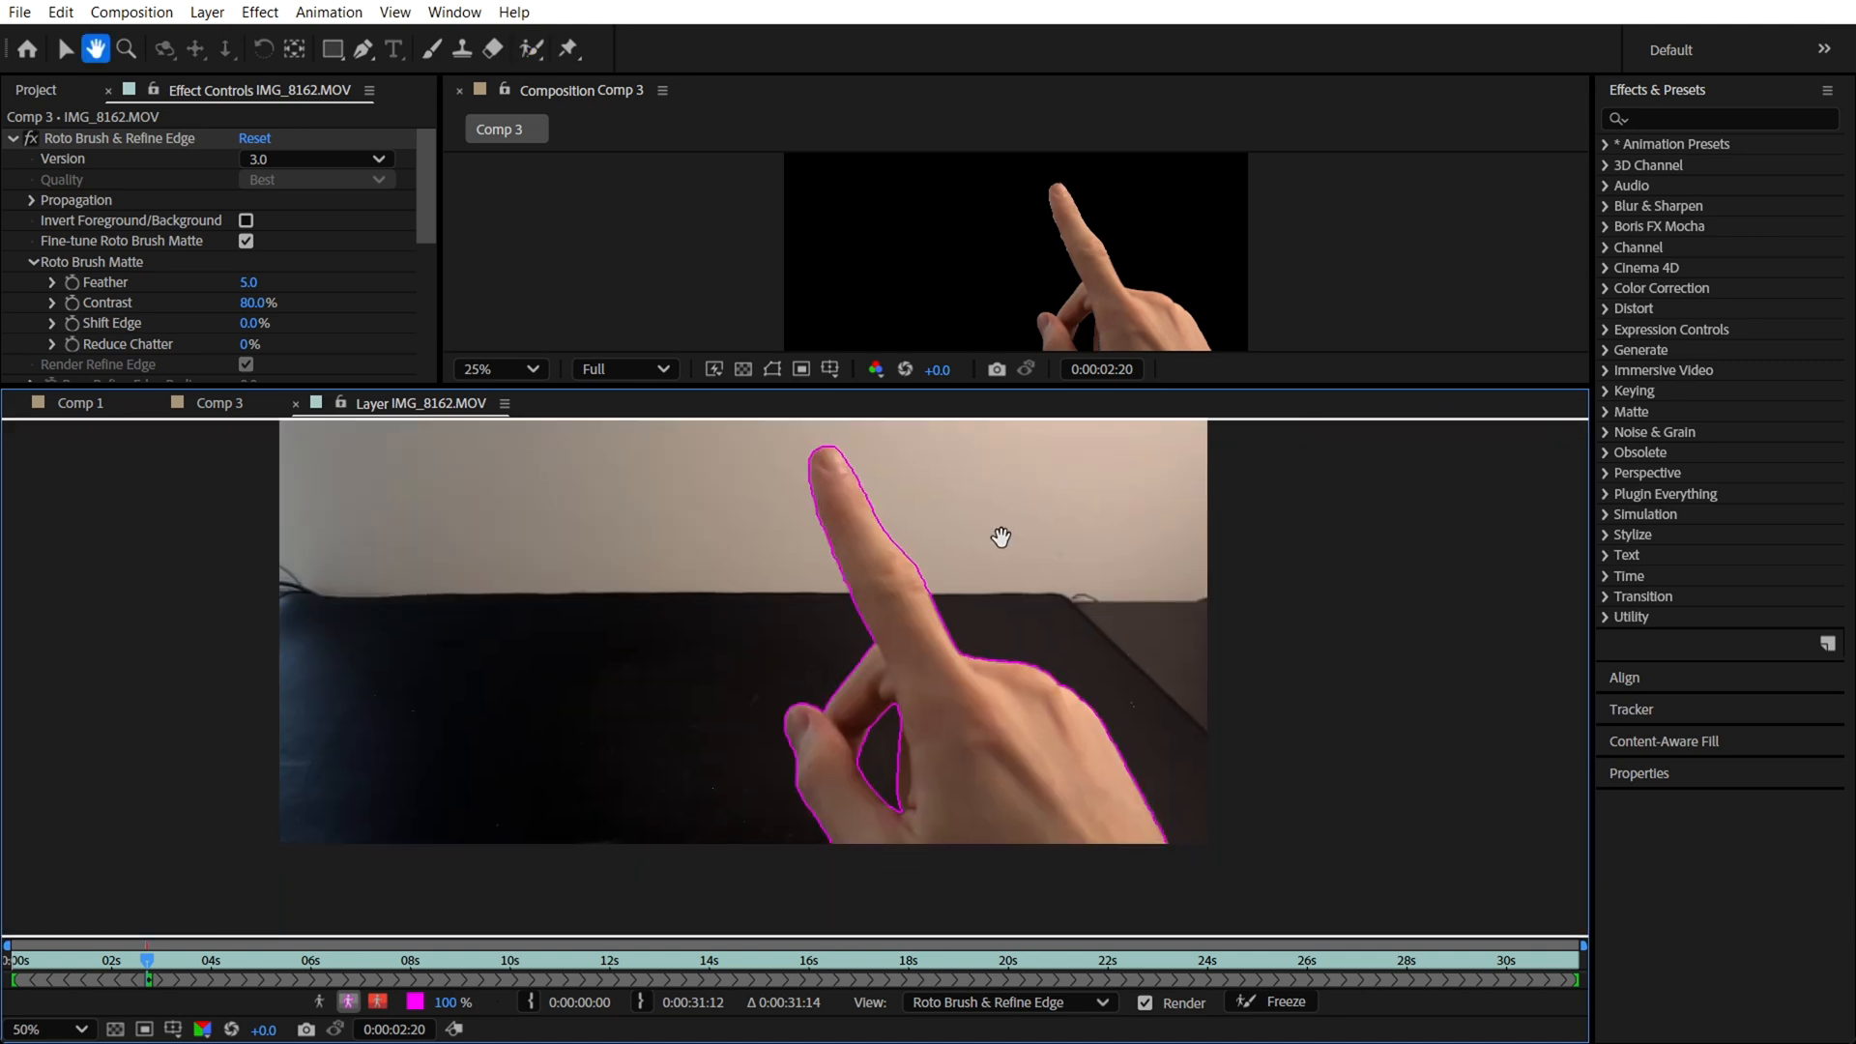
left_click(531, 48)
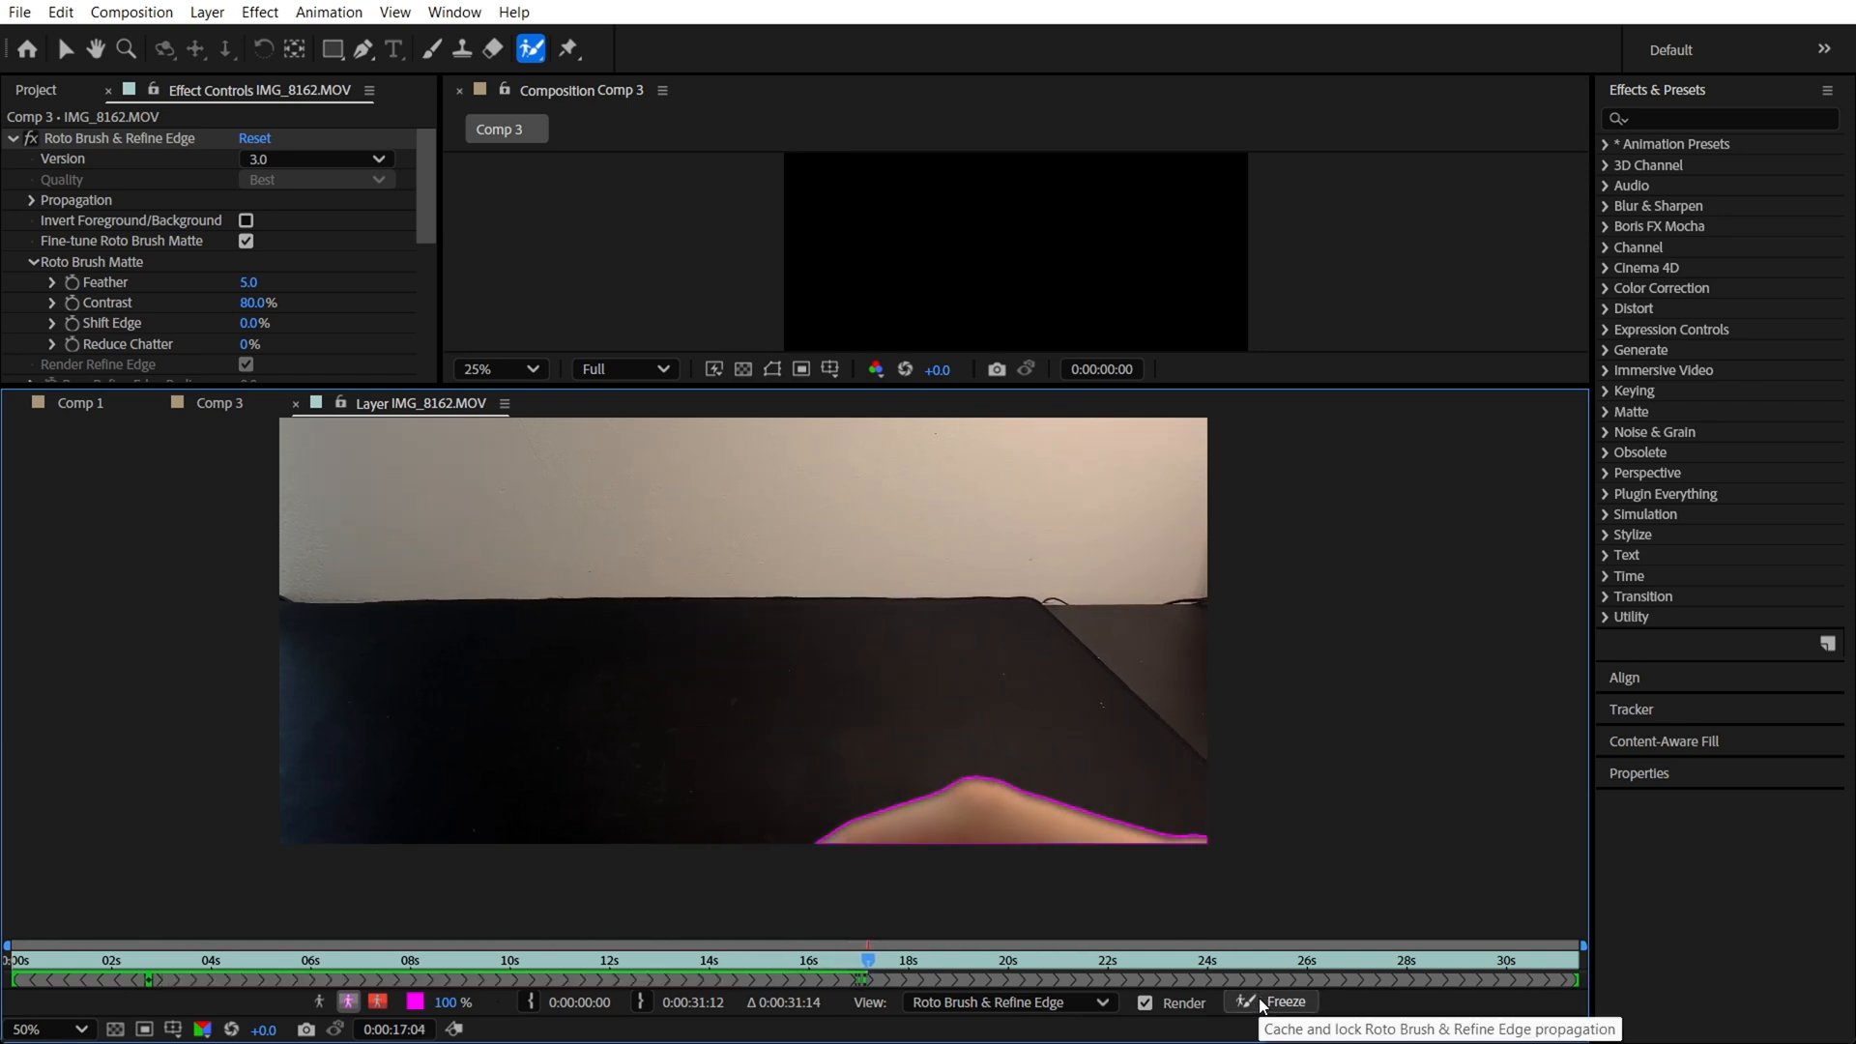
Freeze the Roto Brush propagation to lock the hand matte
left_click(1276, 1003)
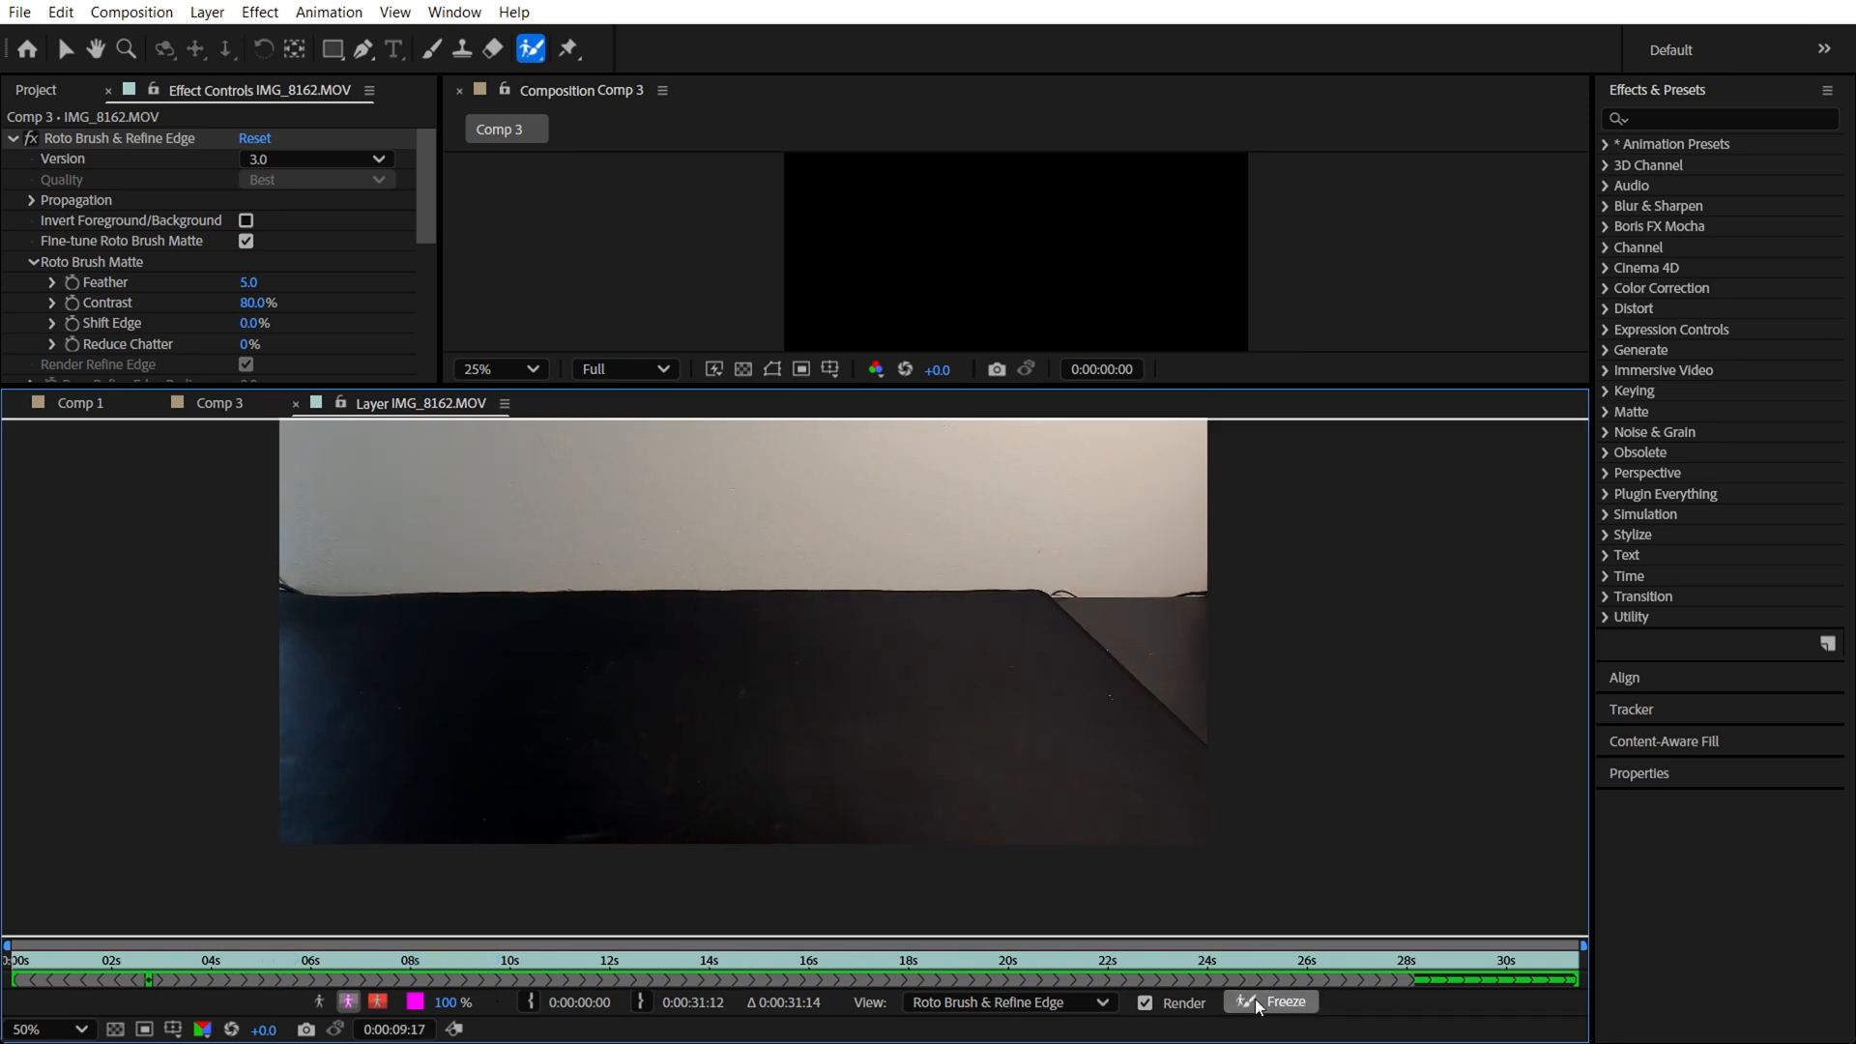
left_click(1282, 1001)
type("dee")
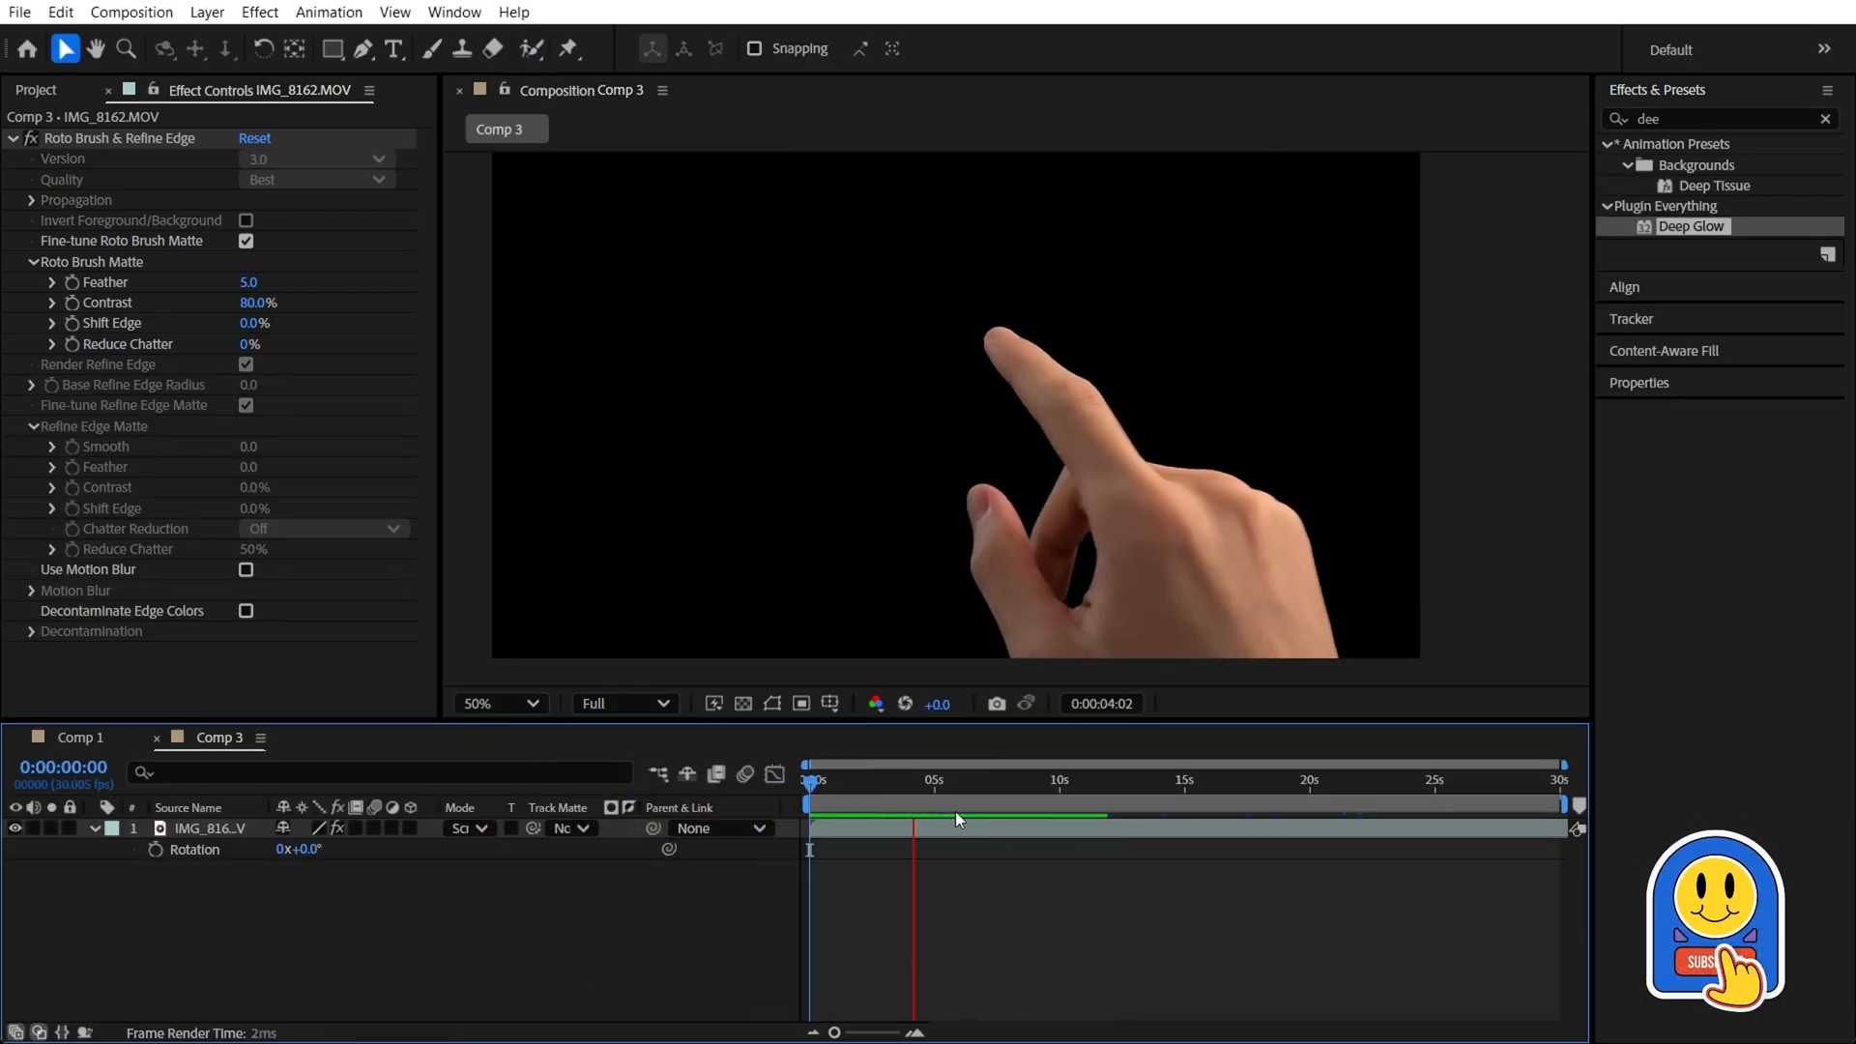
Apply Tritone to the hand with #23ADFF highlights and deep-blue midtones
left_click(1066, 781)
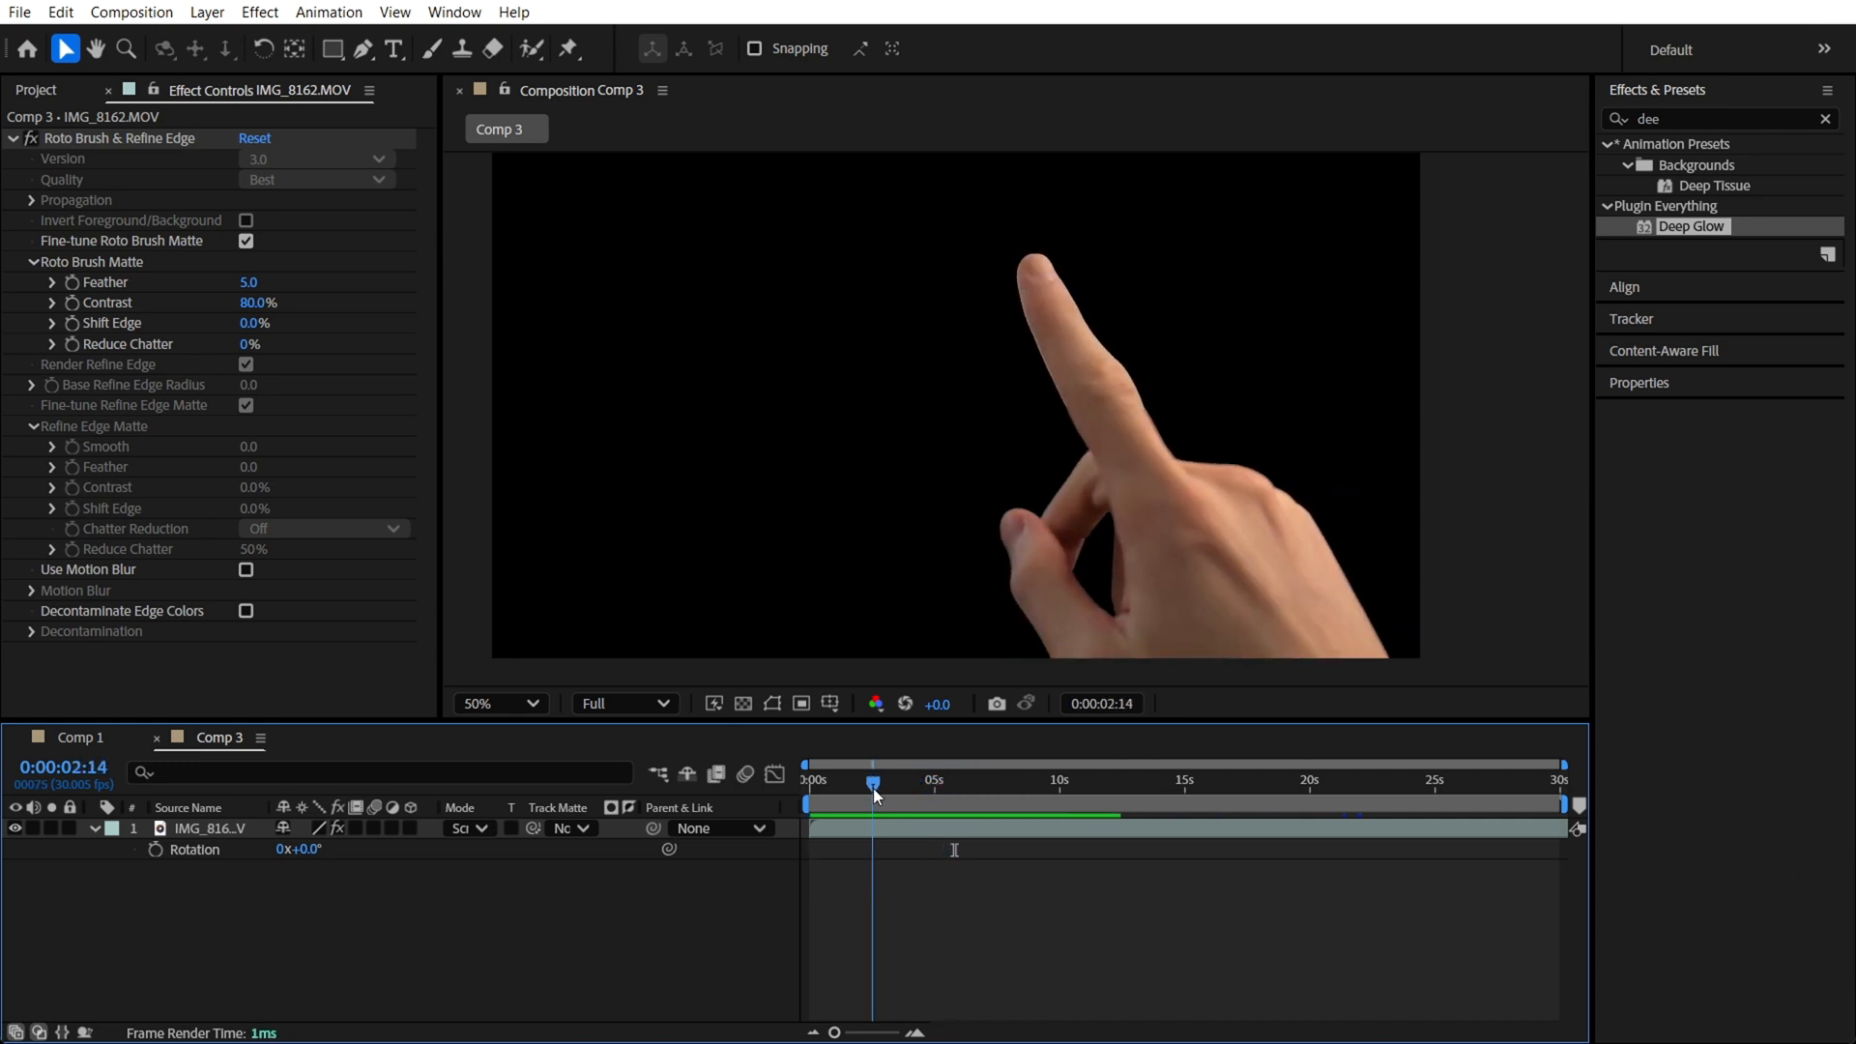
left_click(1820, 118)
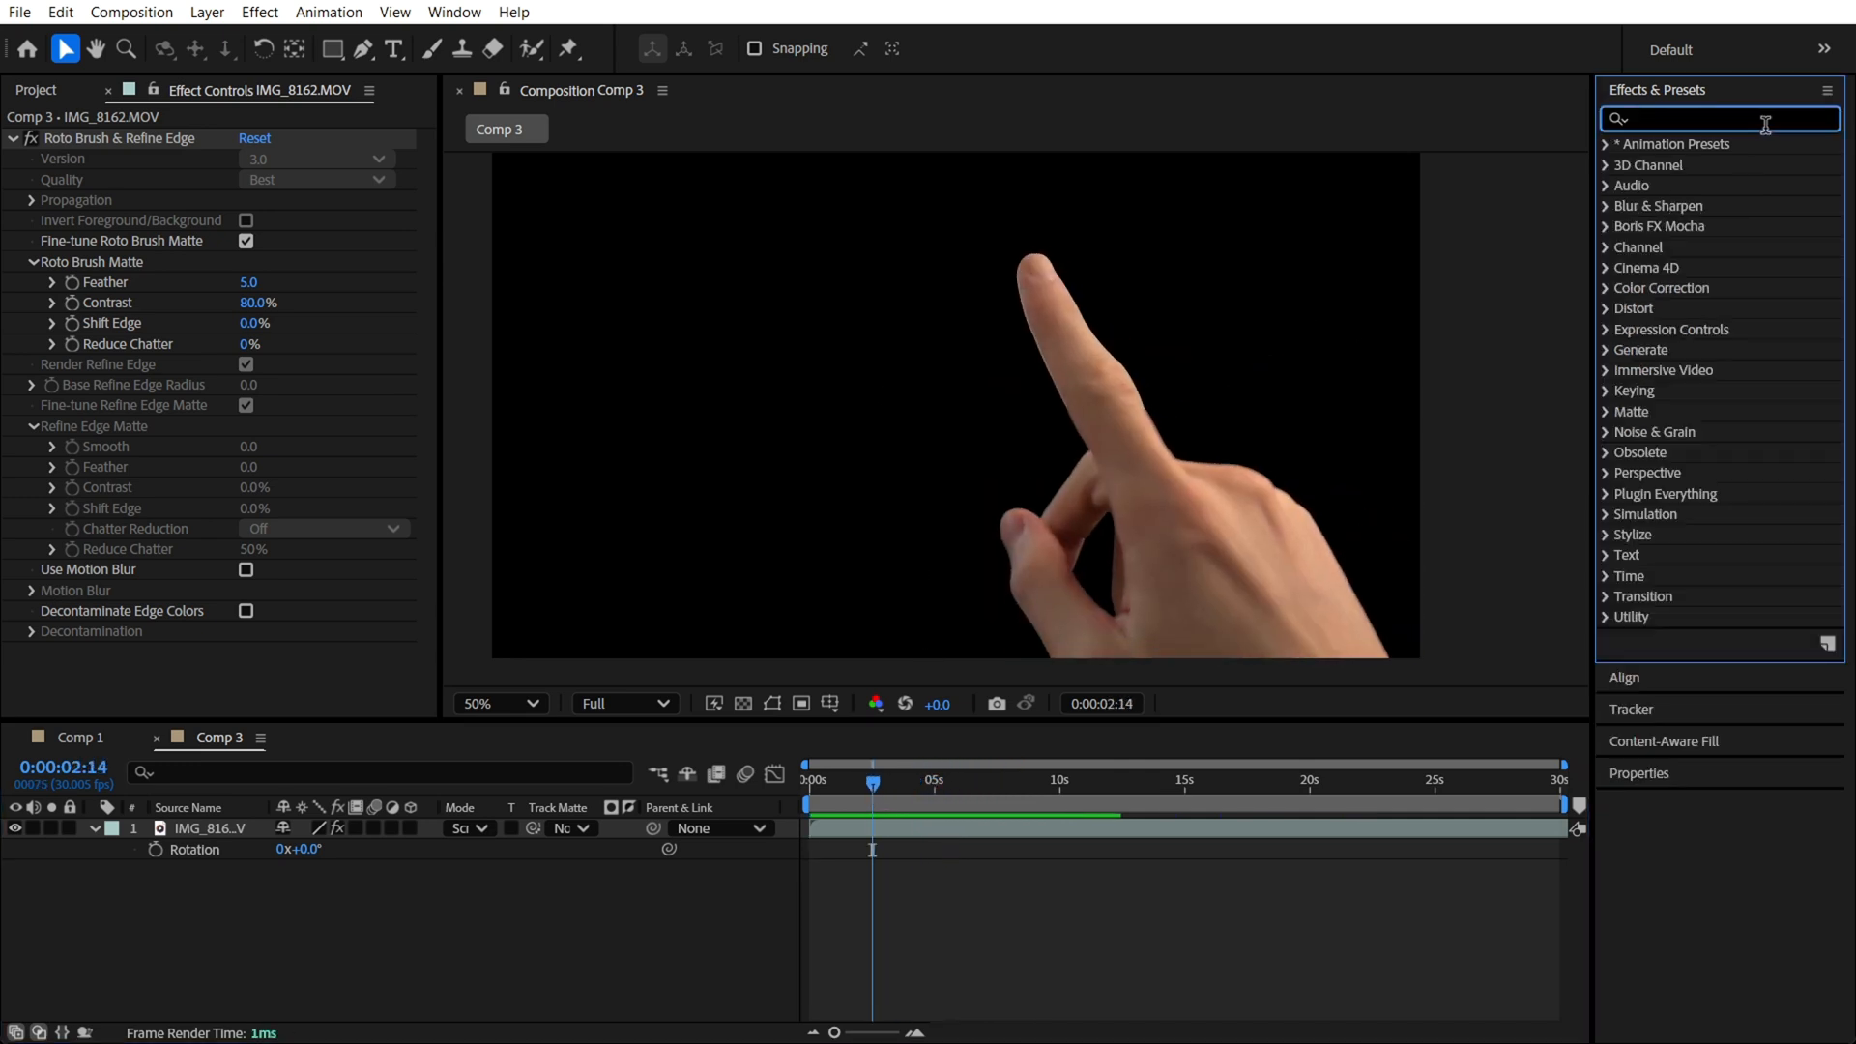
type("triton")
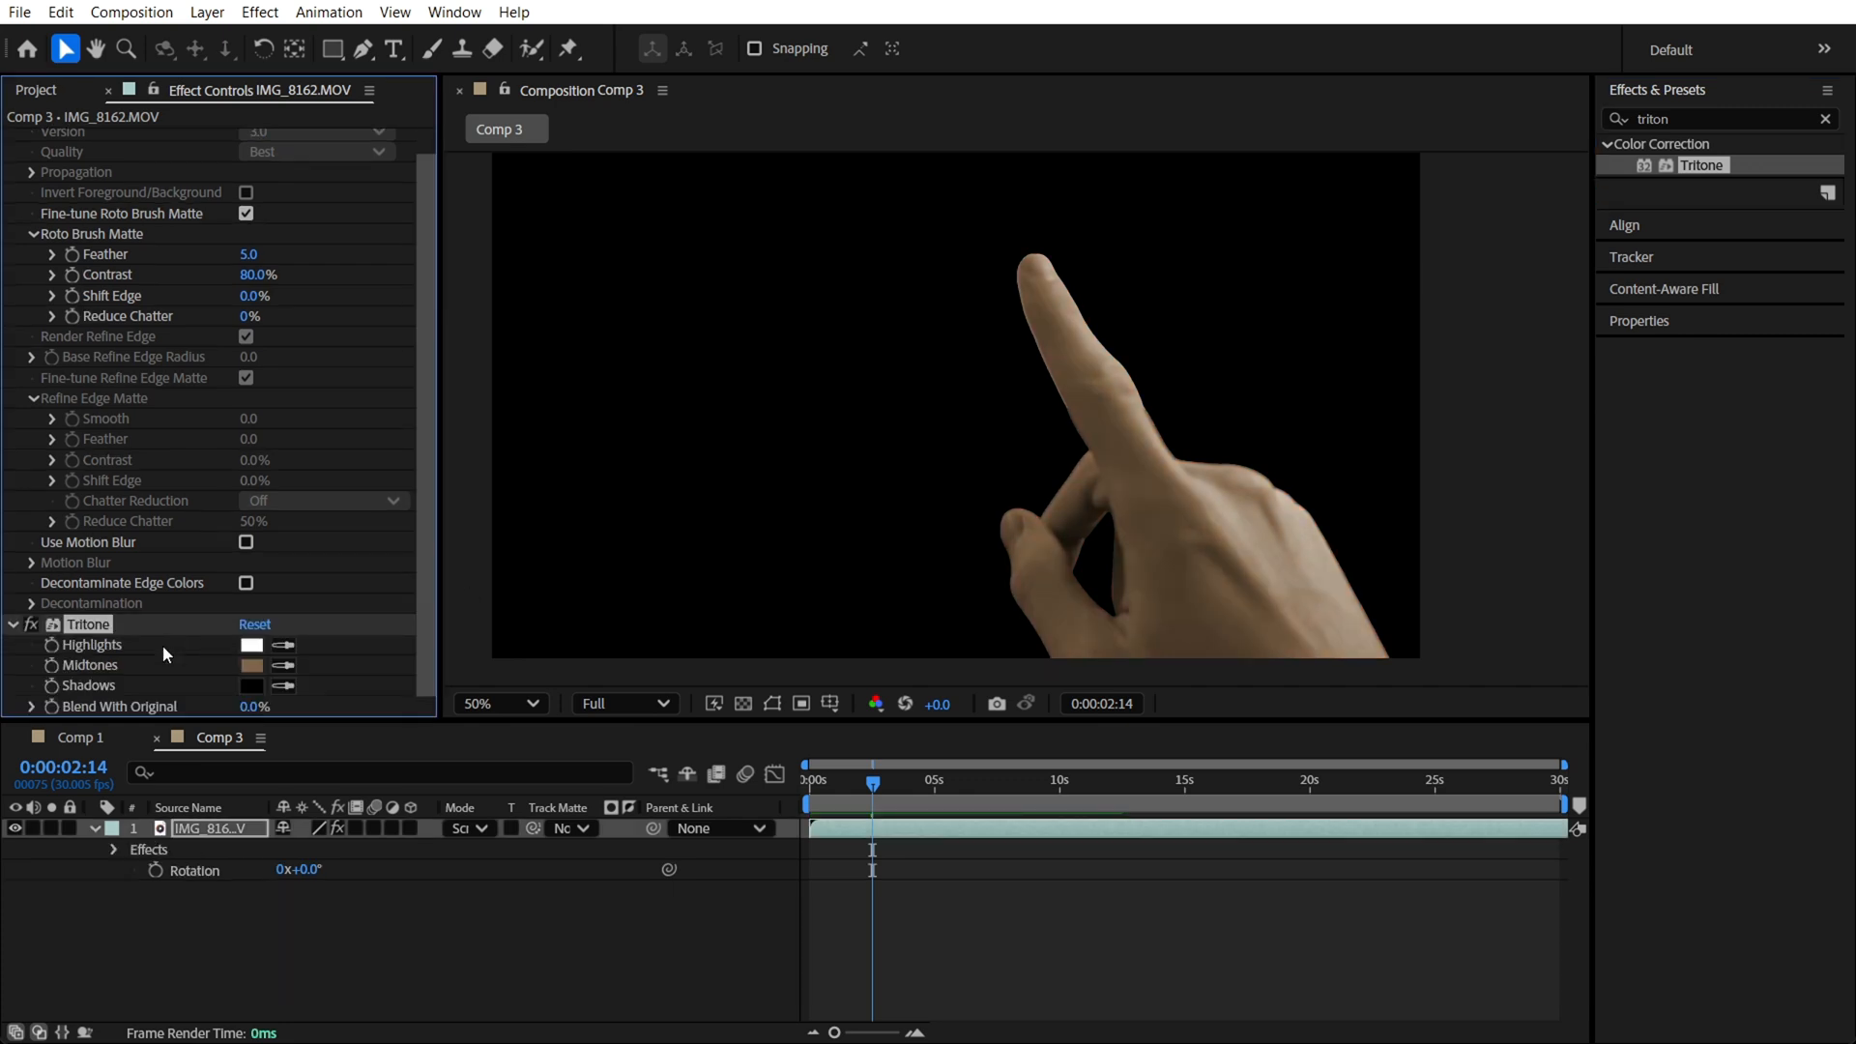
left_click(251, 644)
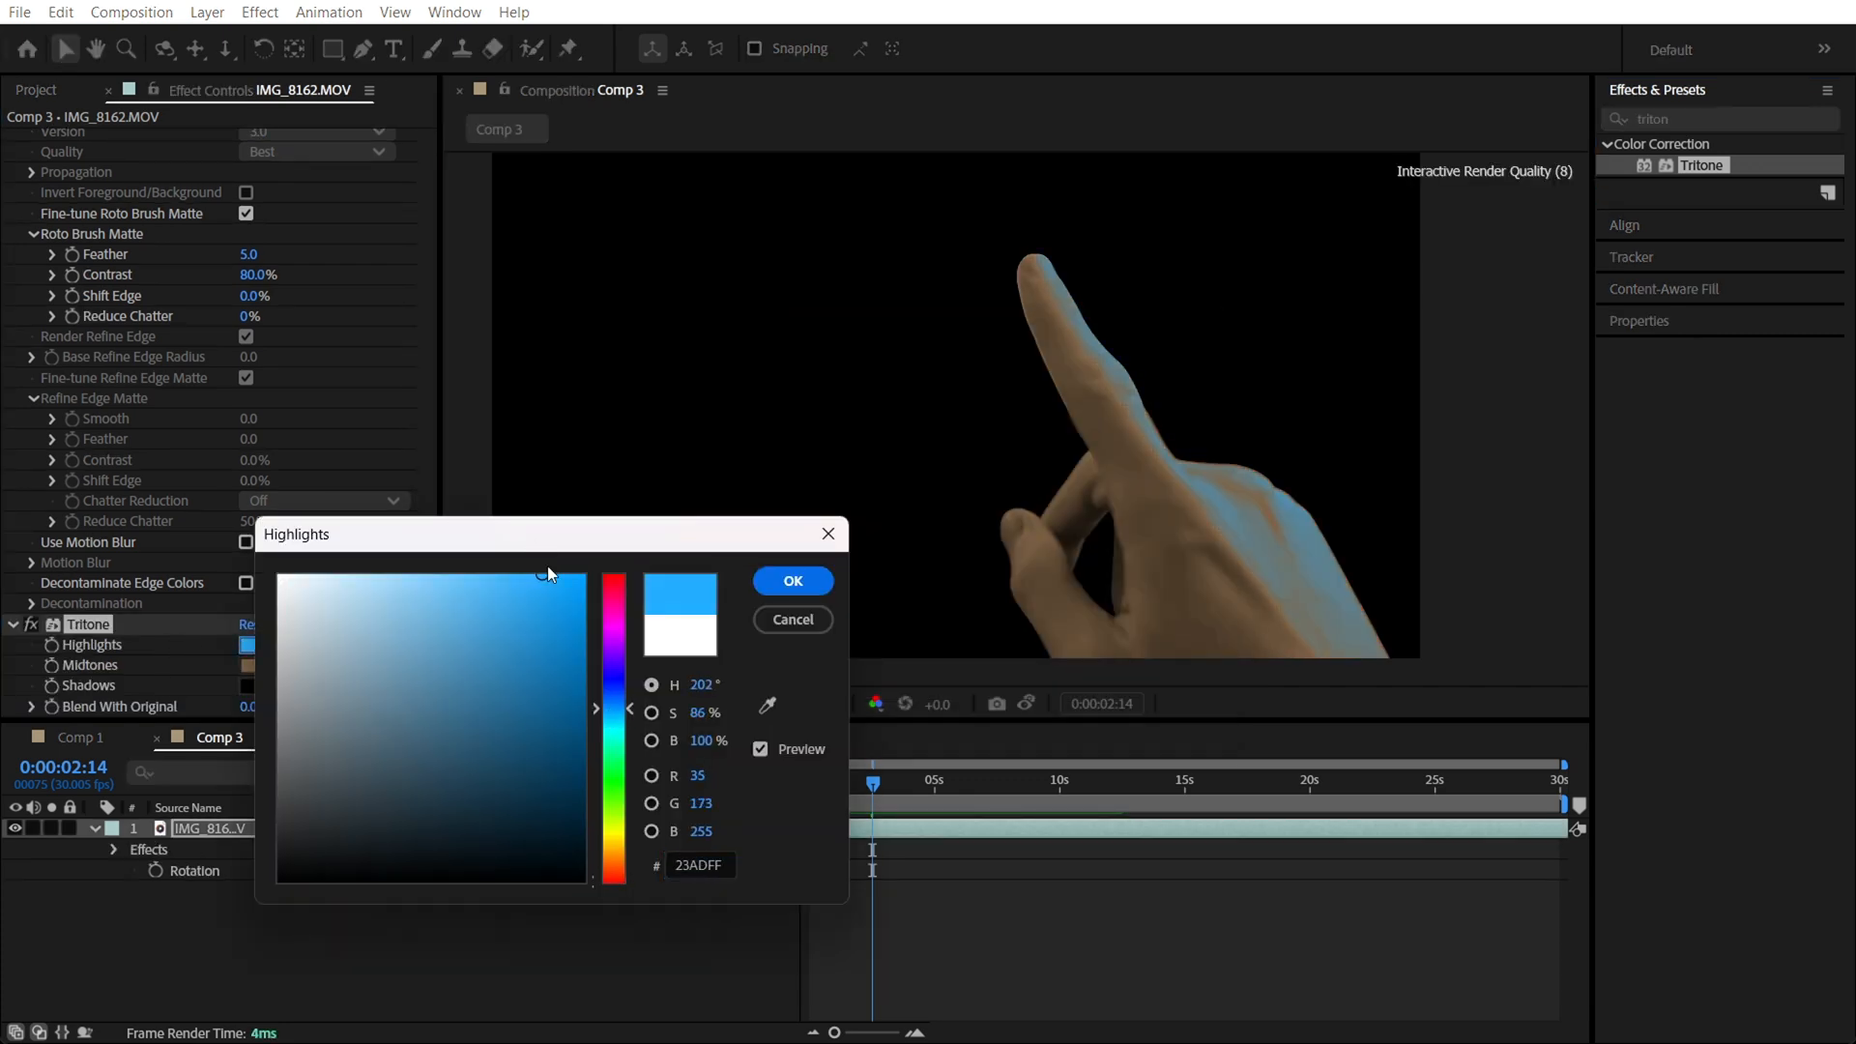
left_click(791, 581)
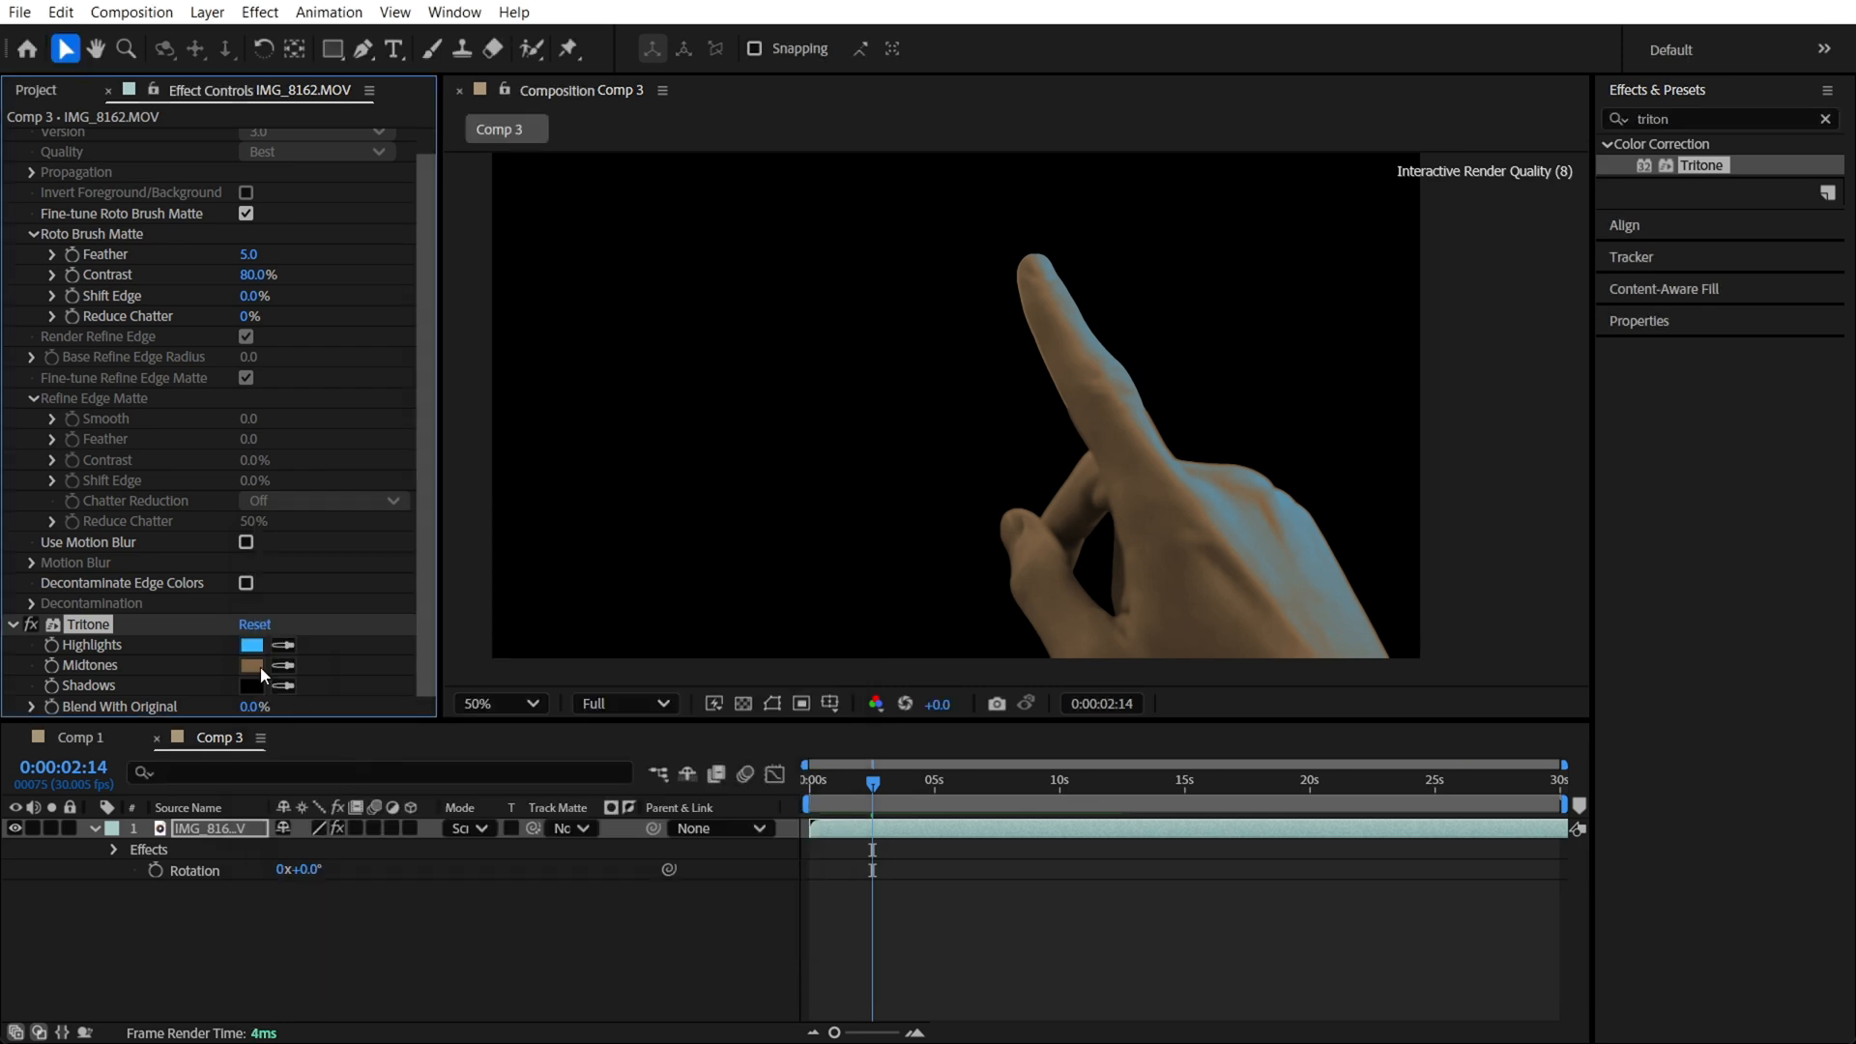
left_click(252, 665)
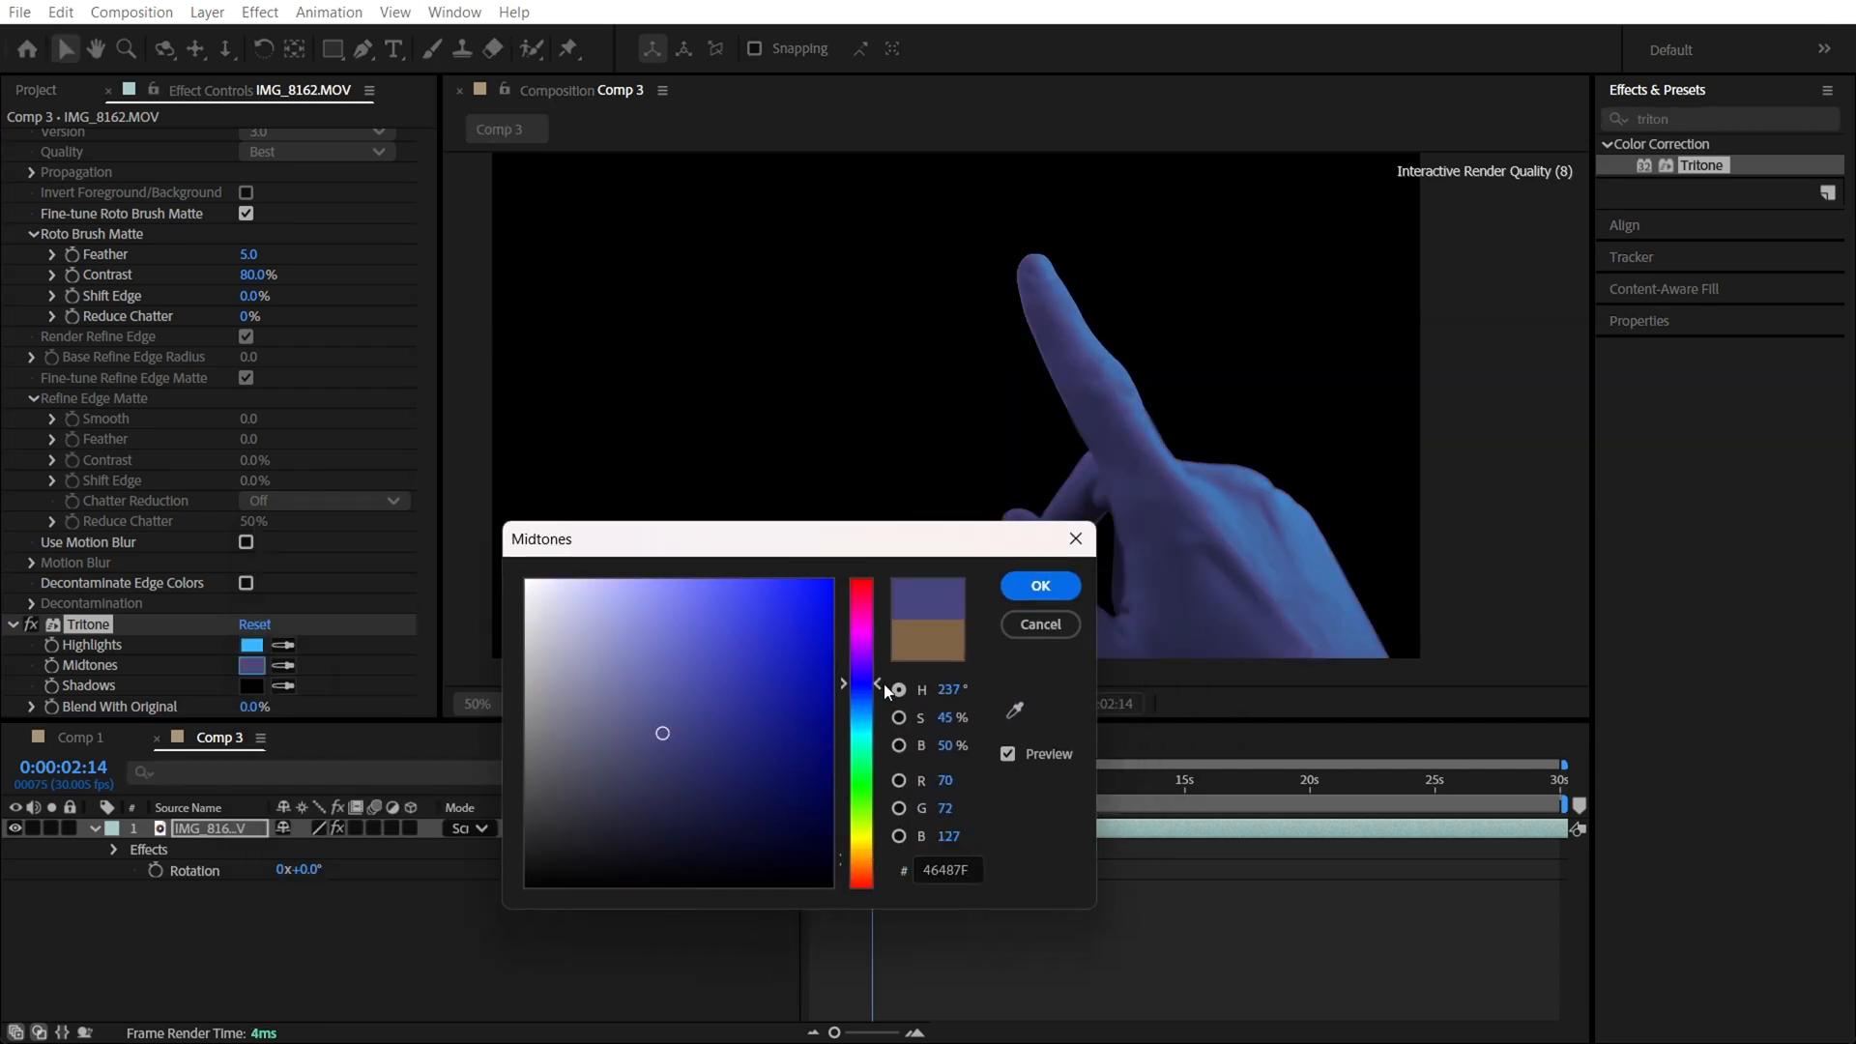
left_click(1039, 586)
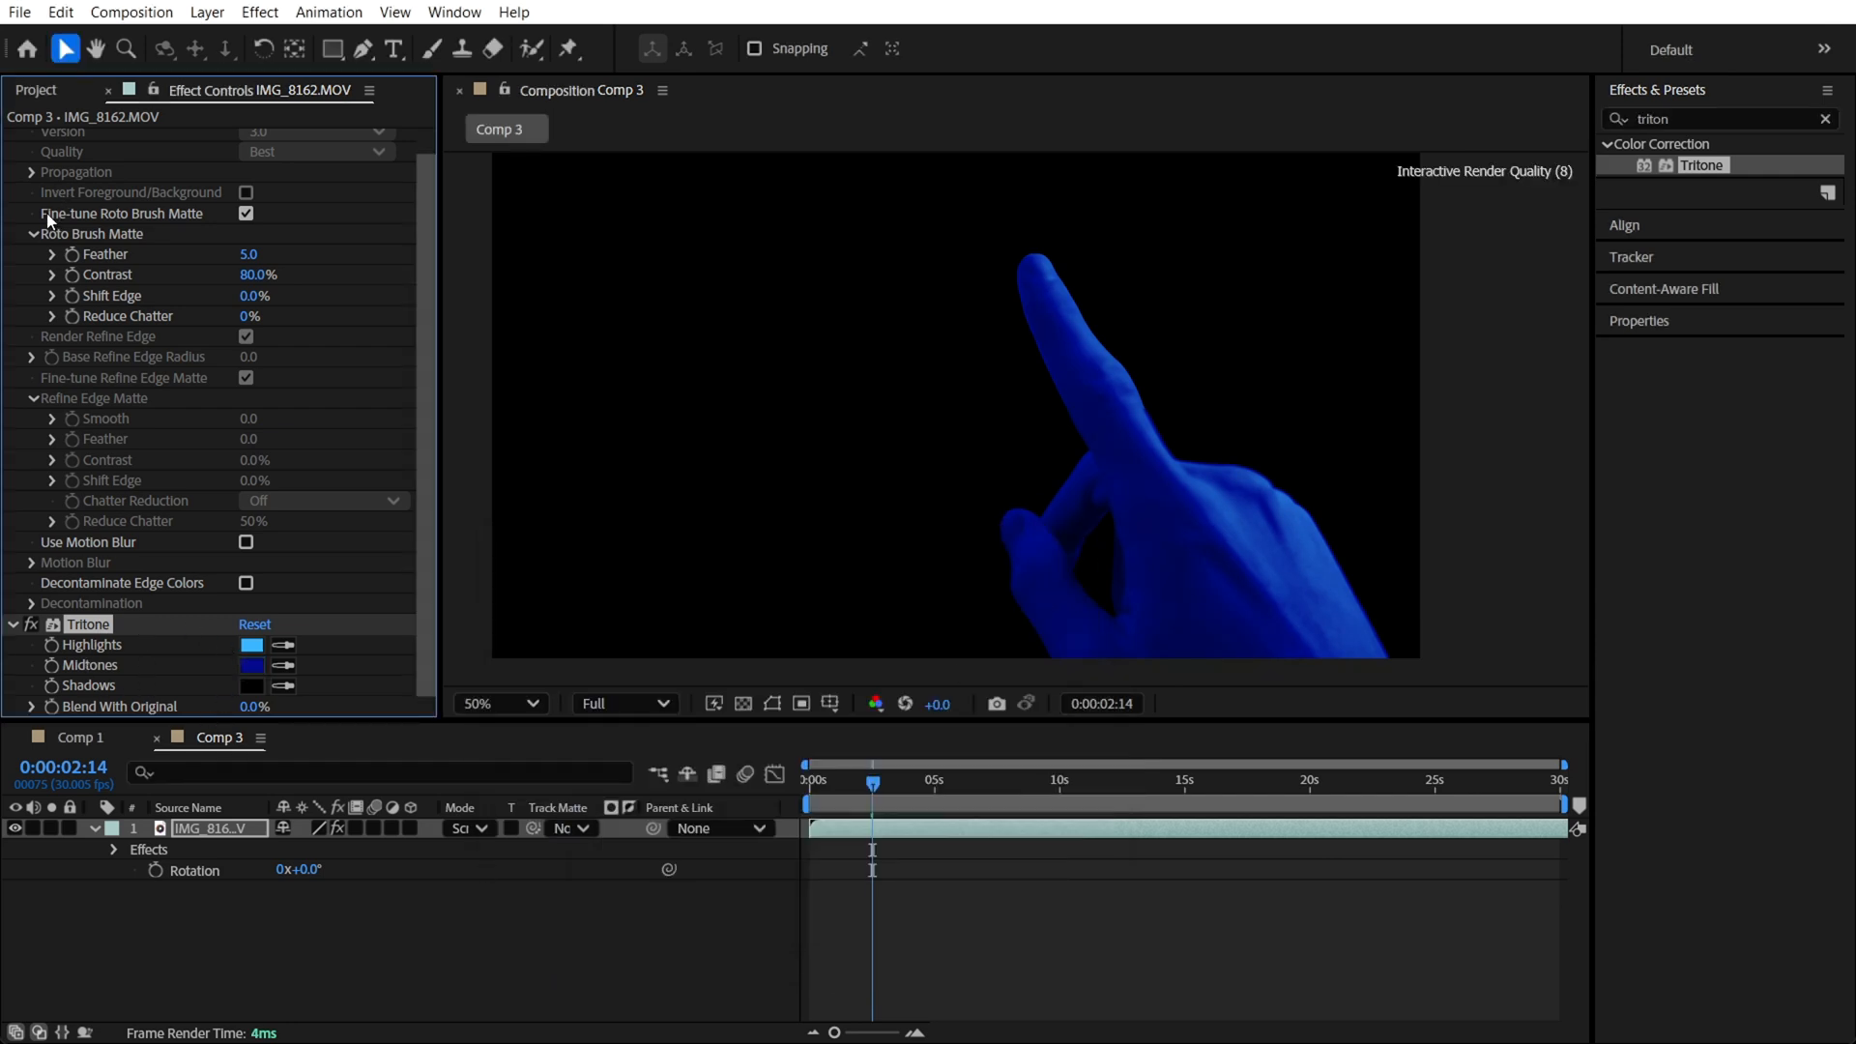
left_click(10, 137)
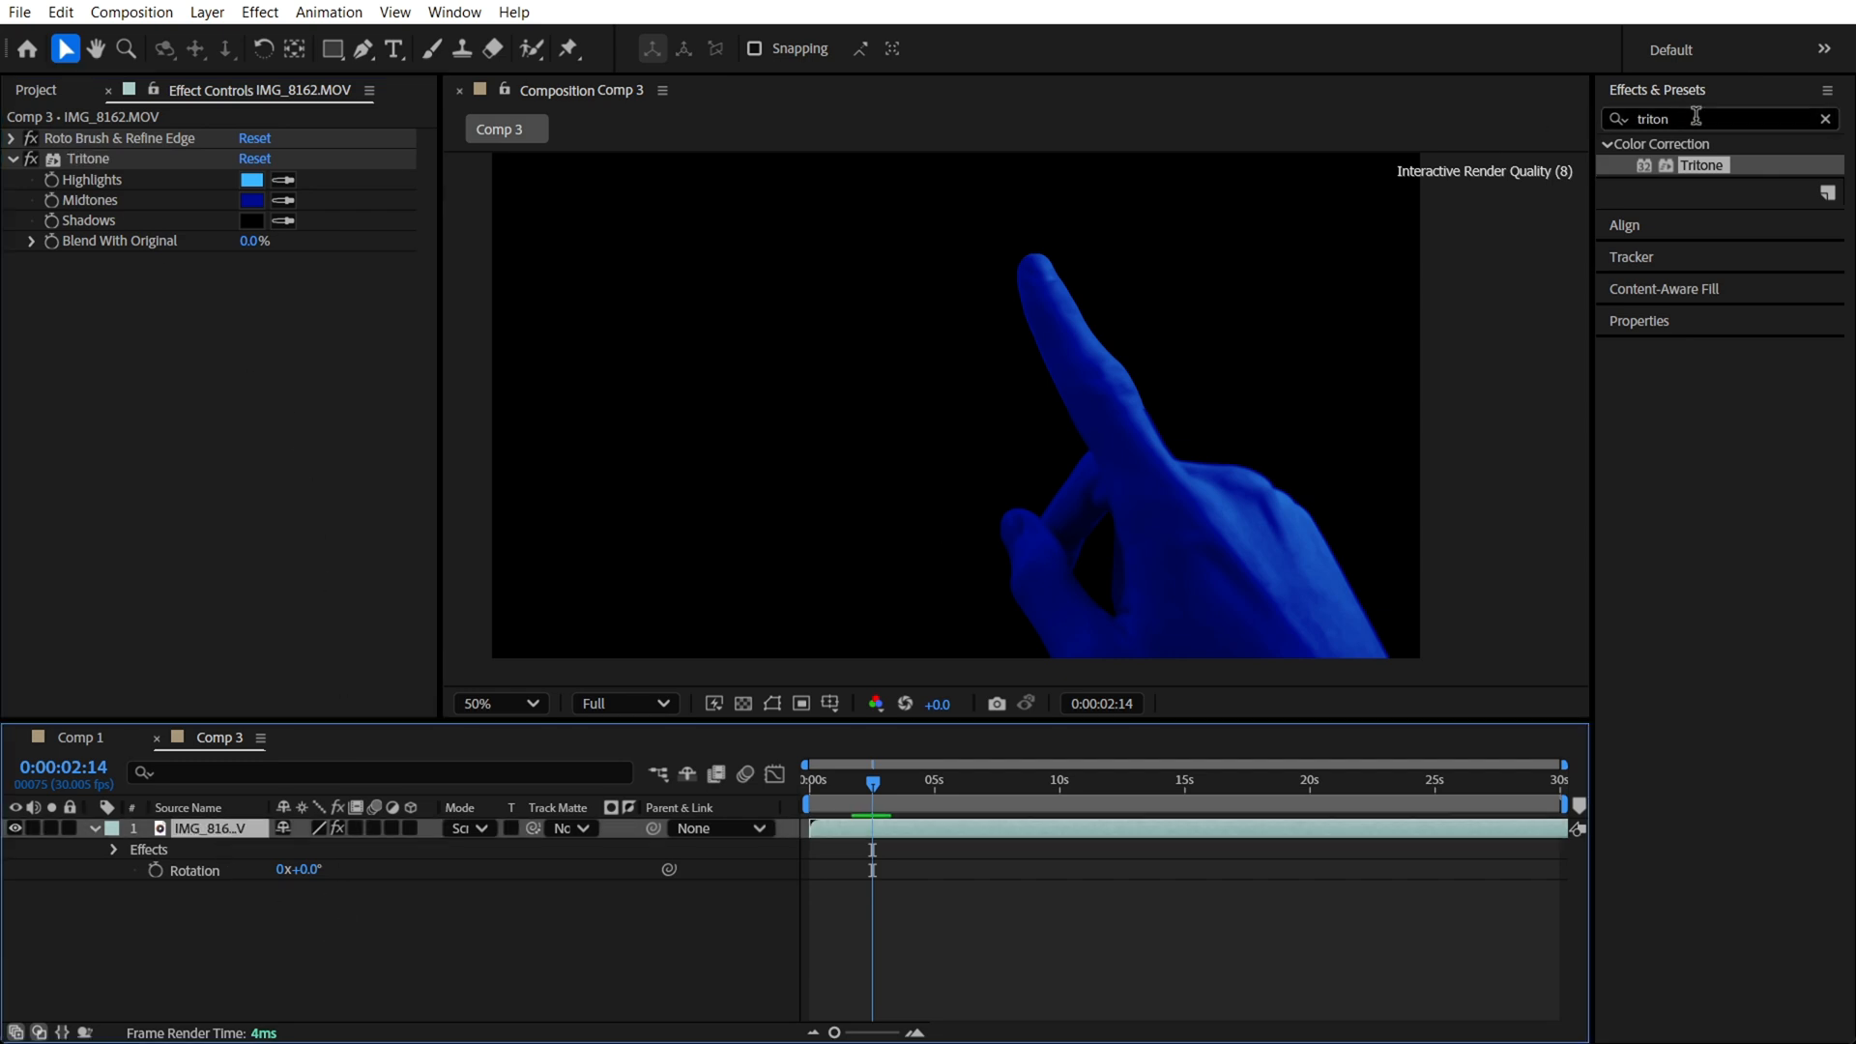
Add a Glow to the hand with Threshold 34.1%, Radius 152, Intensity 0.5
type("de")
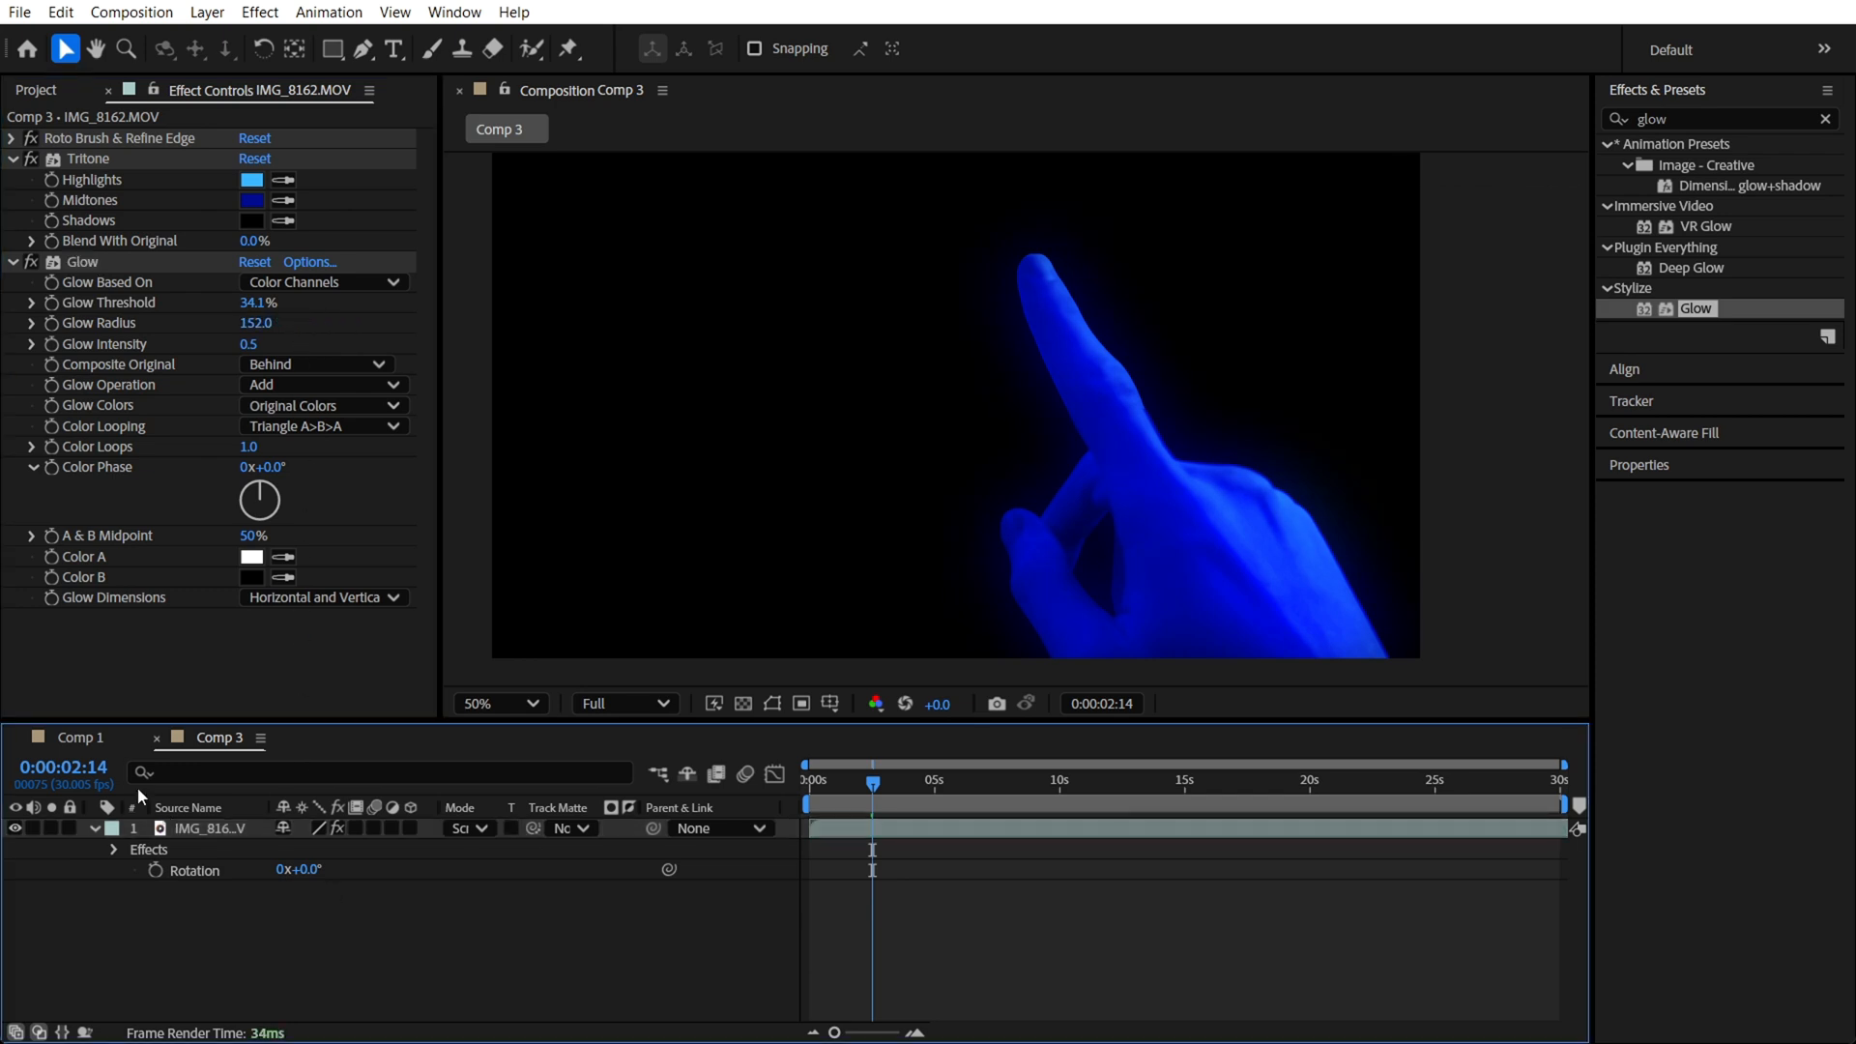
Set the IMG_8162.MOV hand layer's blending mode to Screen
left_click(80, 736)
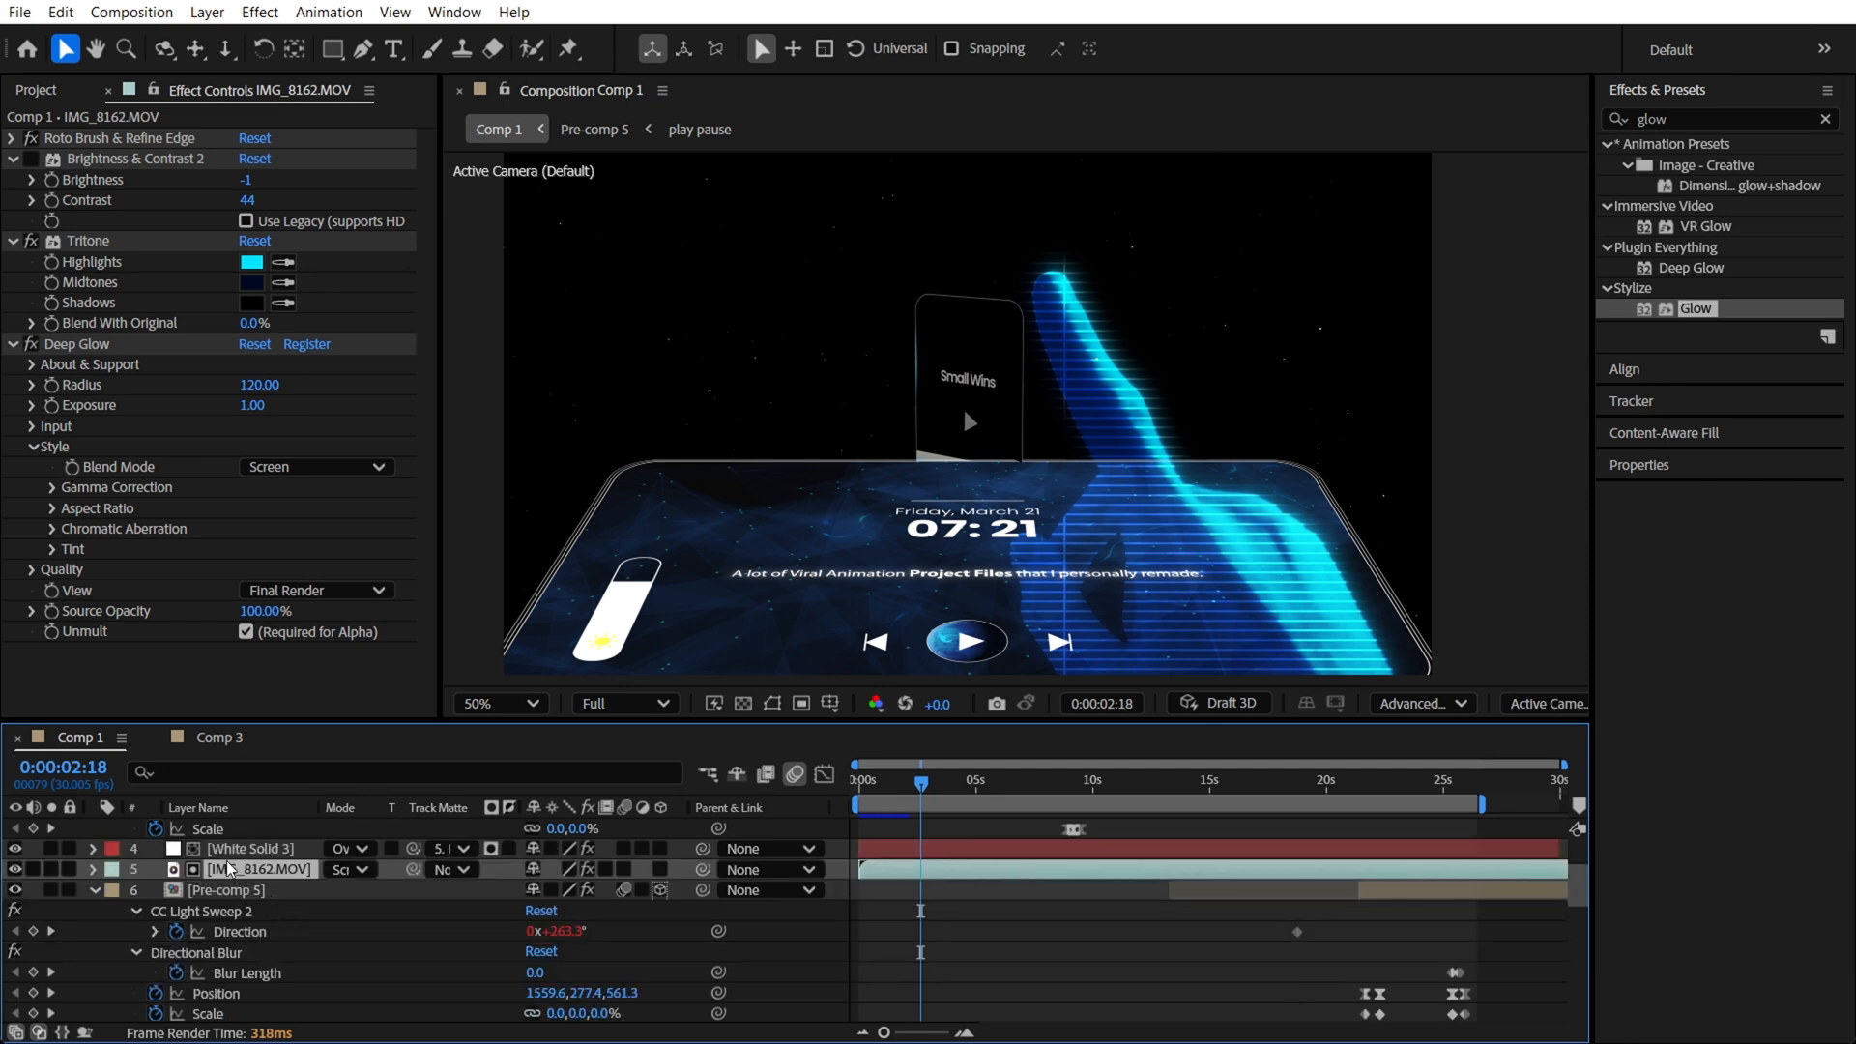
mouse_move(118, 374)
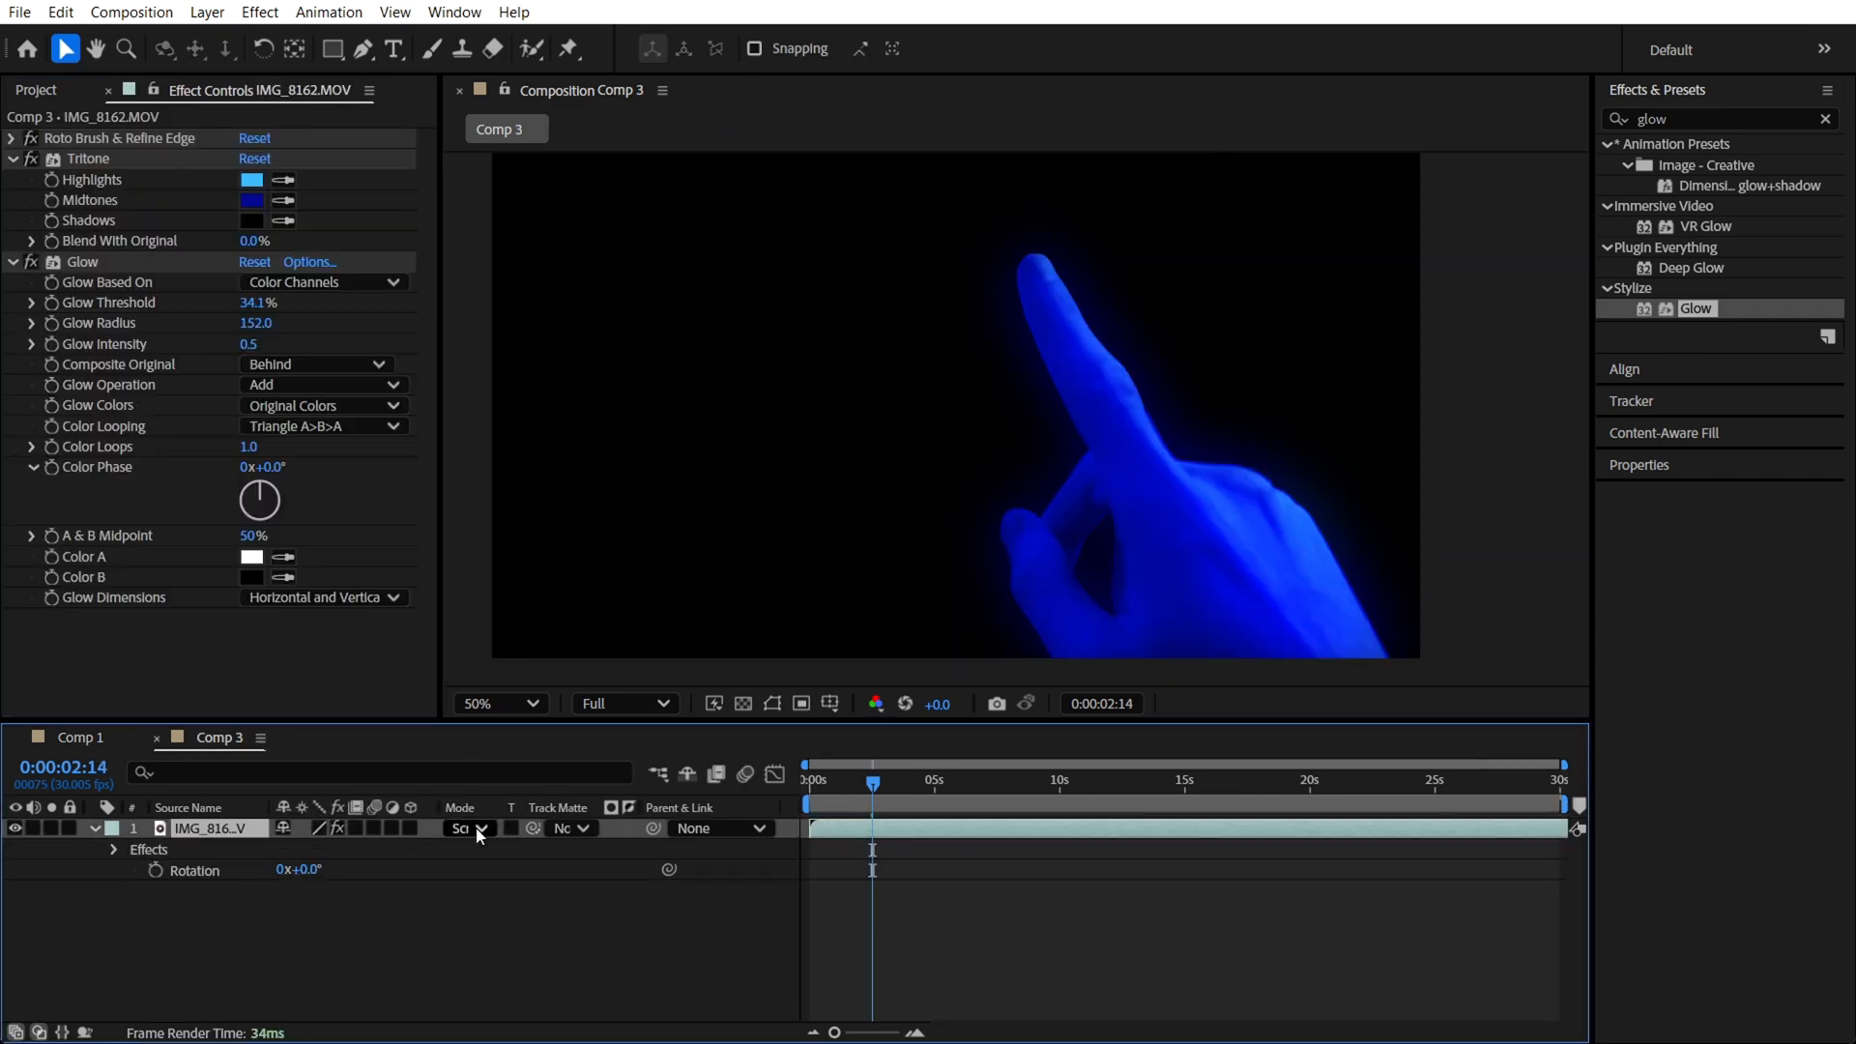
left_click(464, 828)
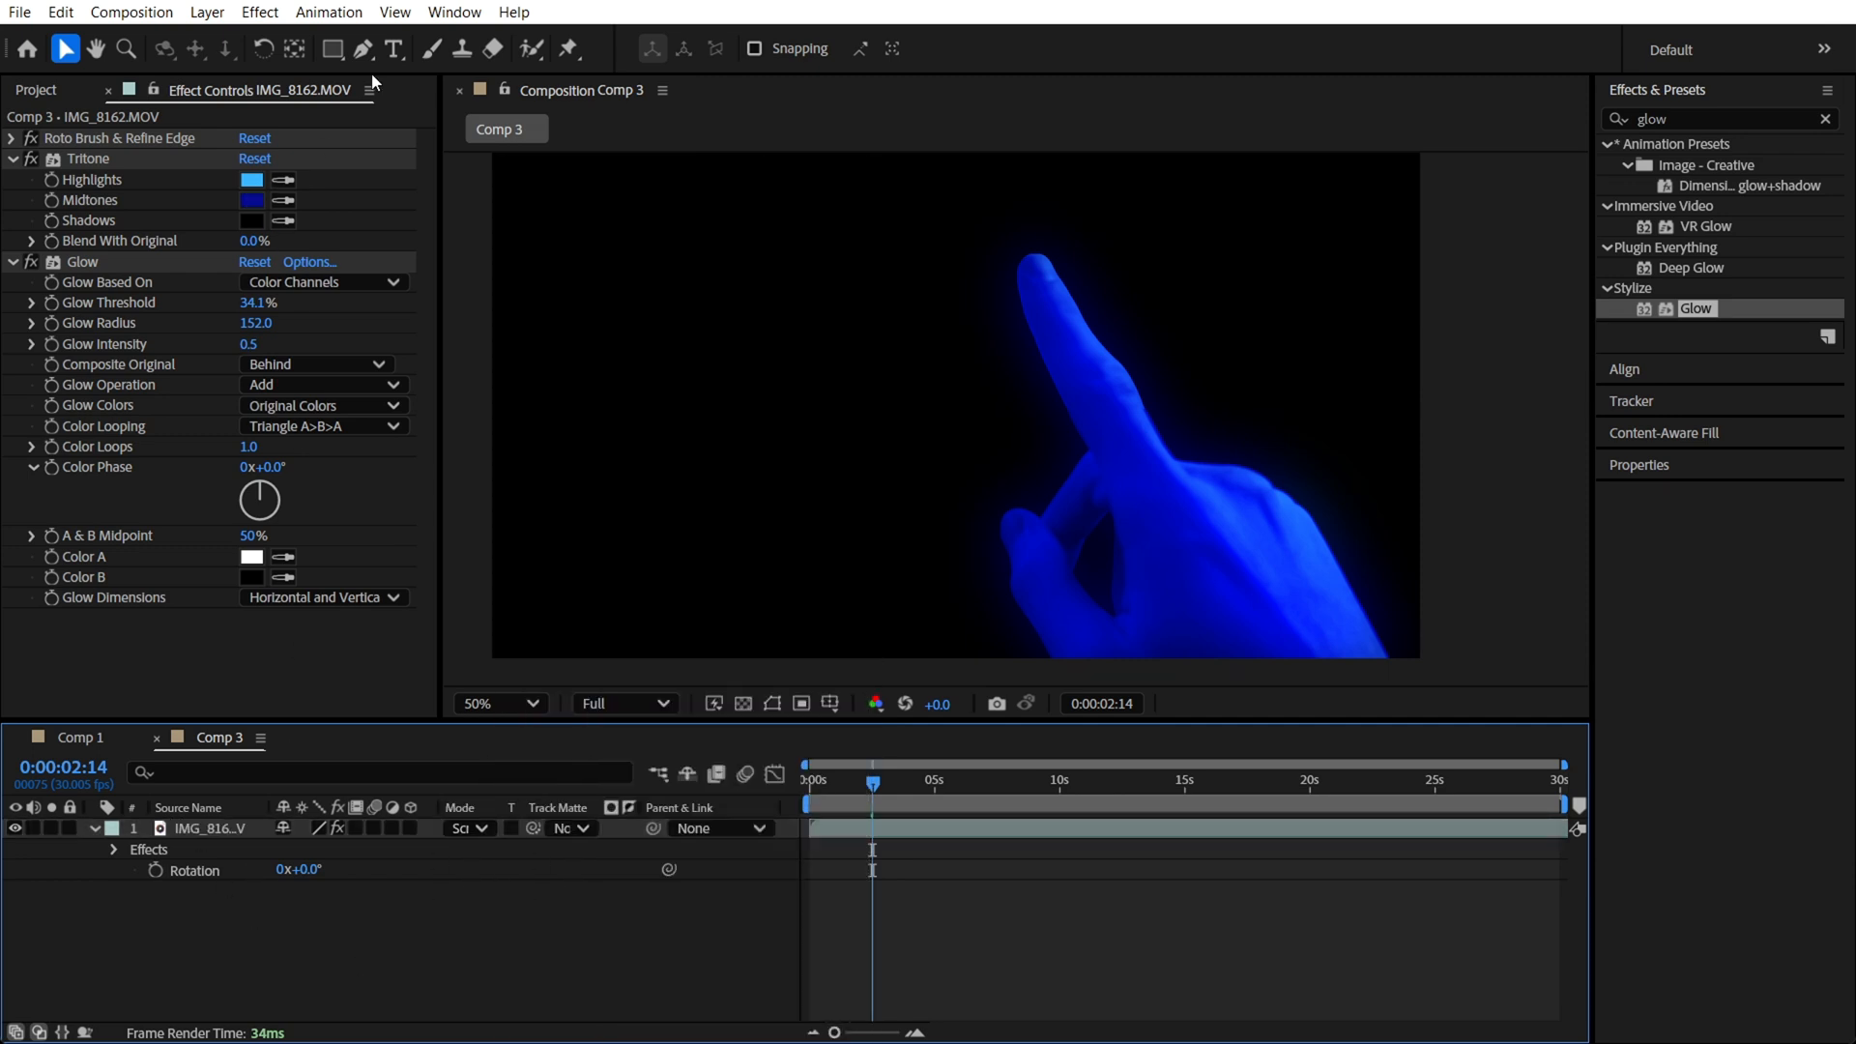
left_click(361, 49)
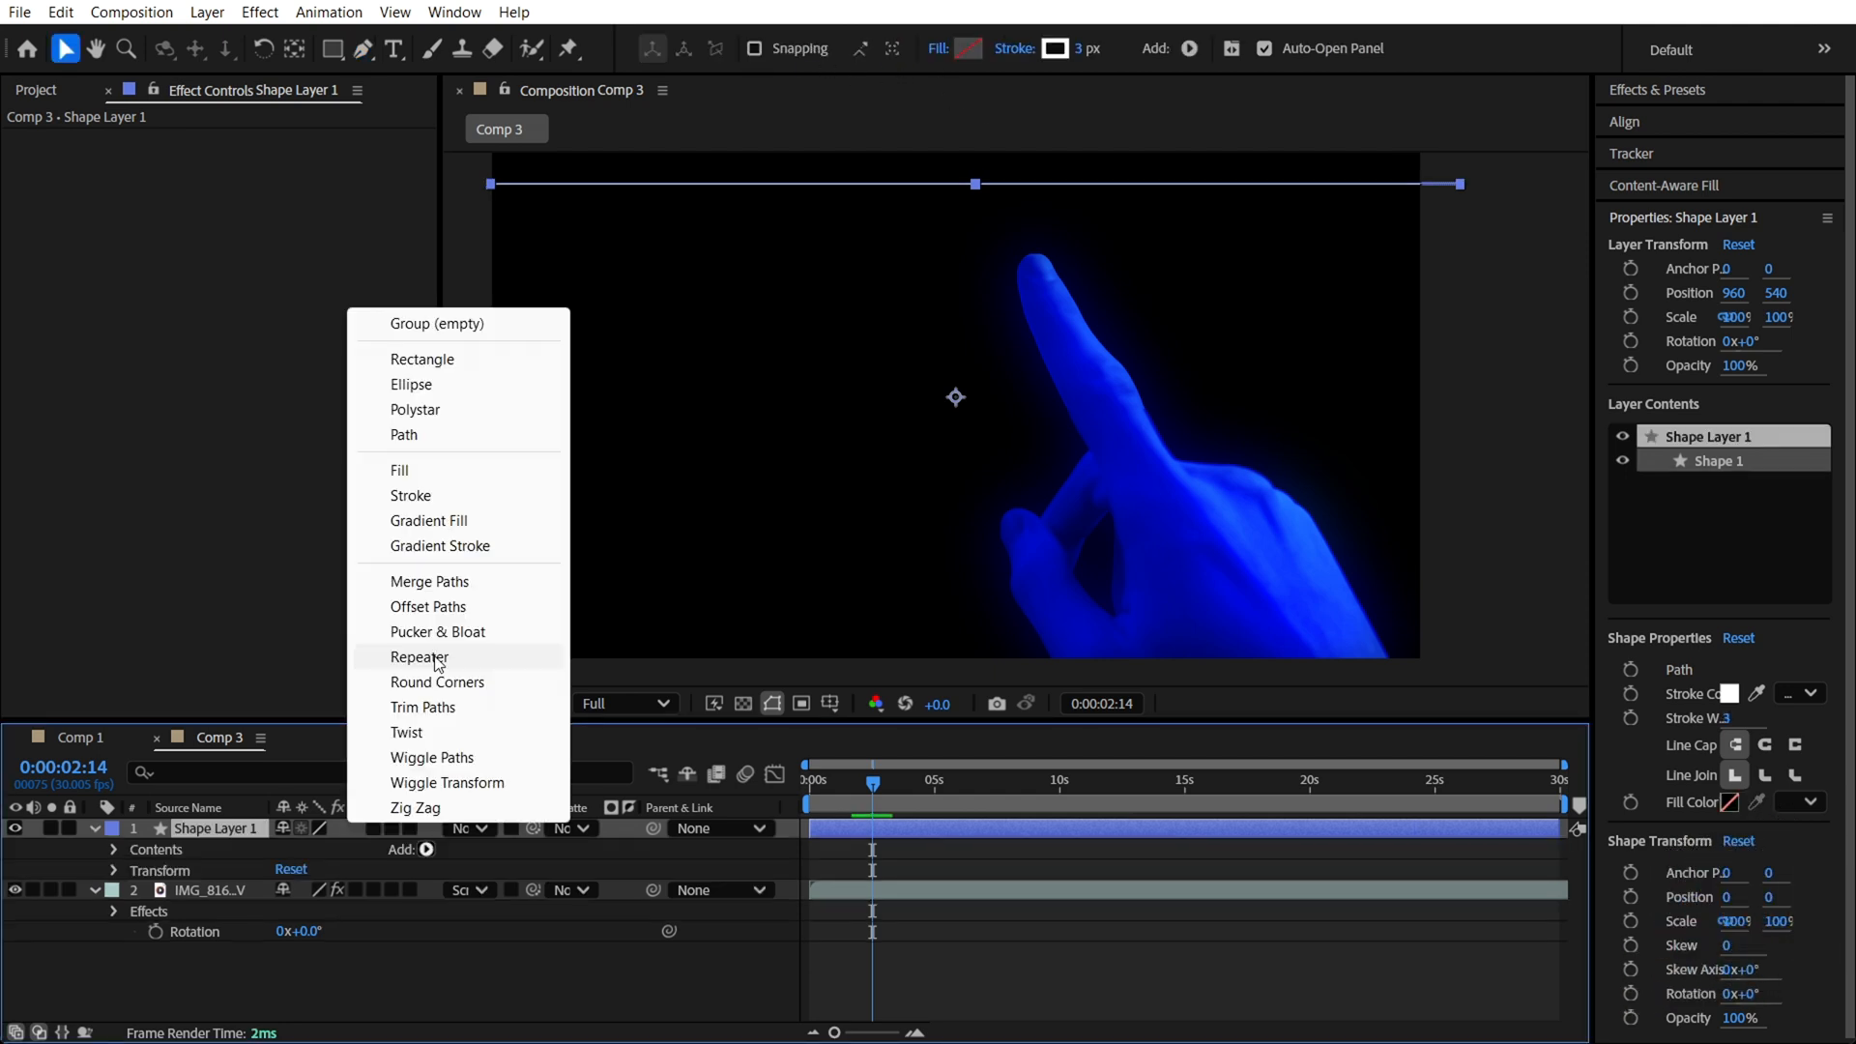
Repeat the line shape into 173 copies spaced by a 0,9 position offset
left_click(418, 657)
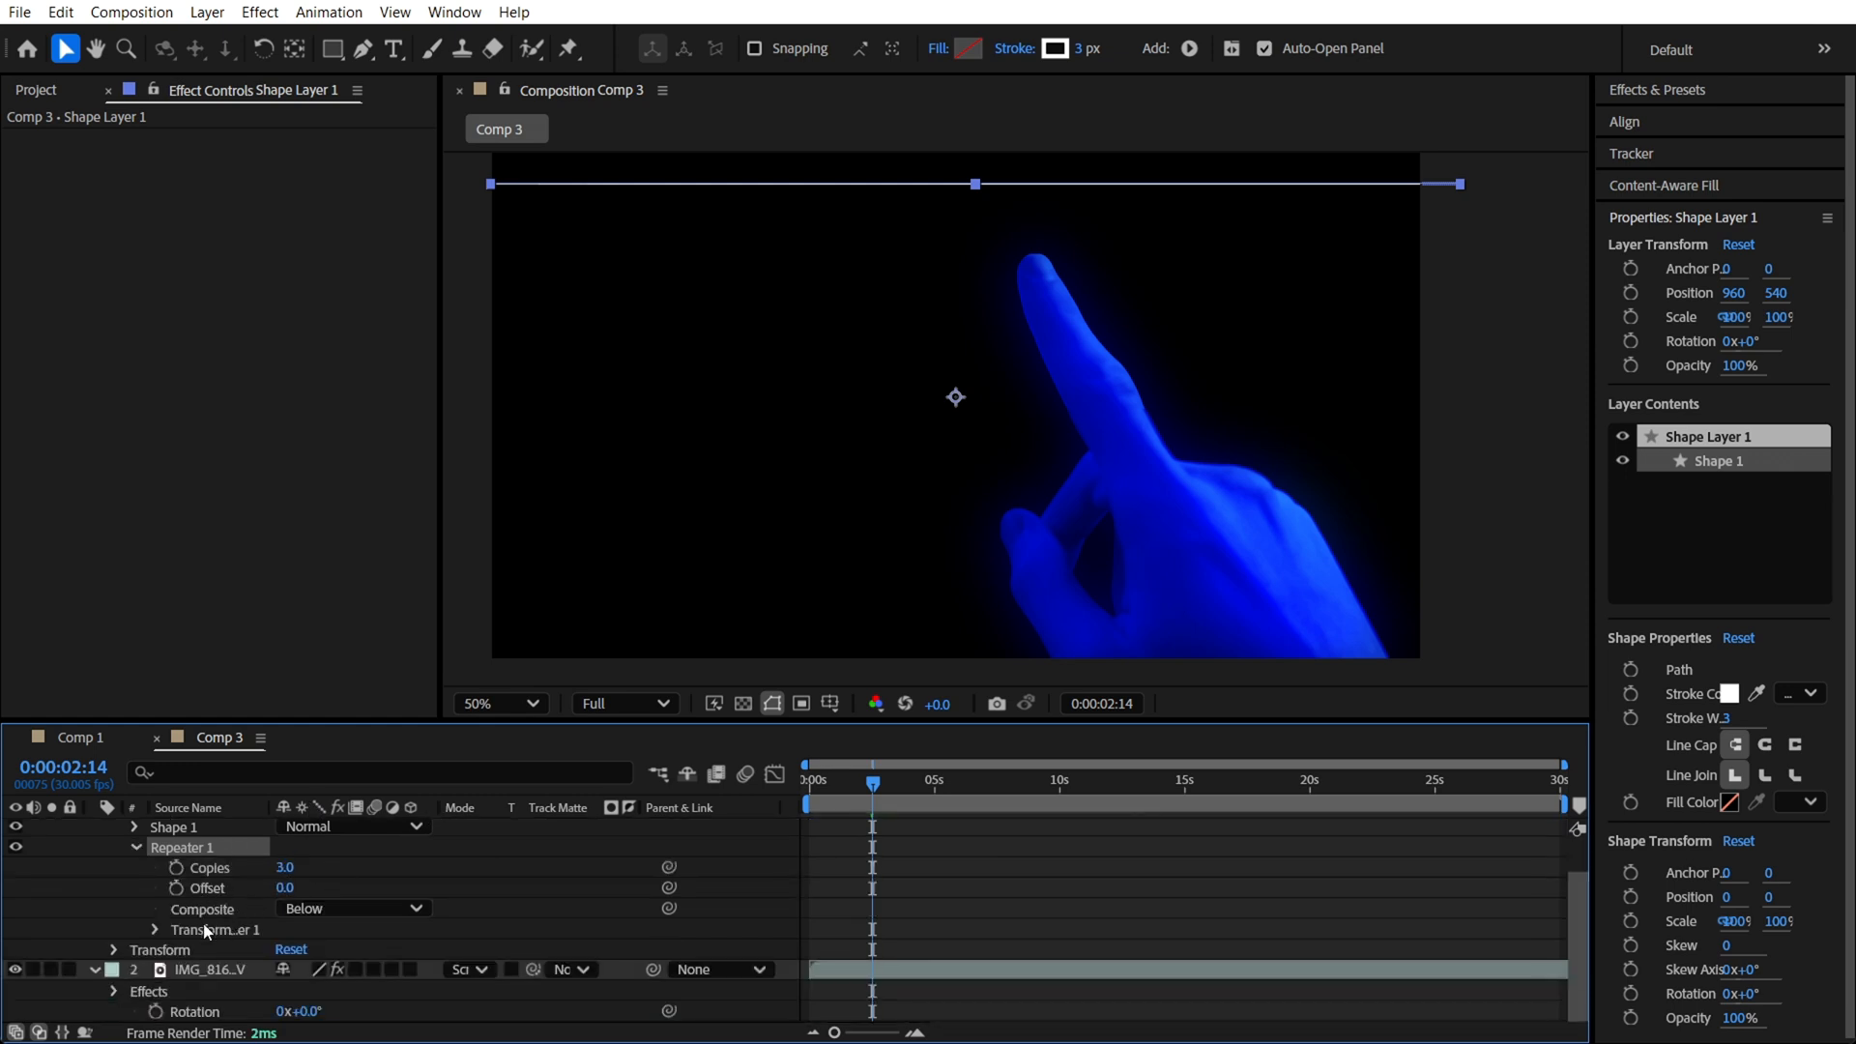
left_click(155, 929)
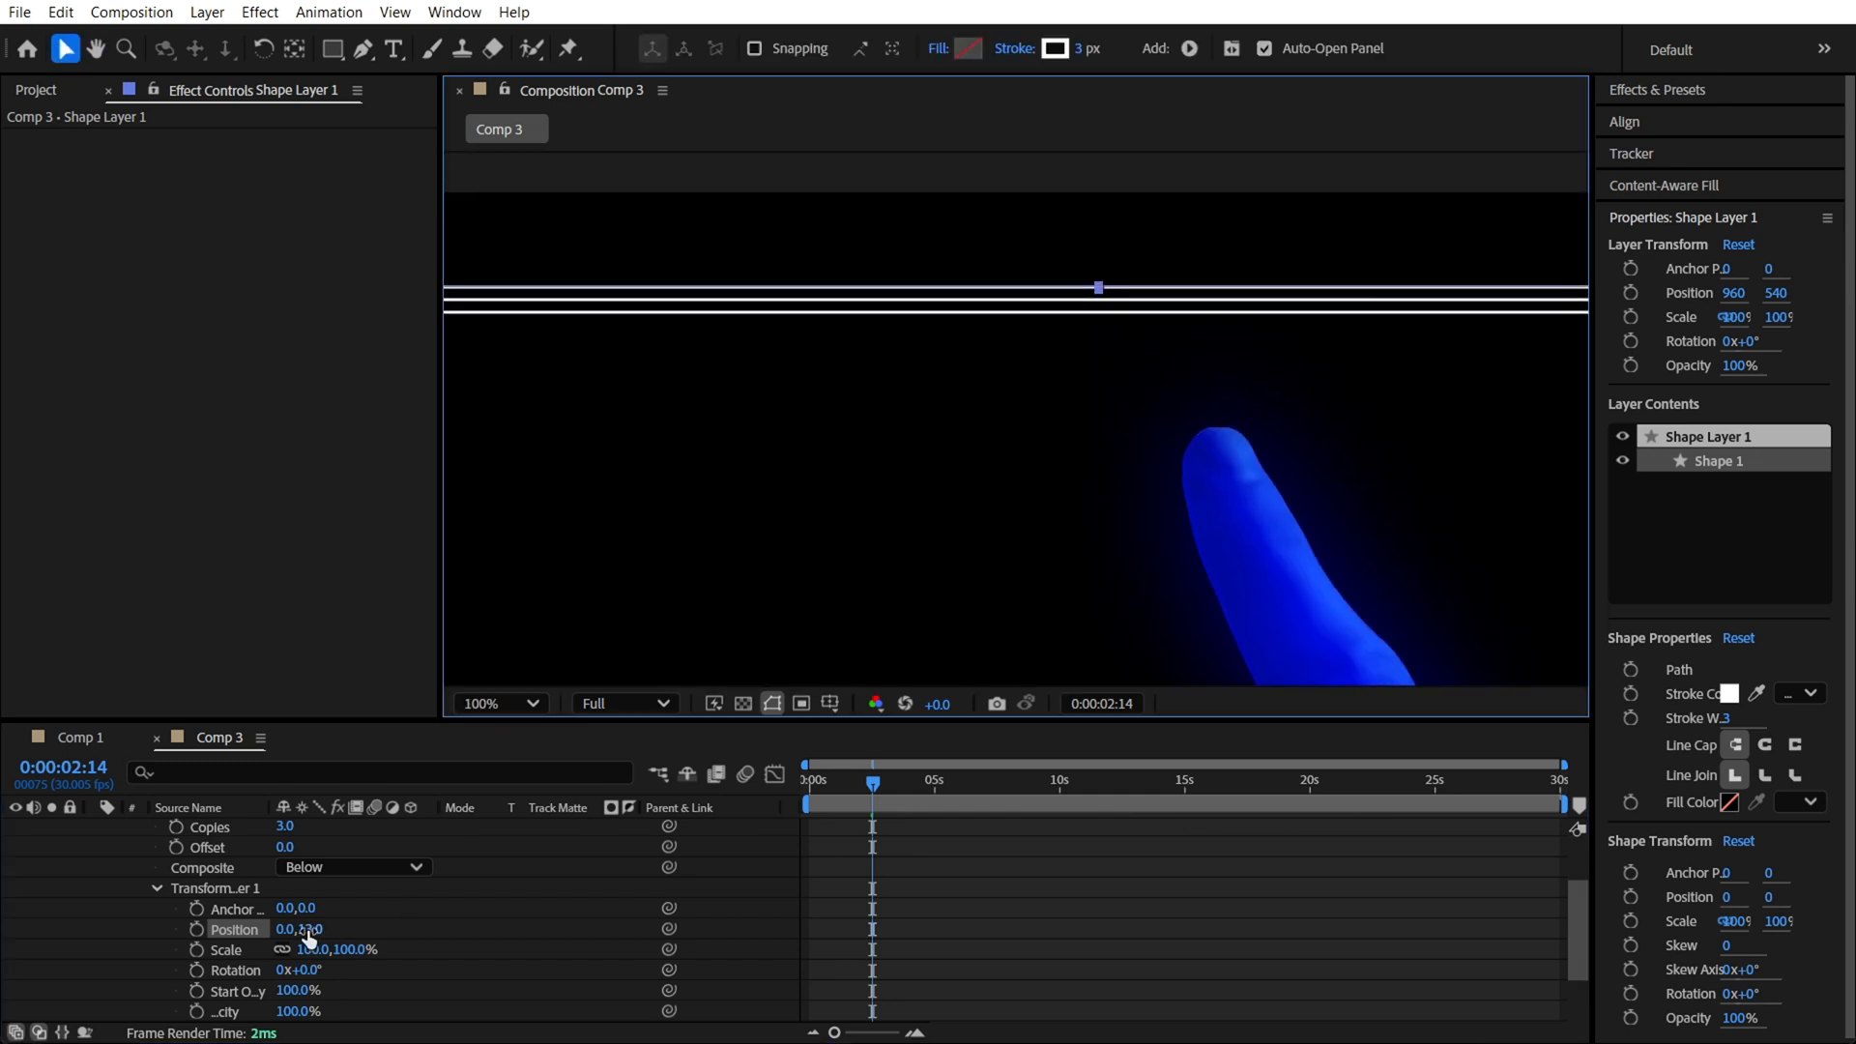
left_click_drag(298, 929, 299, 935)
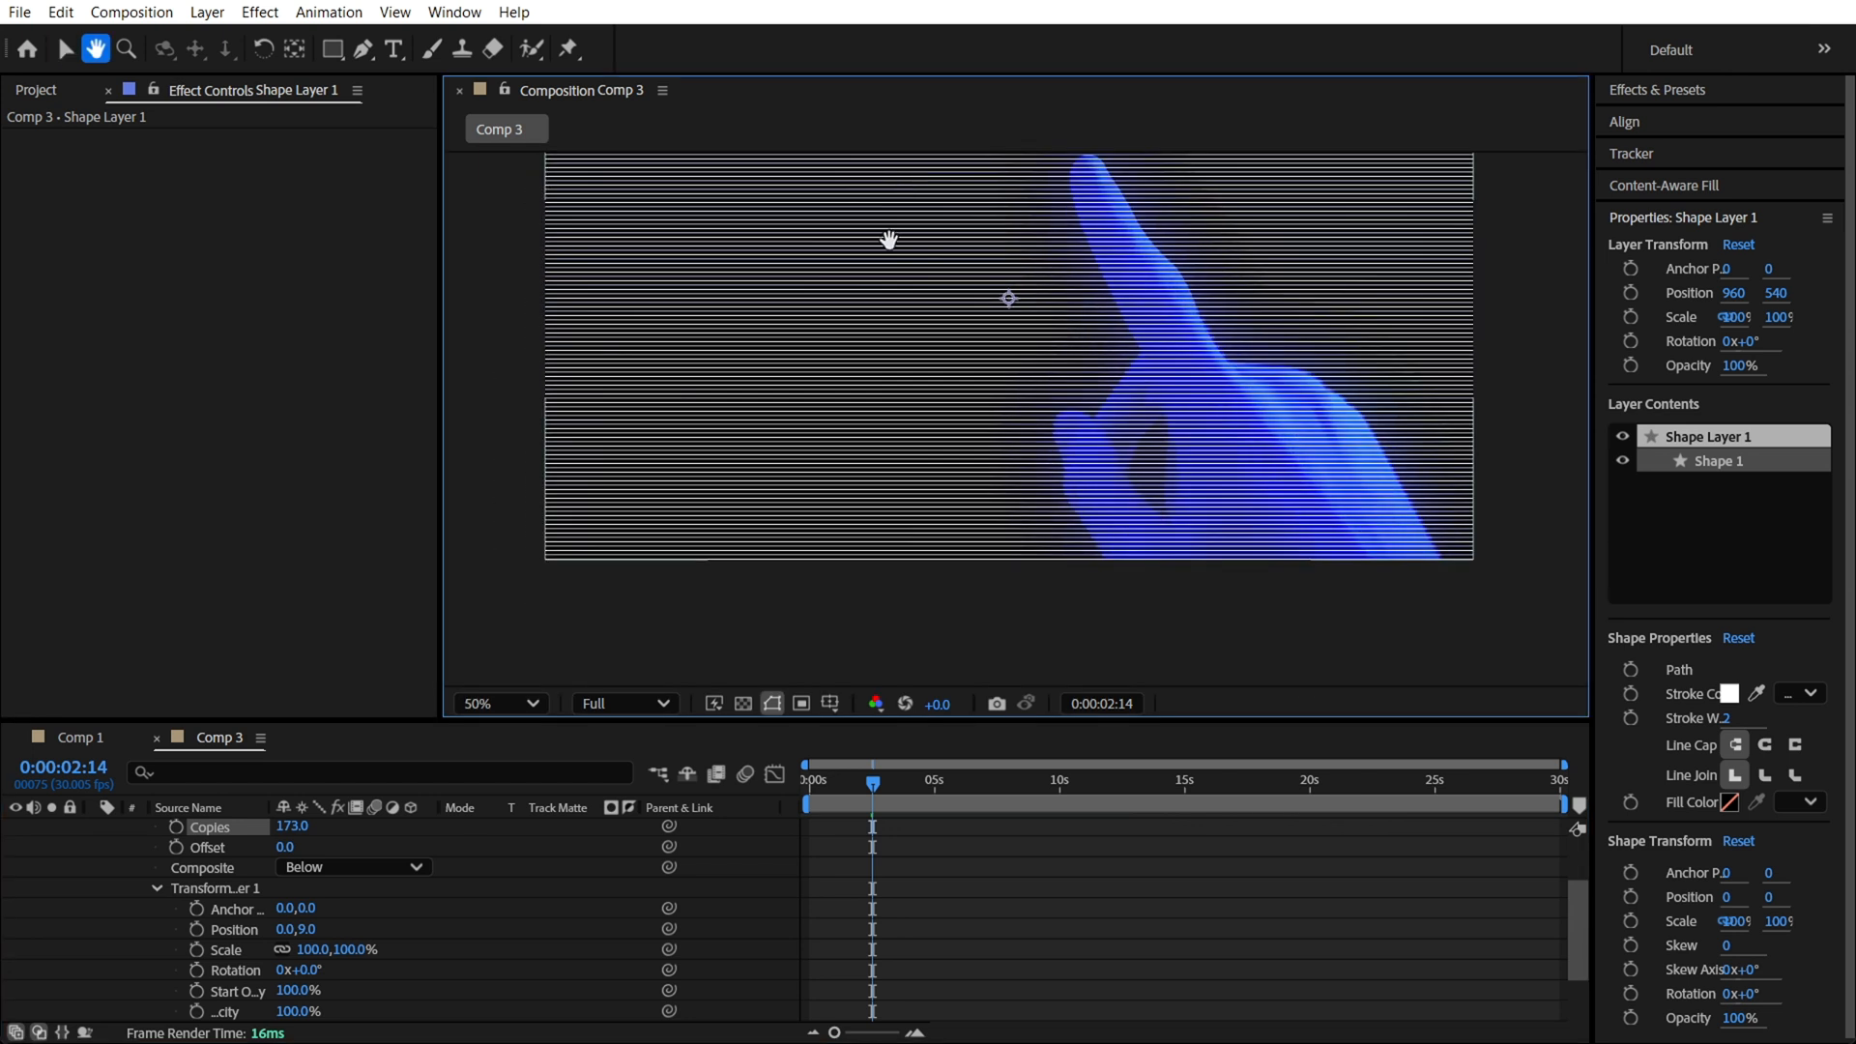
left_click(65, 48)
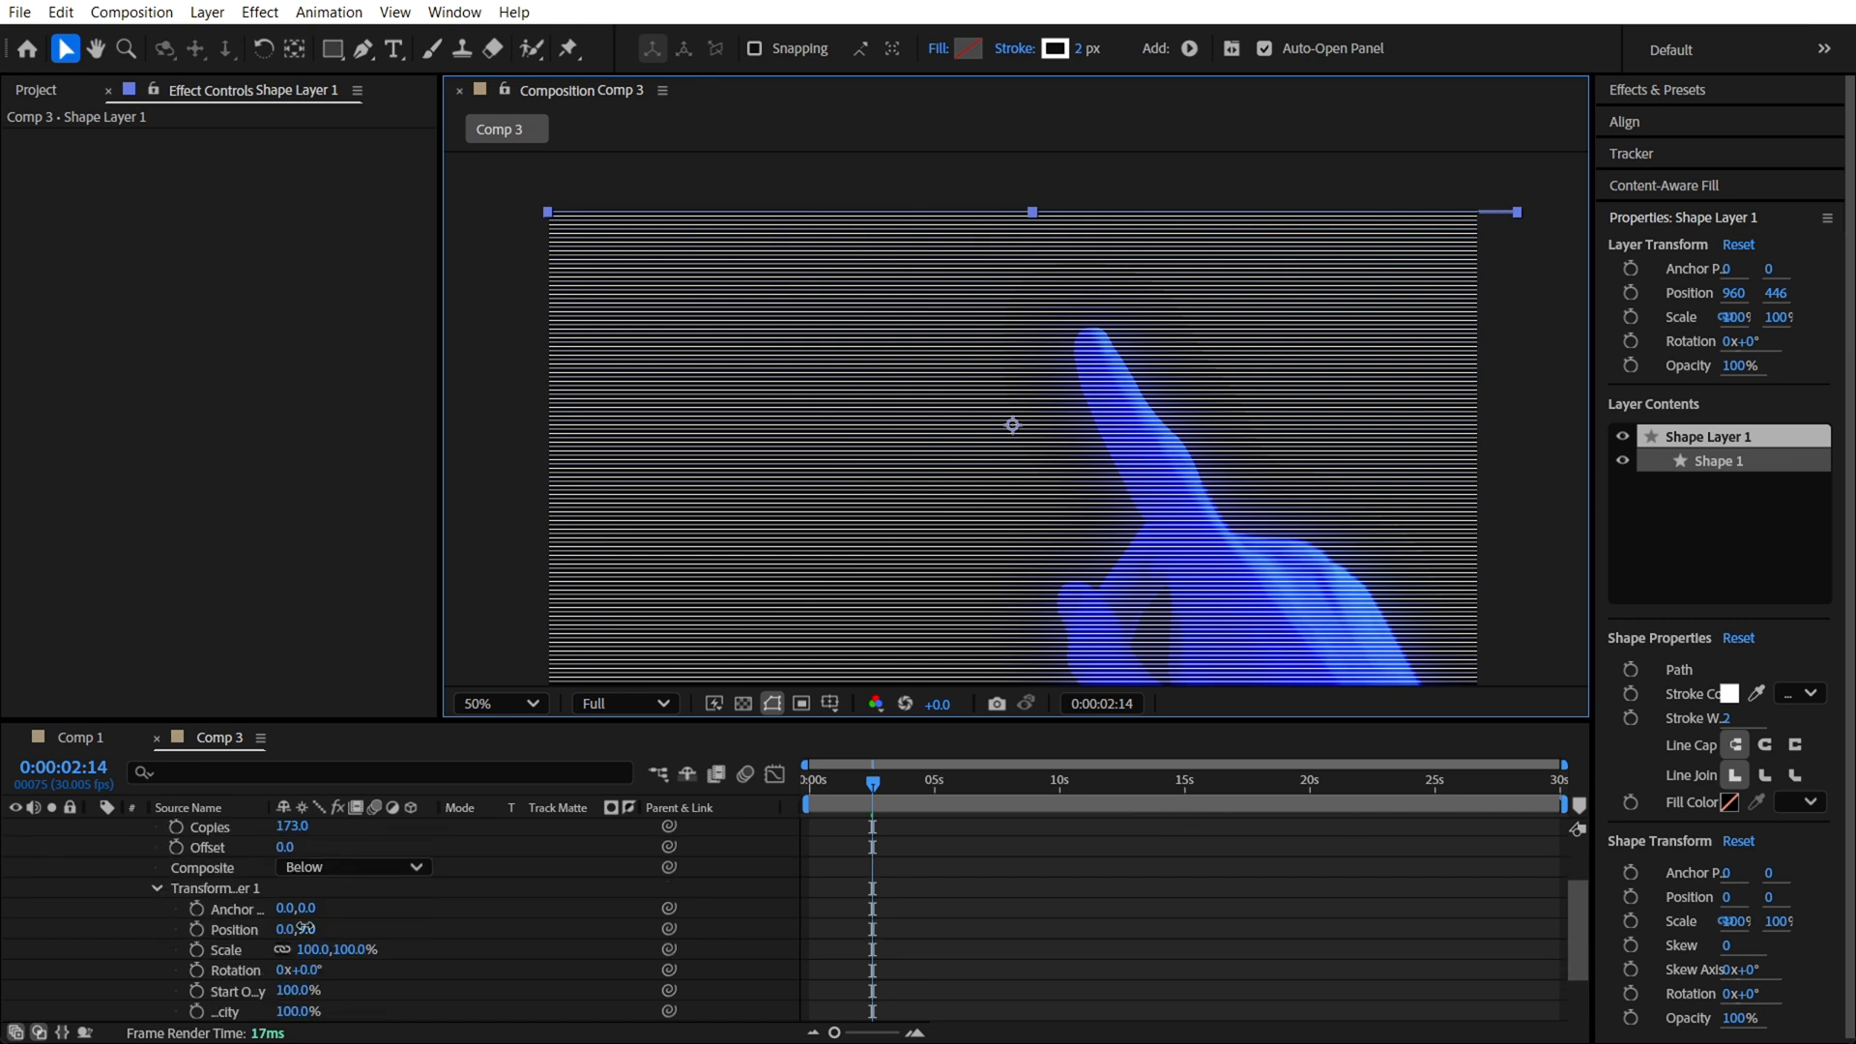
left_click(96, 49)
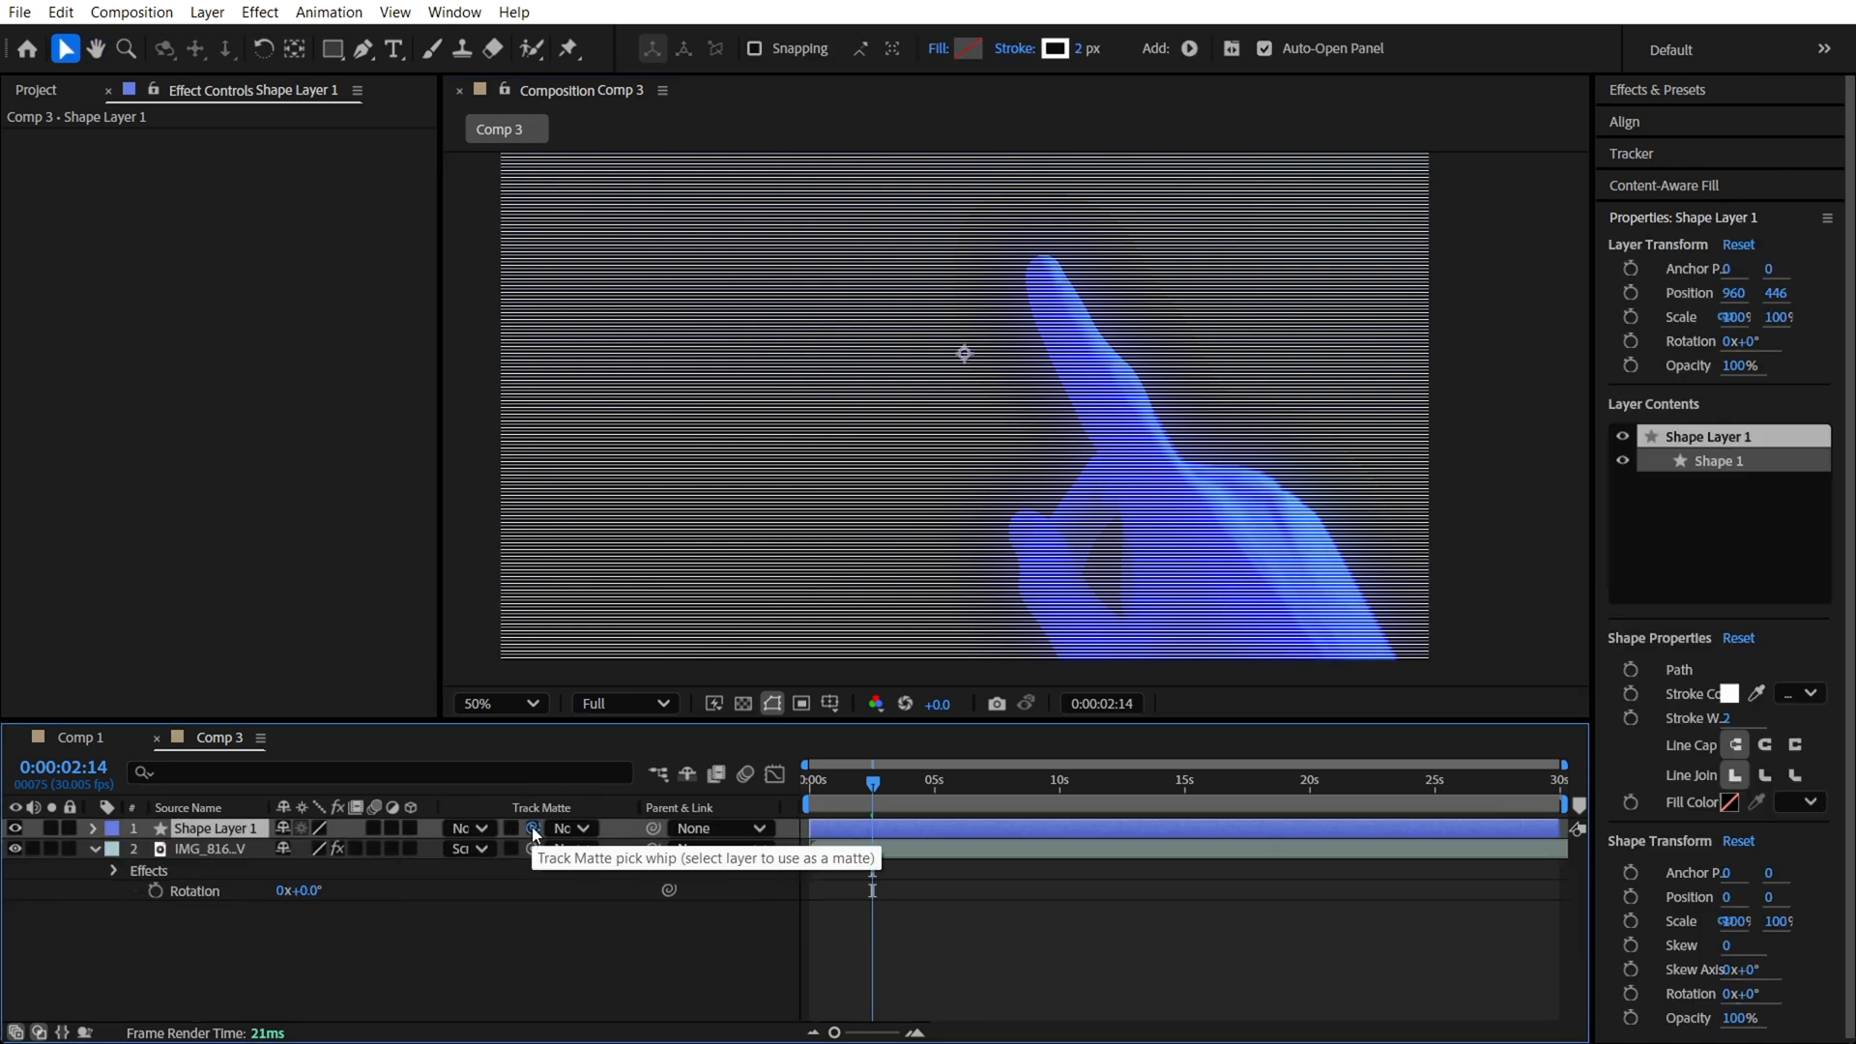
Set Shape Layer 1's track matte to IMG_8162.MOV and toggle the hand's visibility
left_click_drag(532, 828, 206, 849)
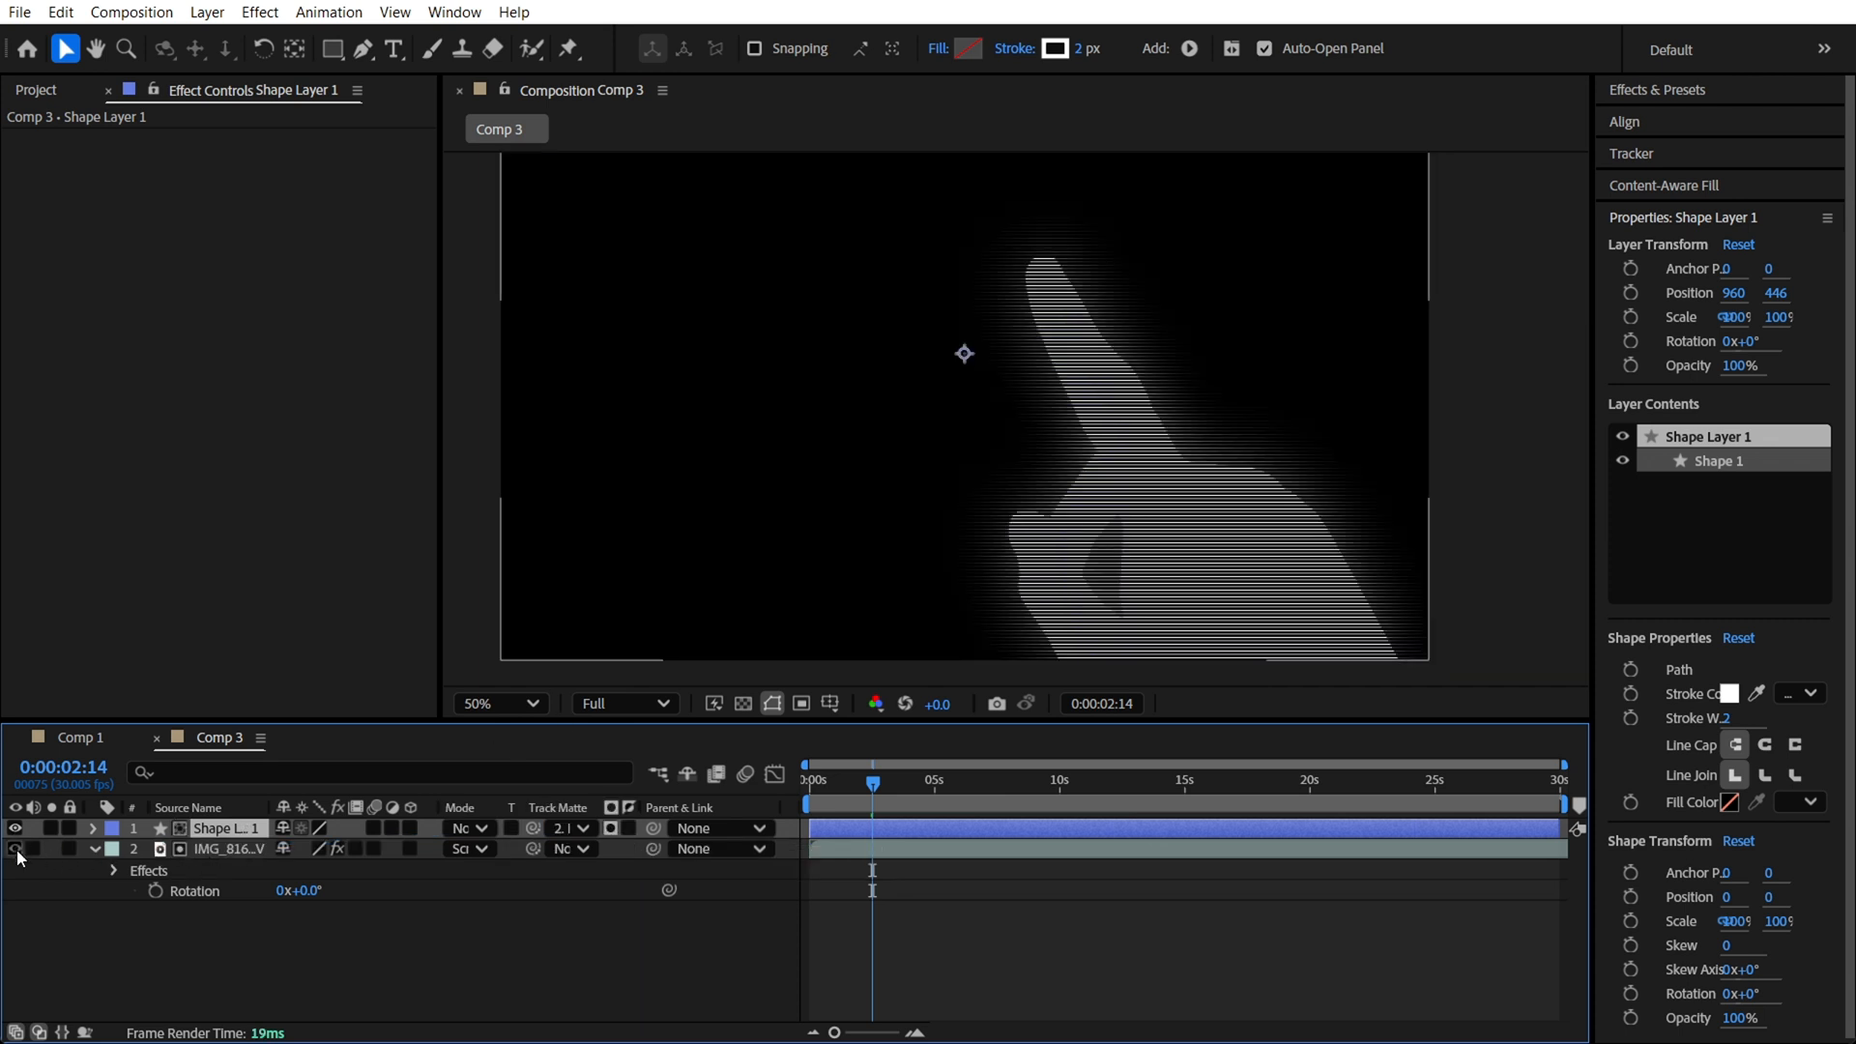
left_click(227, 849)
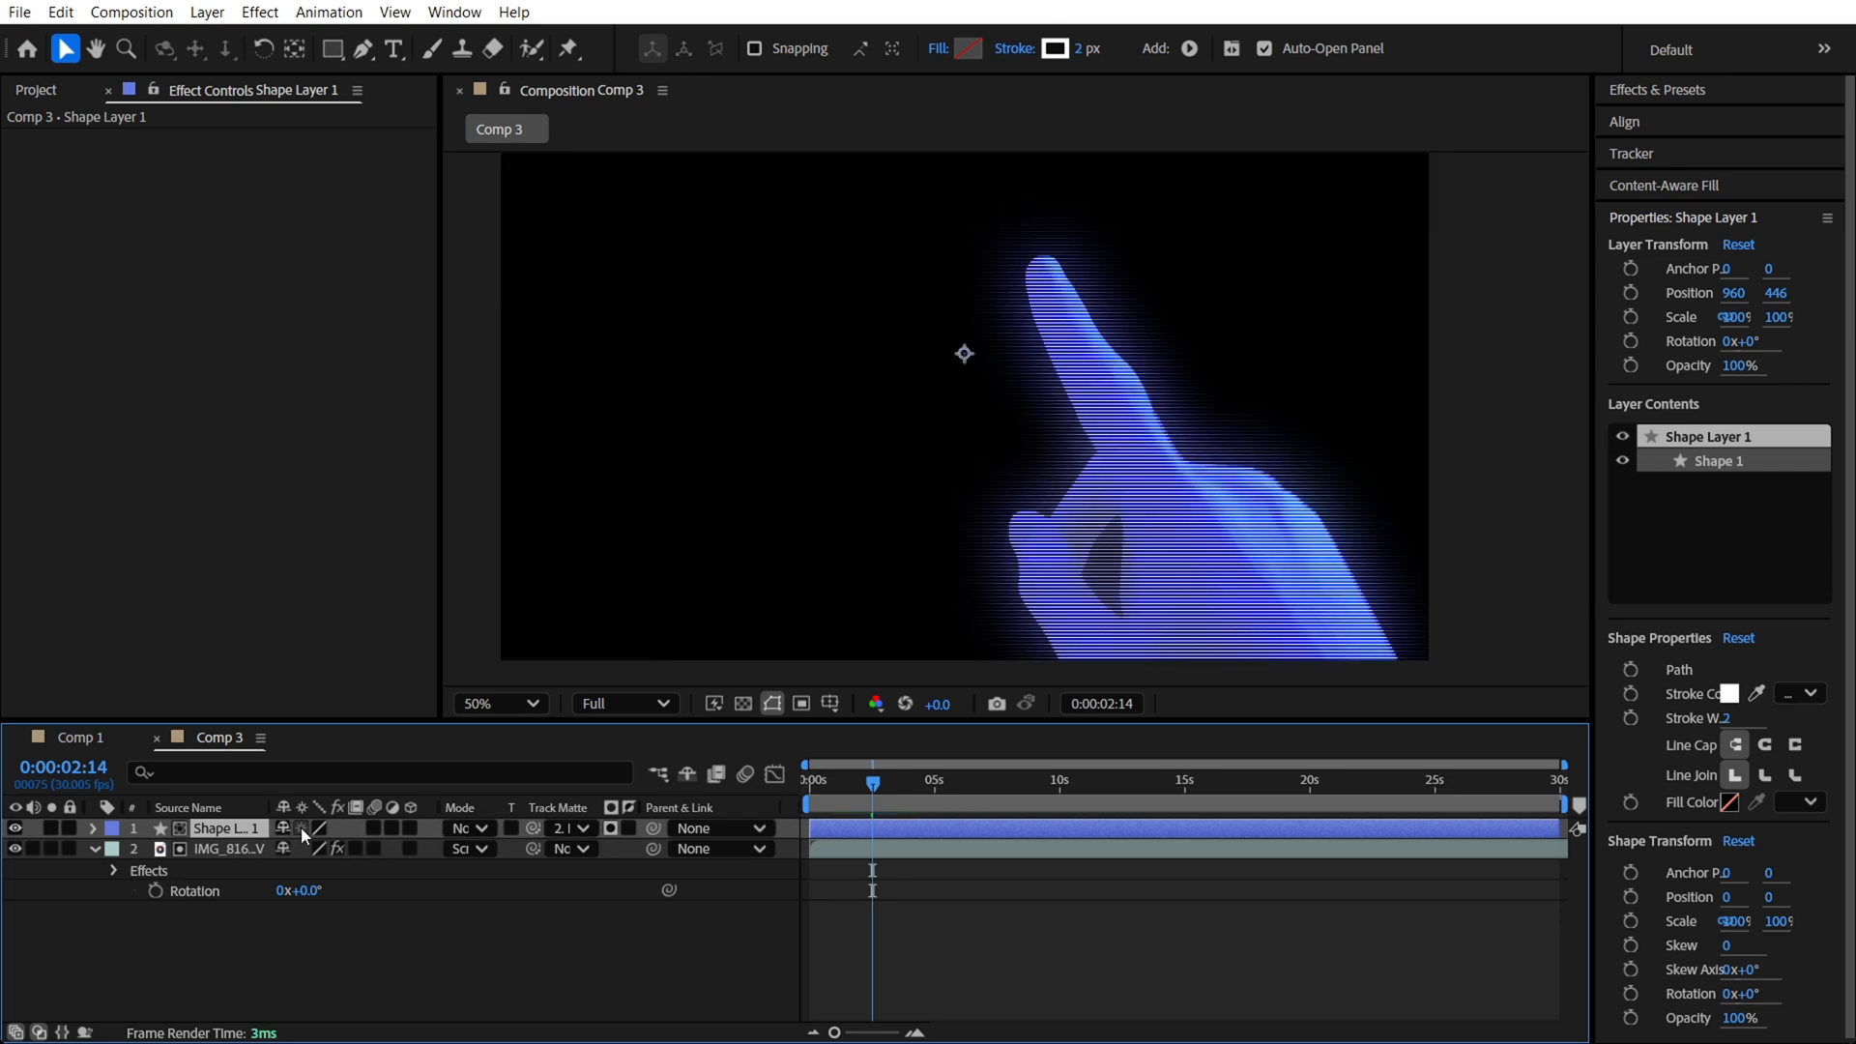
Switch Shape Layer 1's blending mode to Overlay and recheck the hand layer
left_click(467, 828)
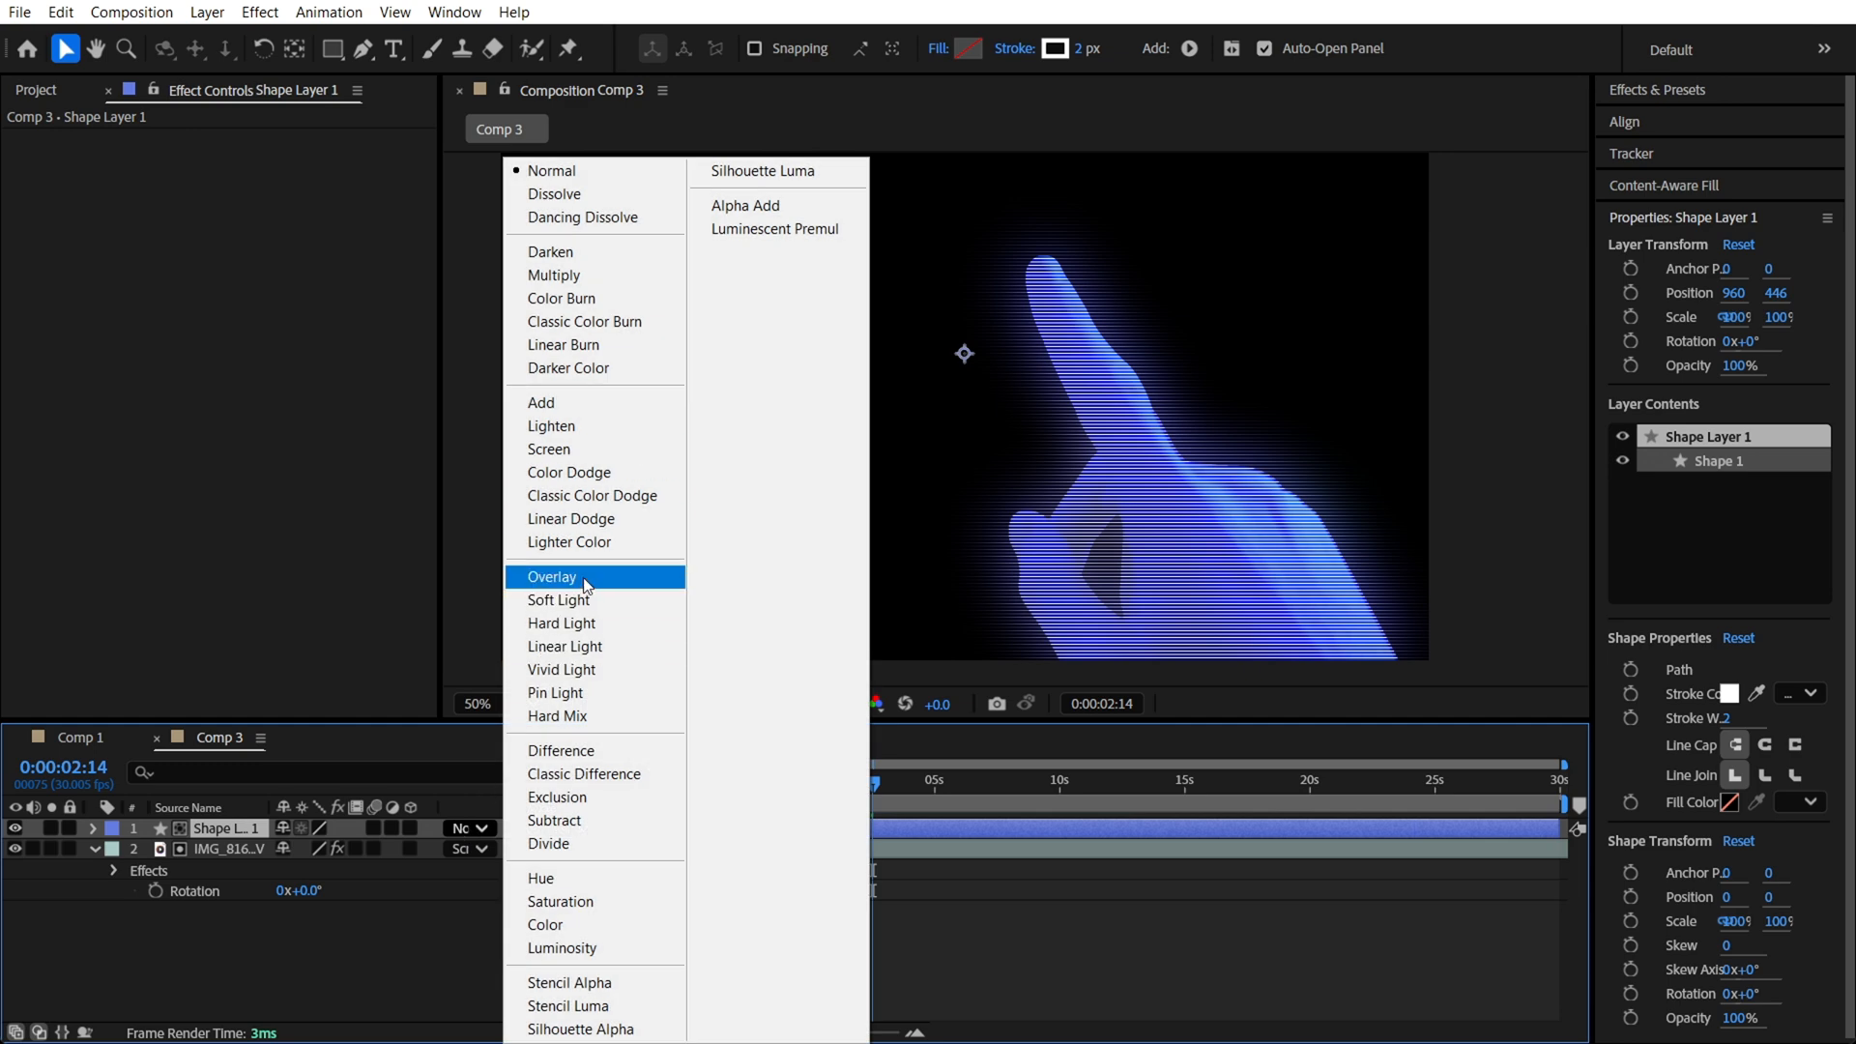
left_click(552, 578)
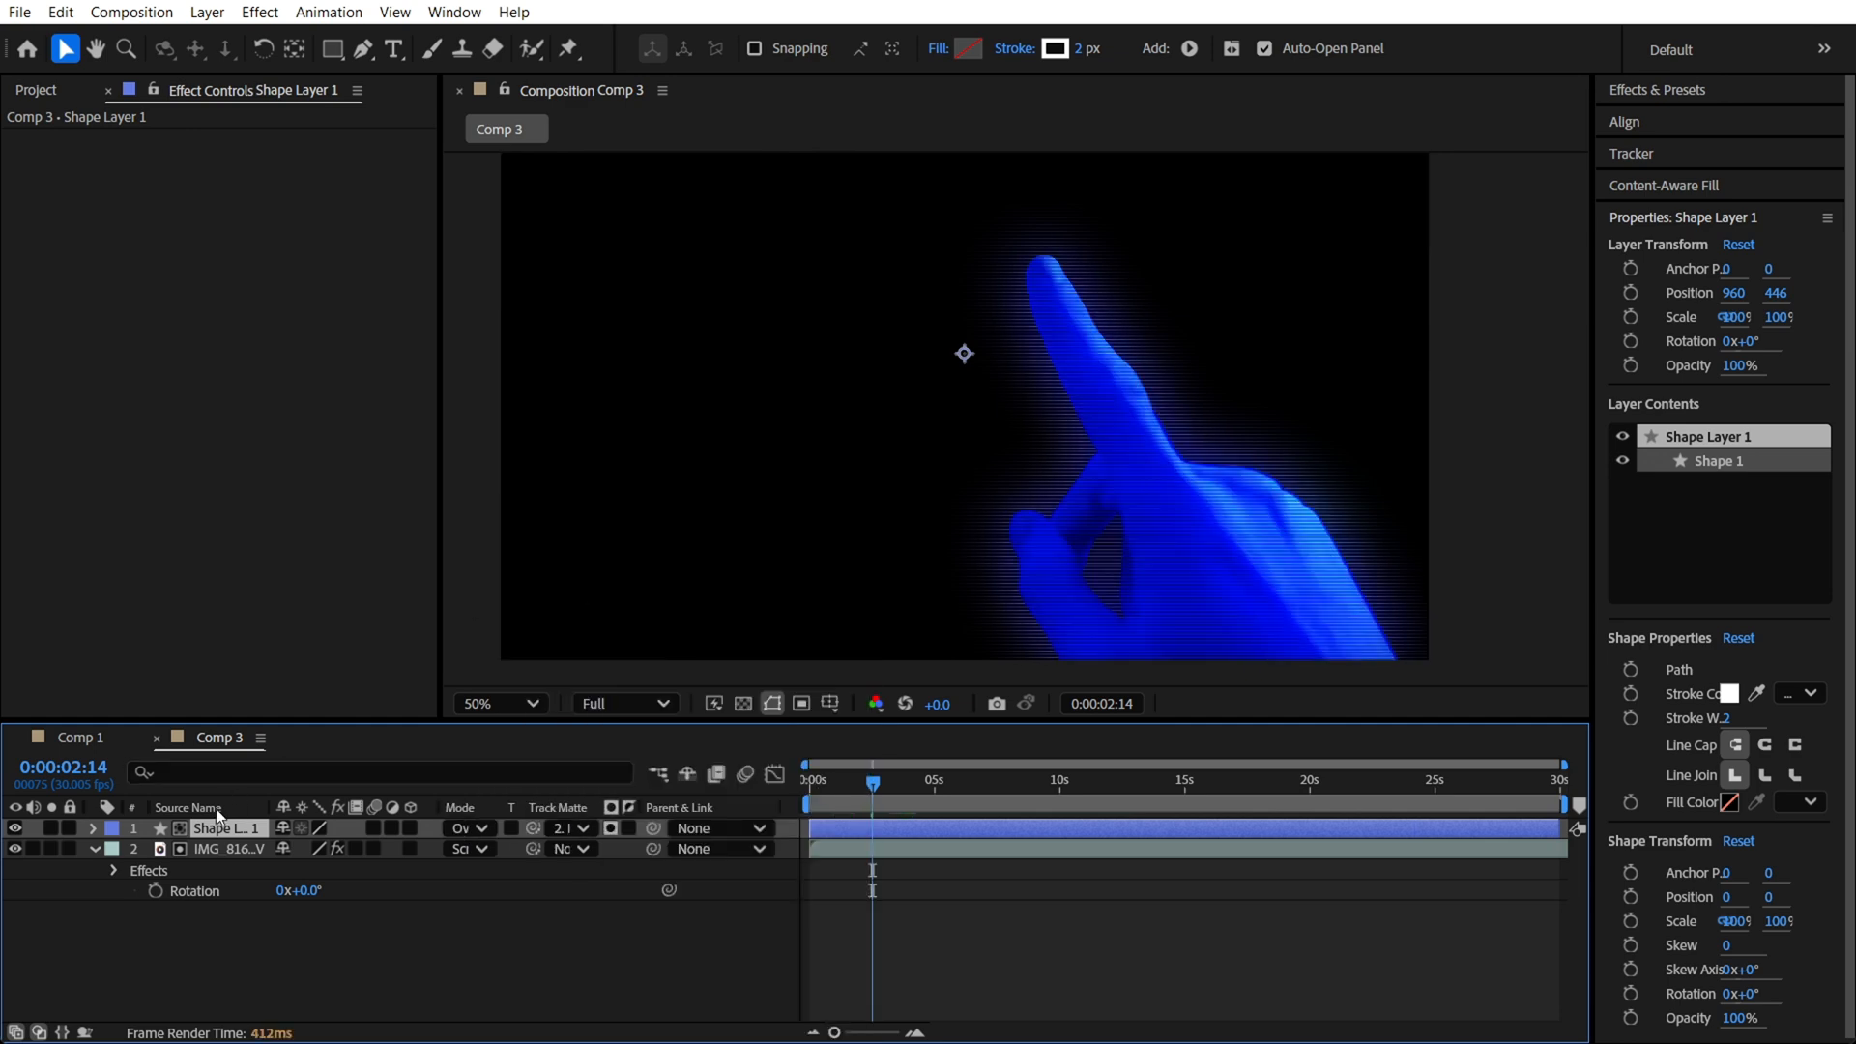
left_click(462, 828)
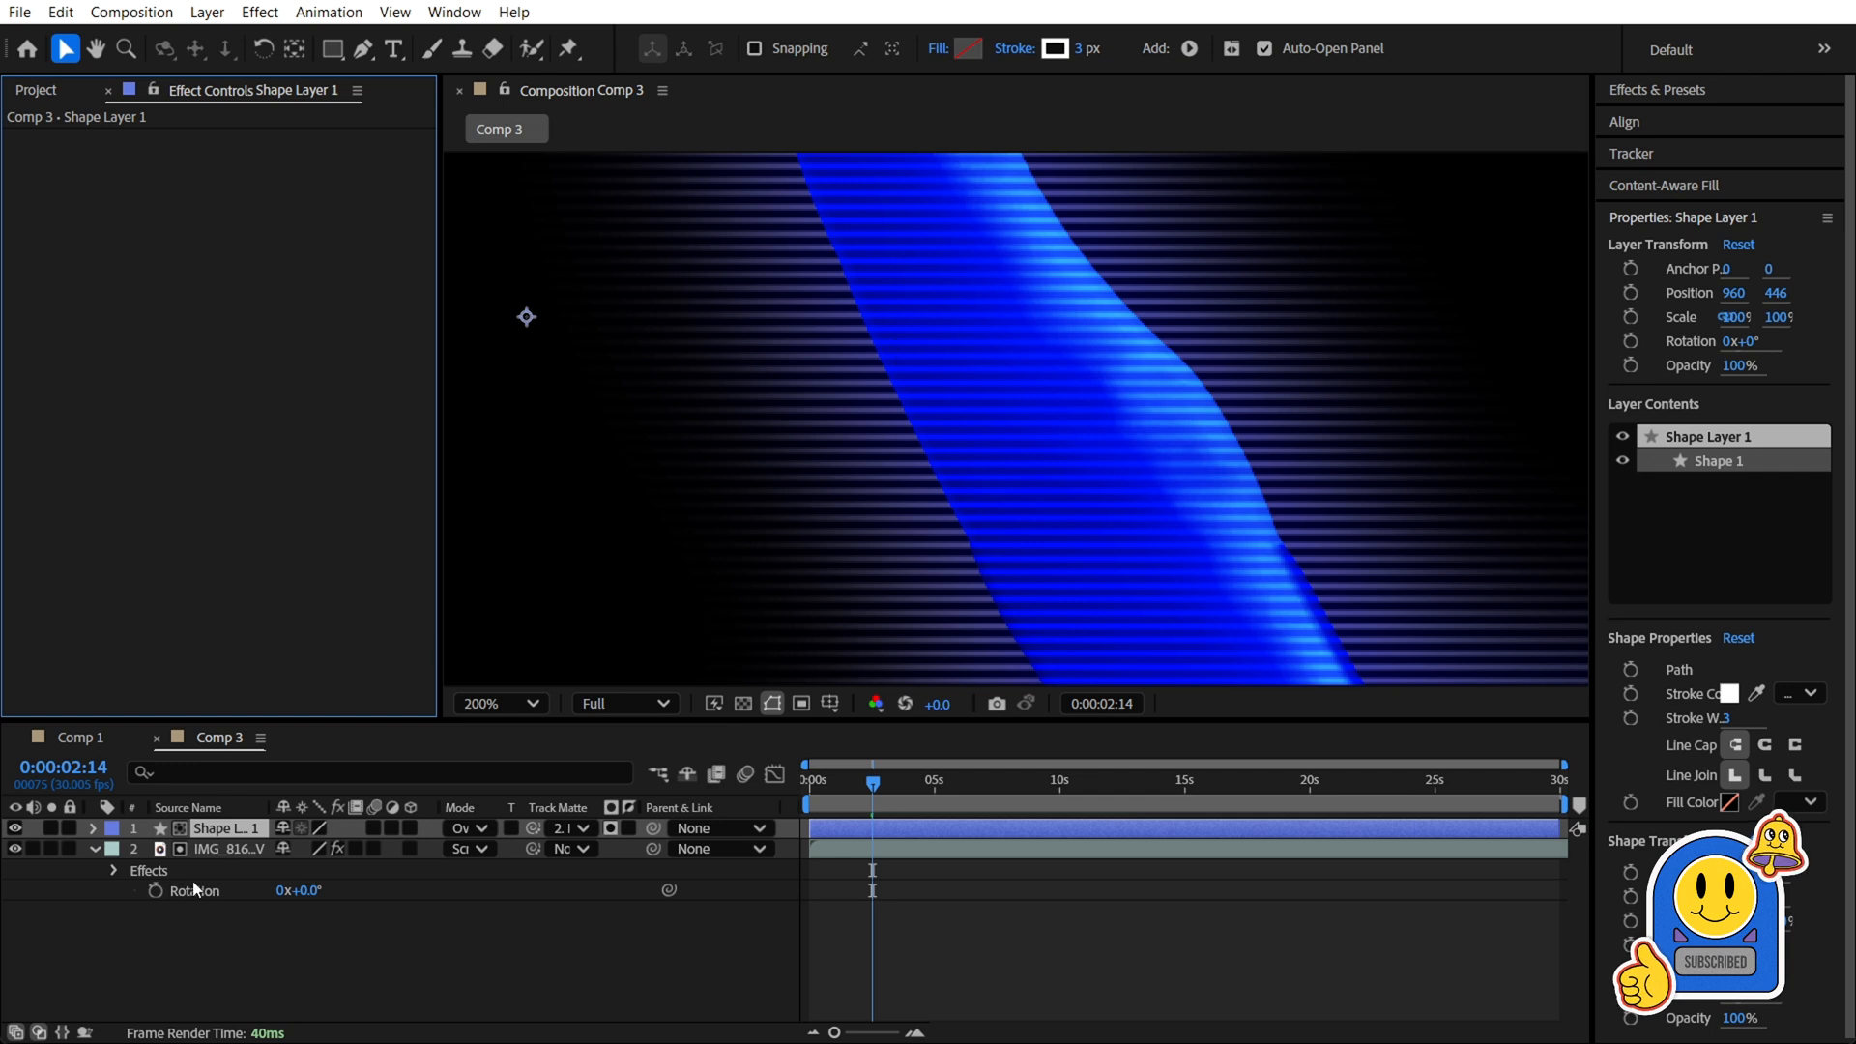
left_click(225, 849)
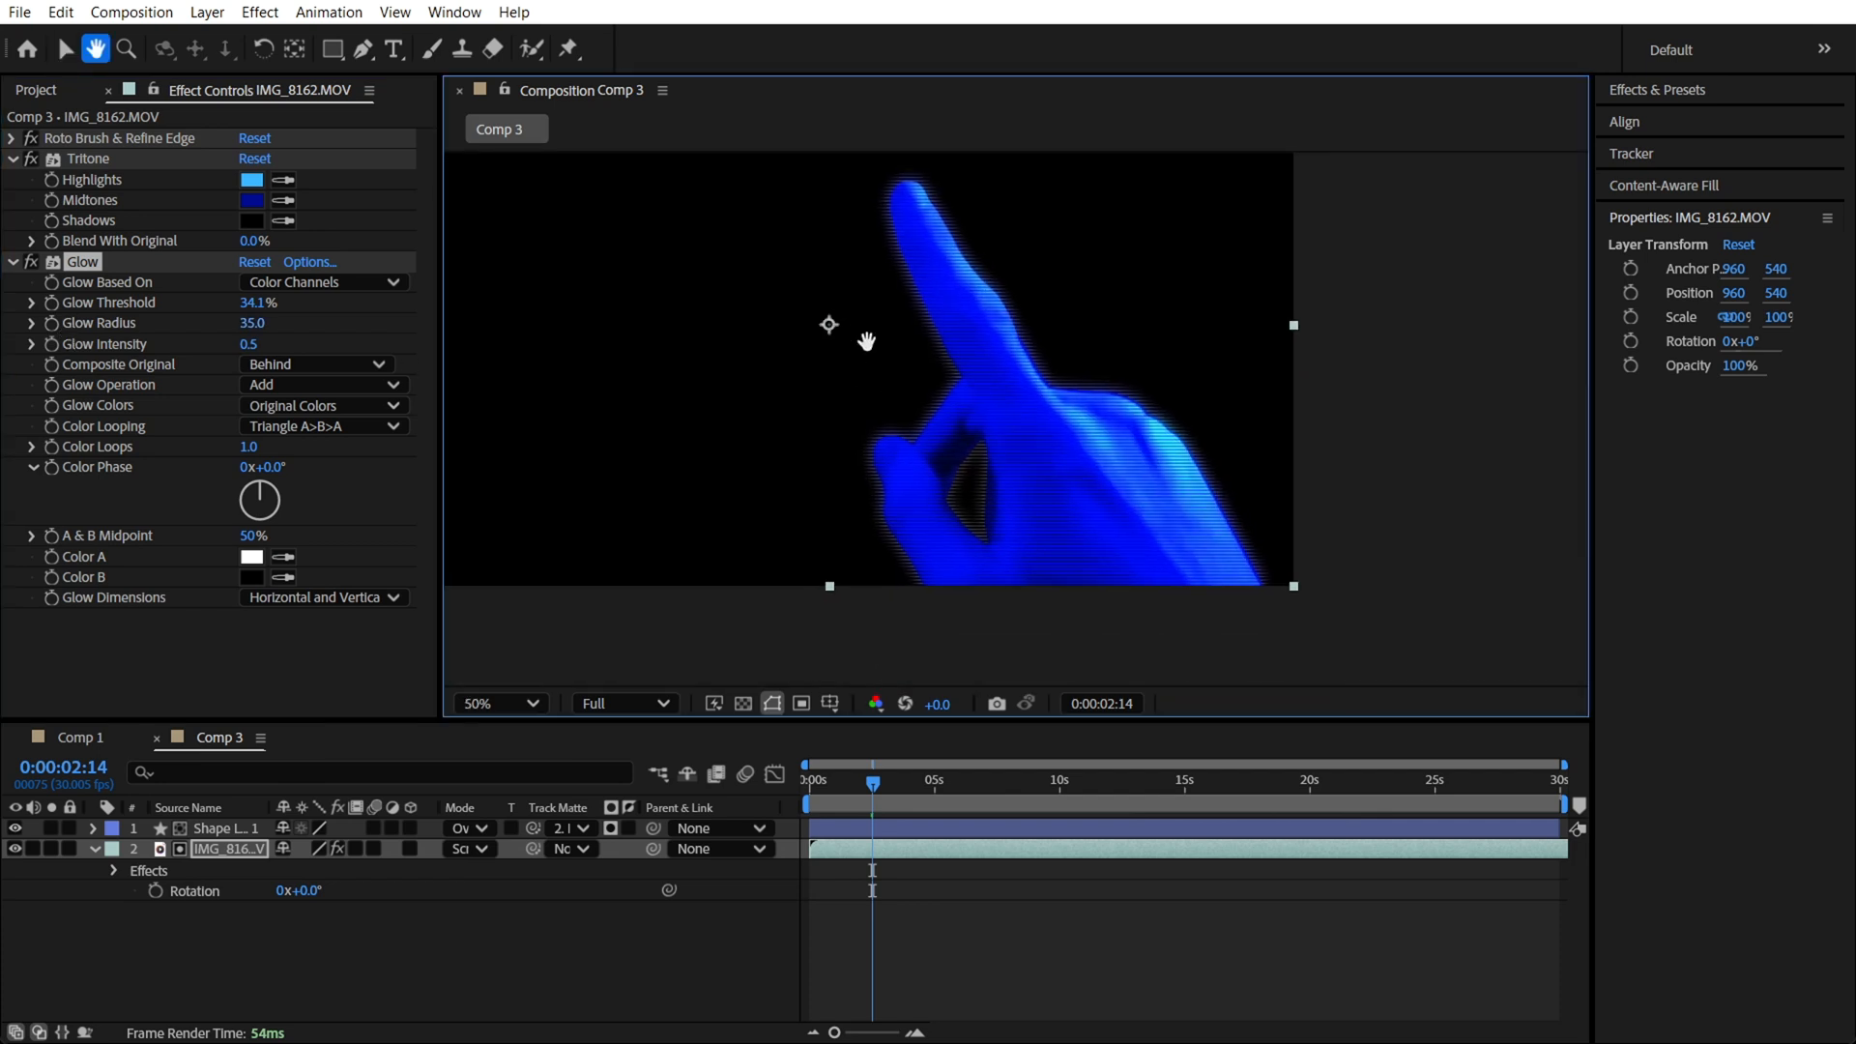
Lower the hand's Glow Radius to 35
left_click(477, 703)
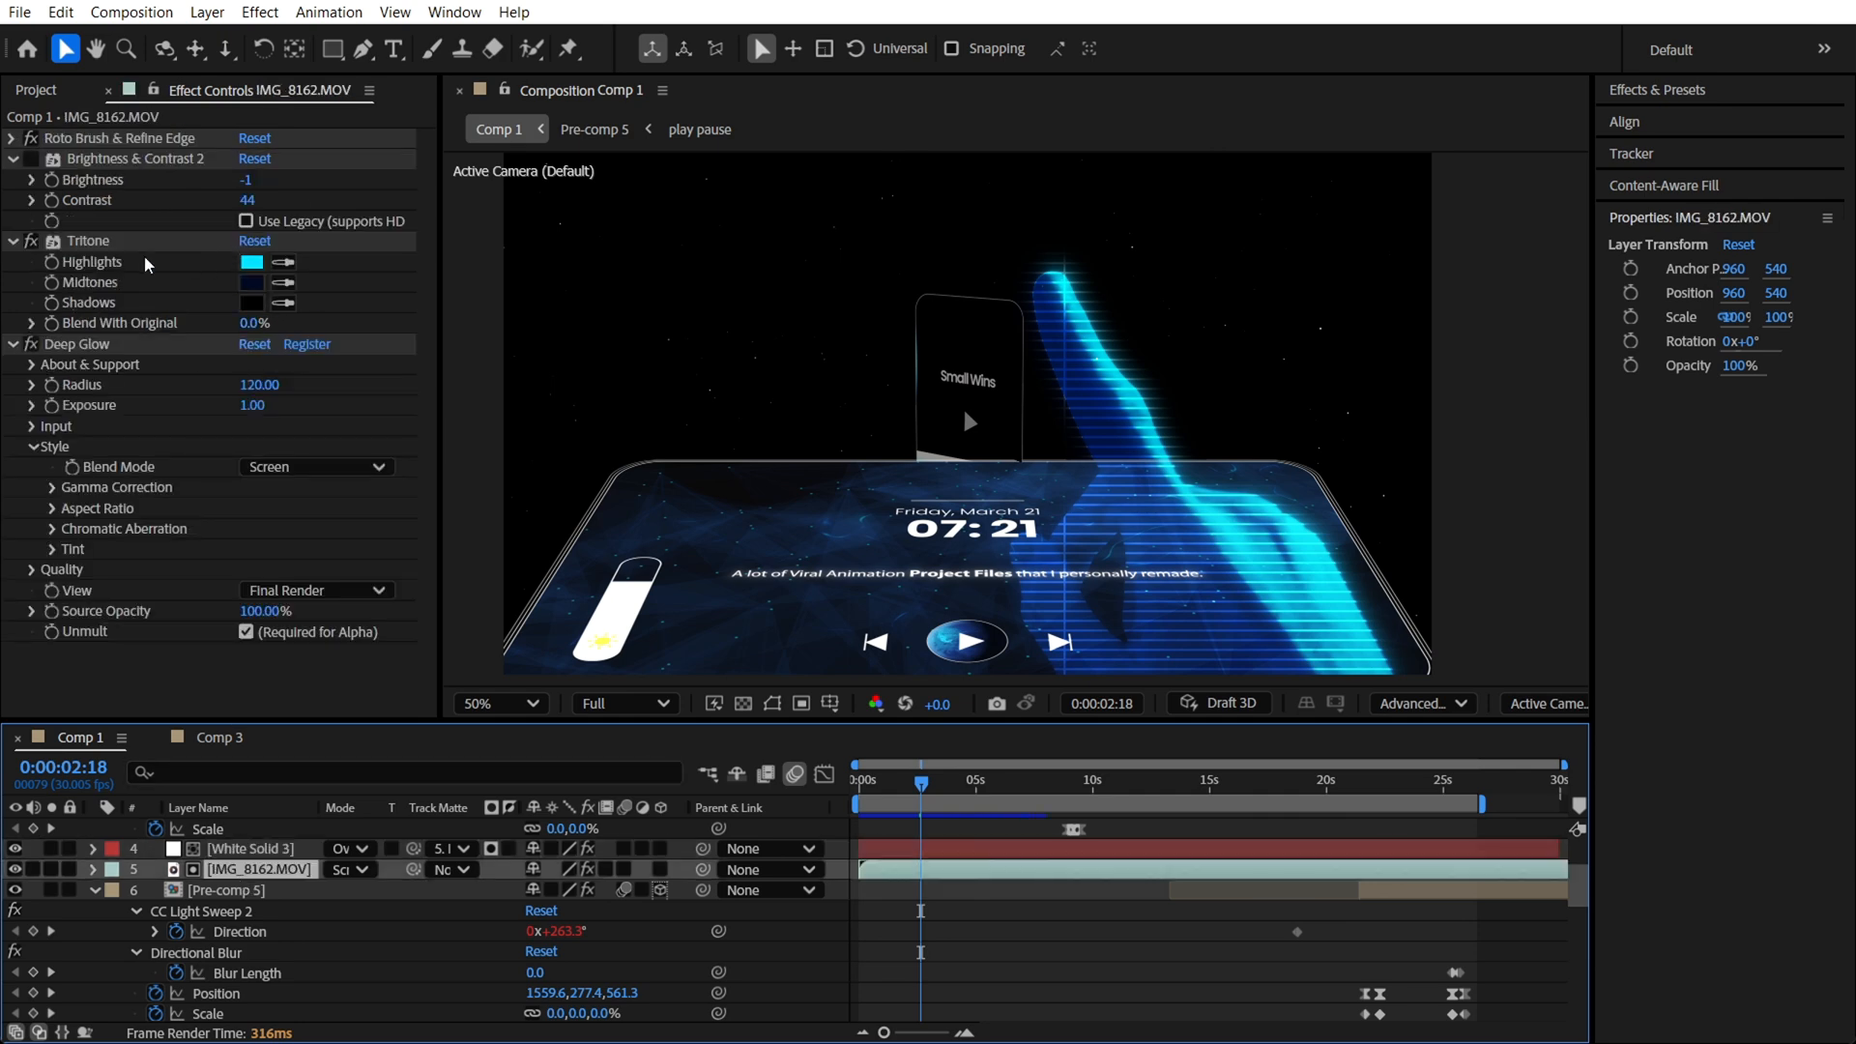
Check Comp 1's Tritone Highlights and Shadows colours without changing them, then return to Comp 3
left_click(258, 262)
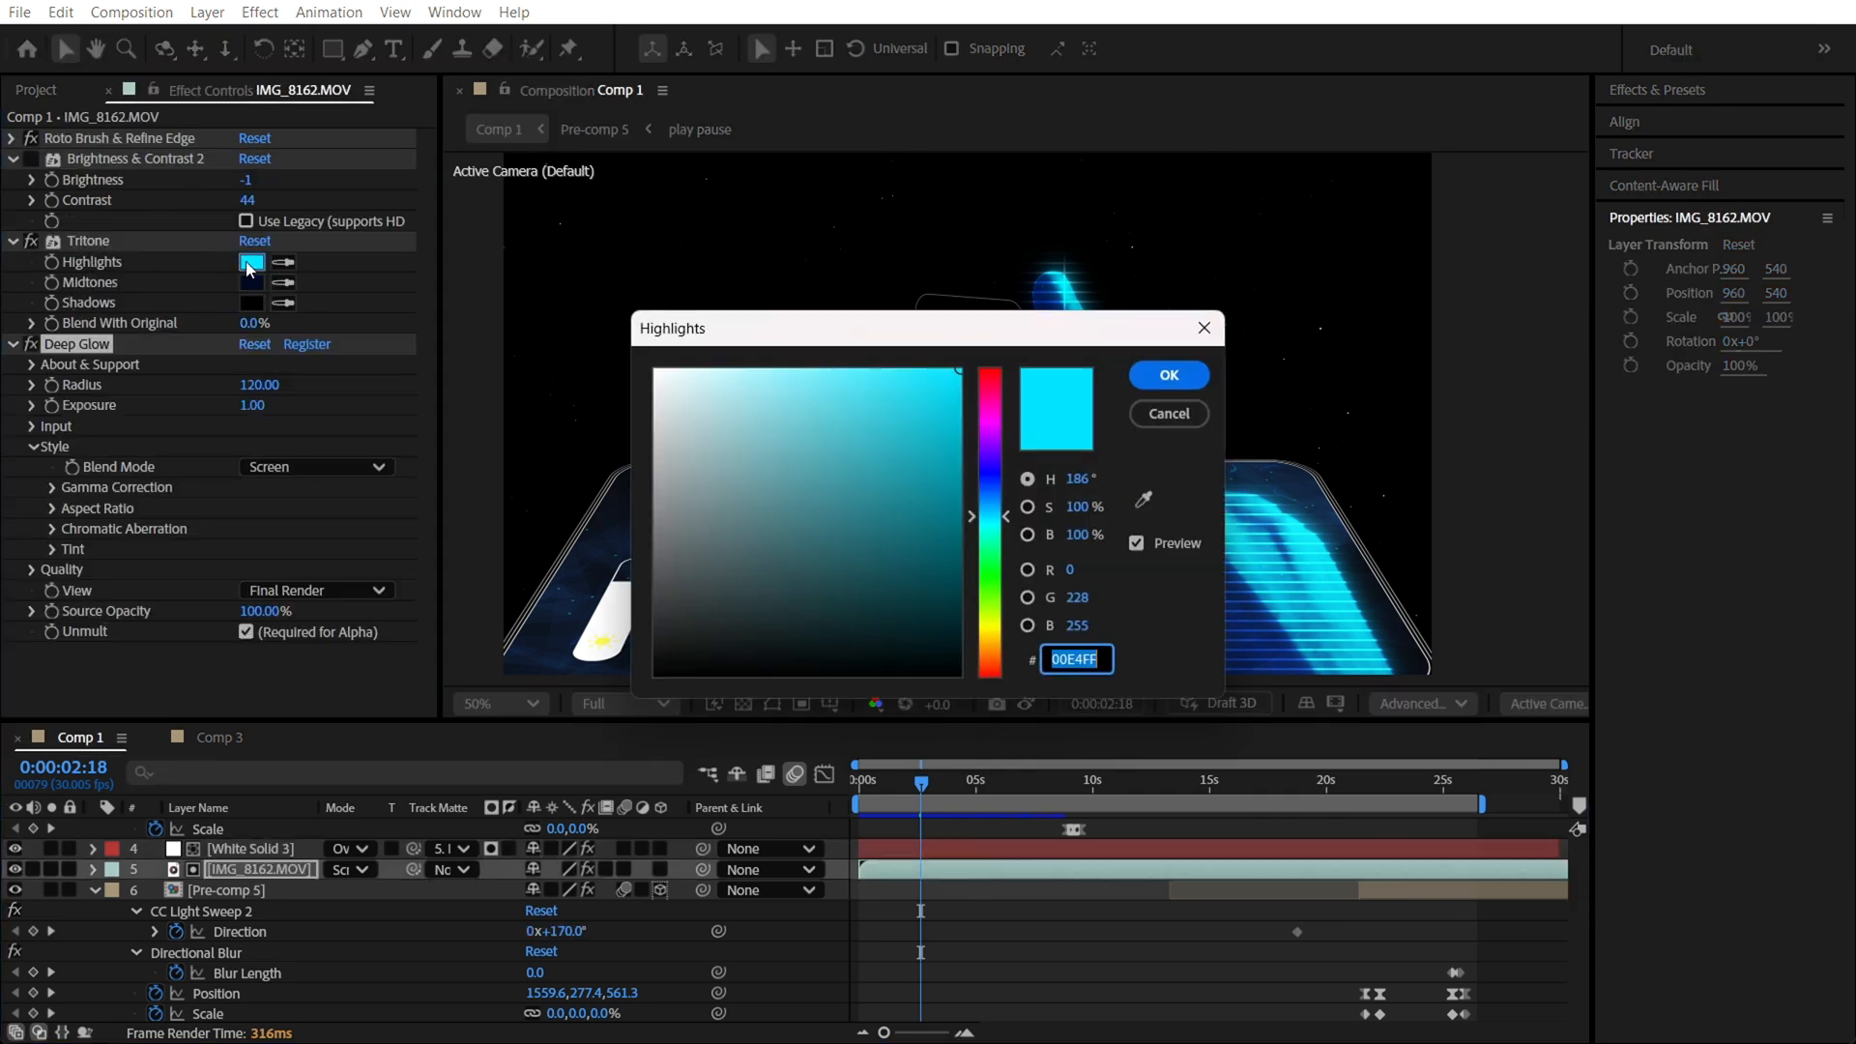
left_click(1166, 374)
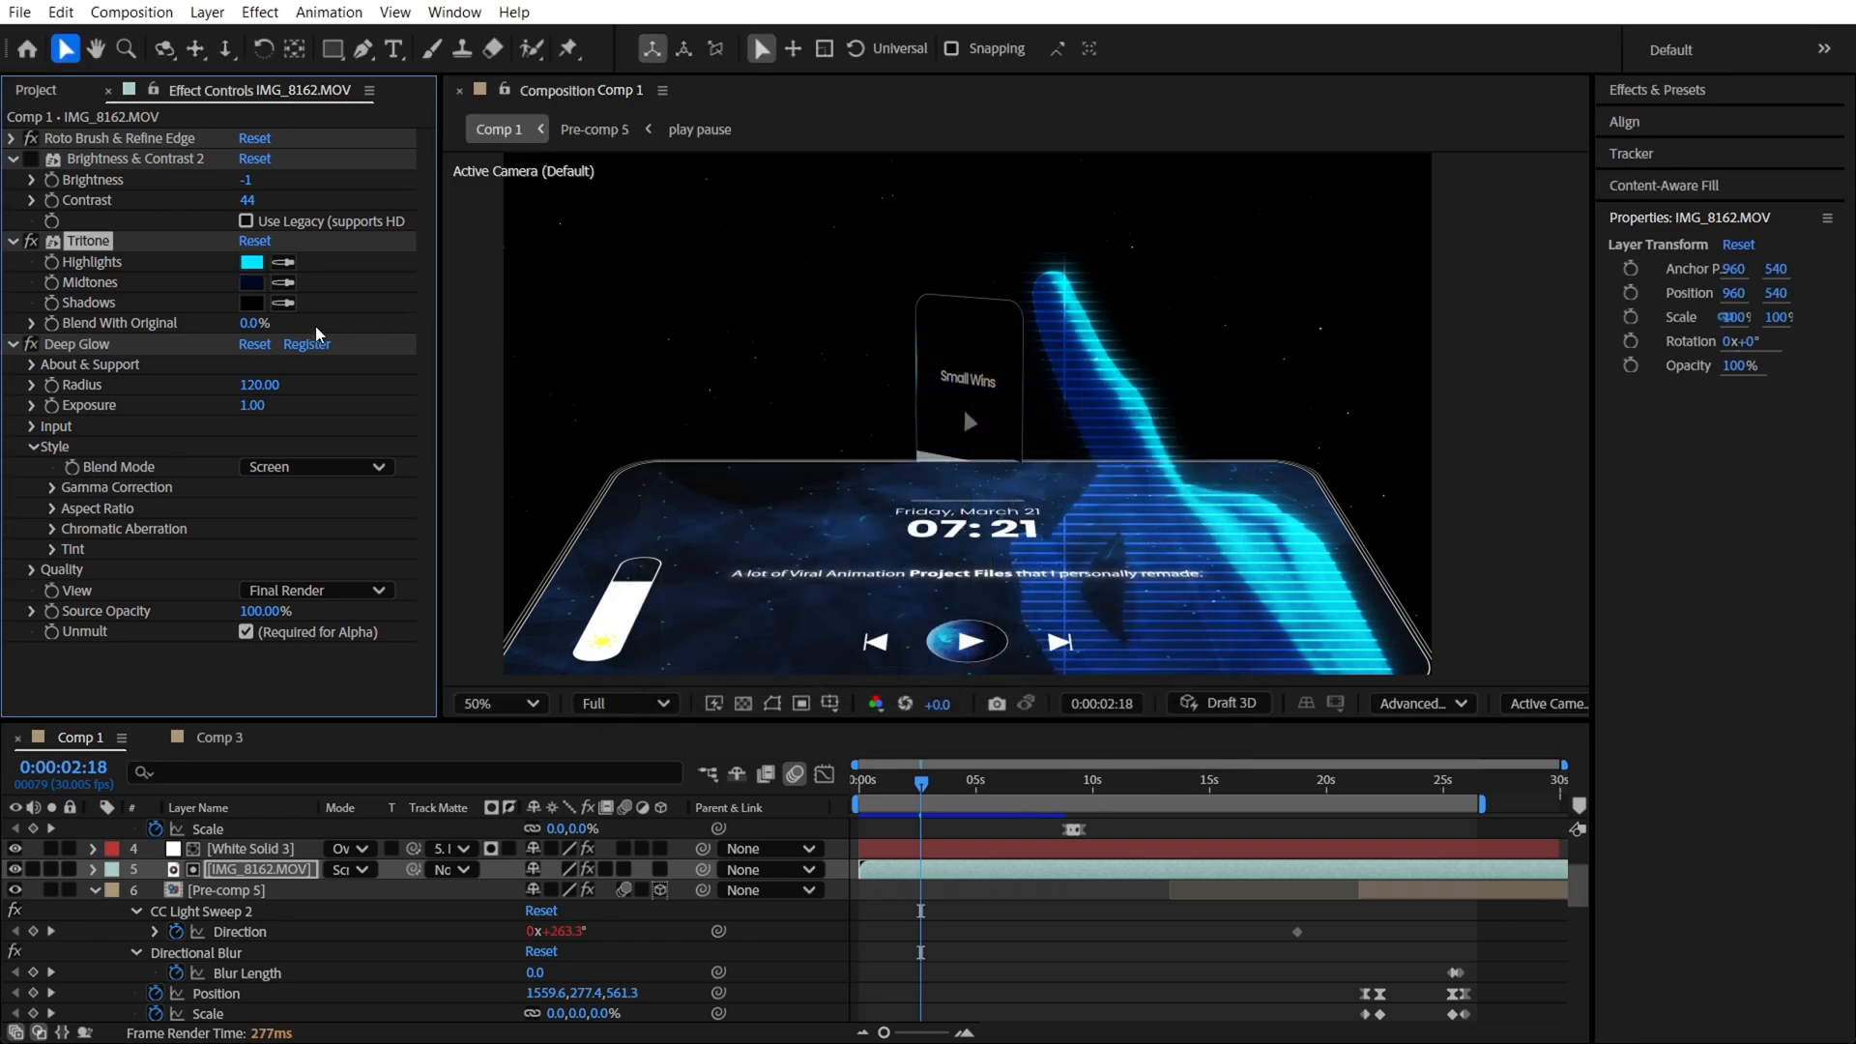
left_click(253, 303)
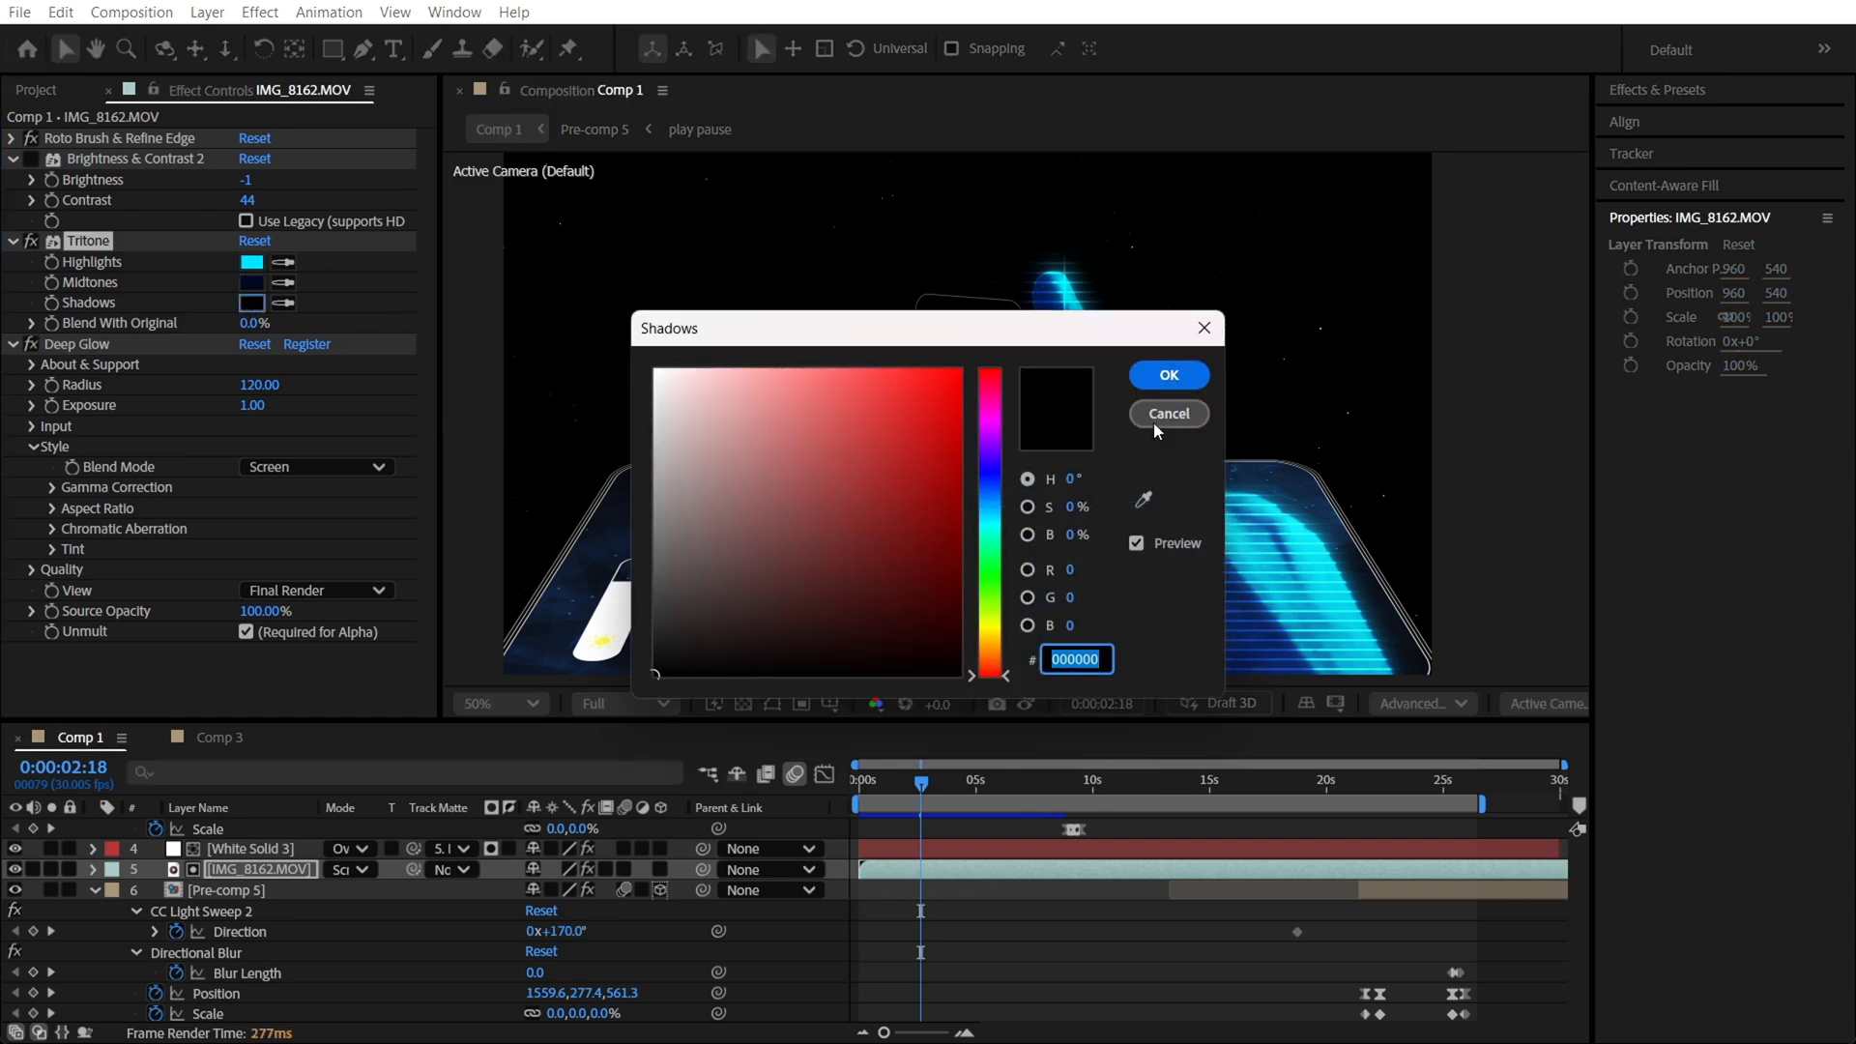
left_click(1166, 414)
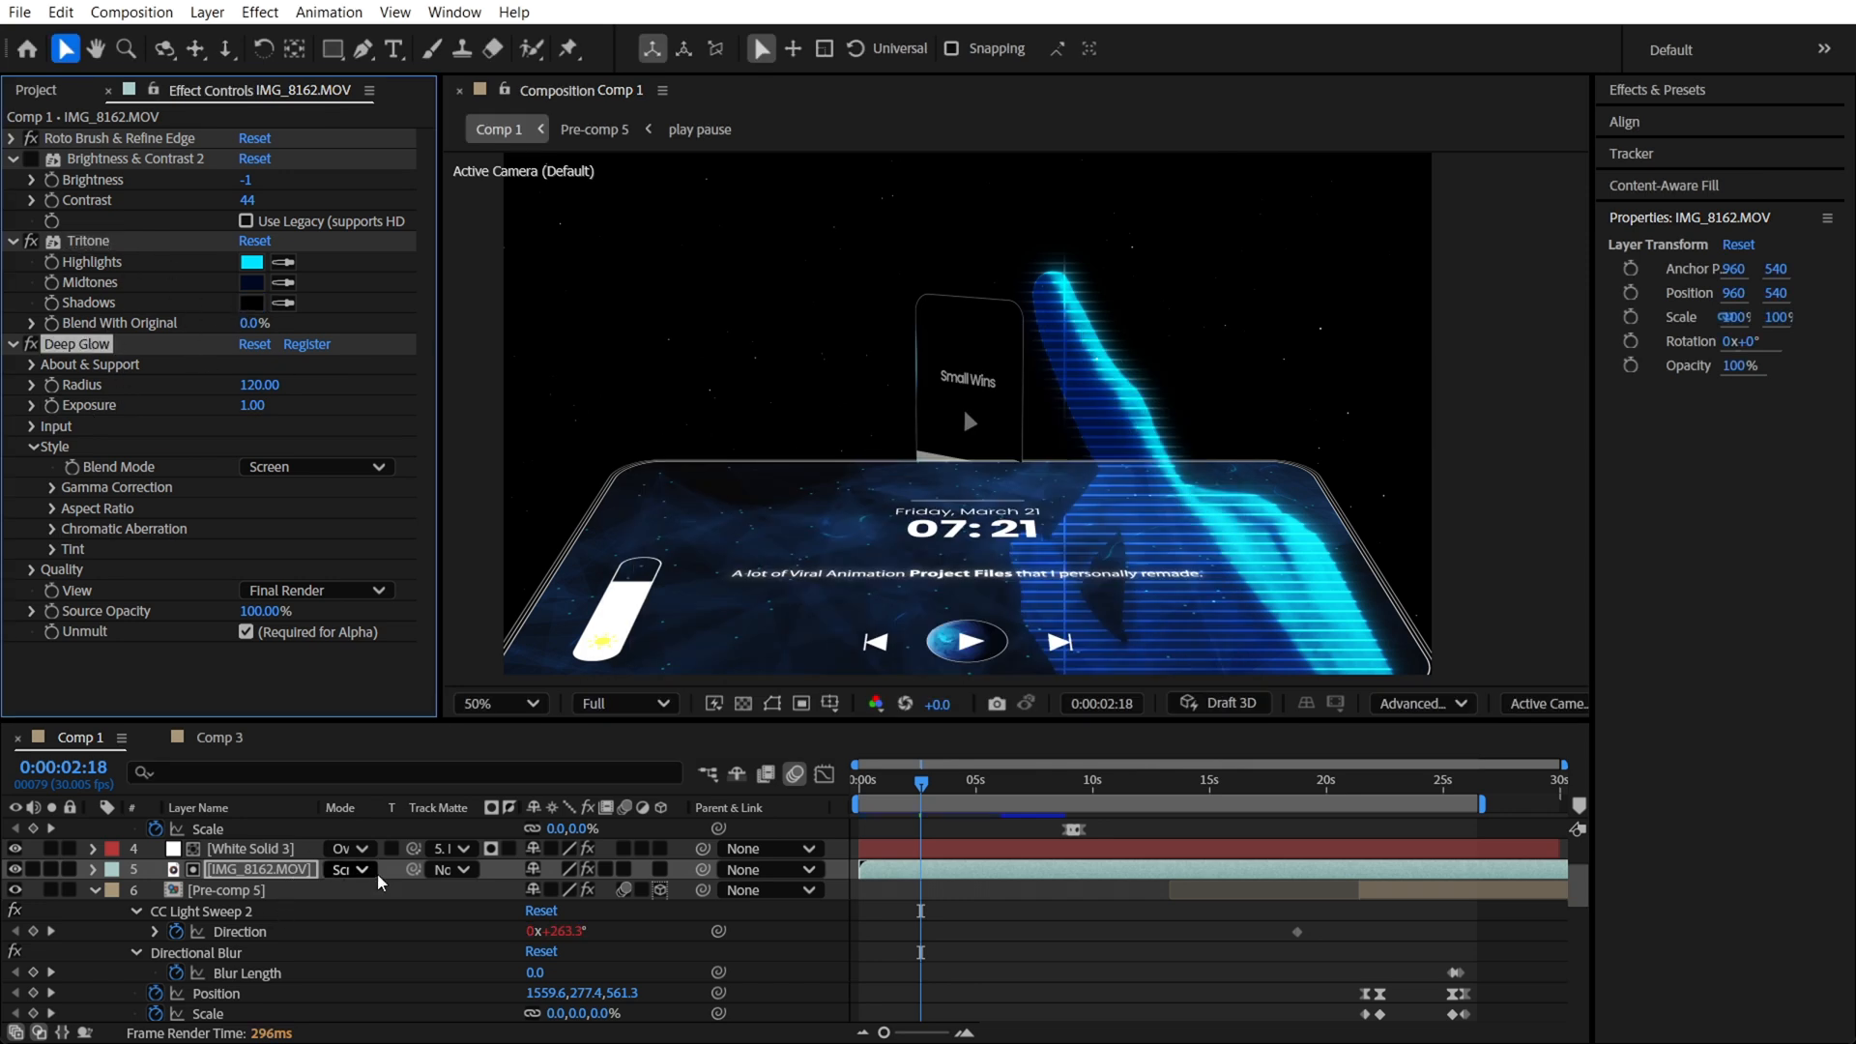
left_click(247, 849)
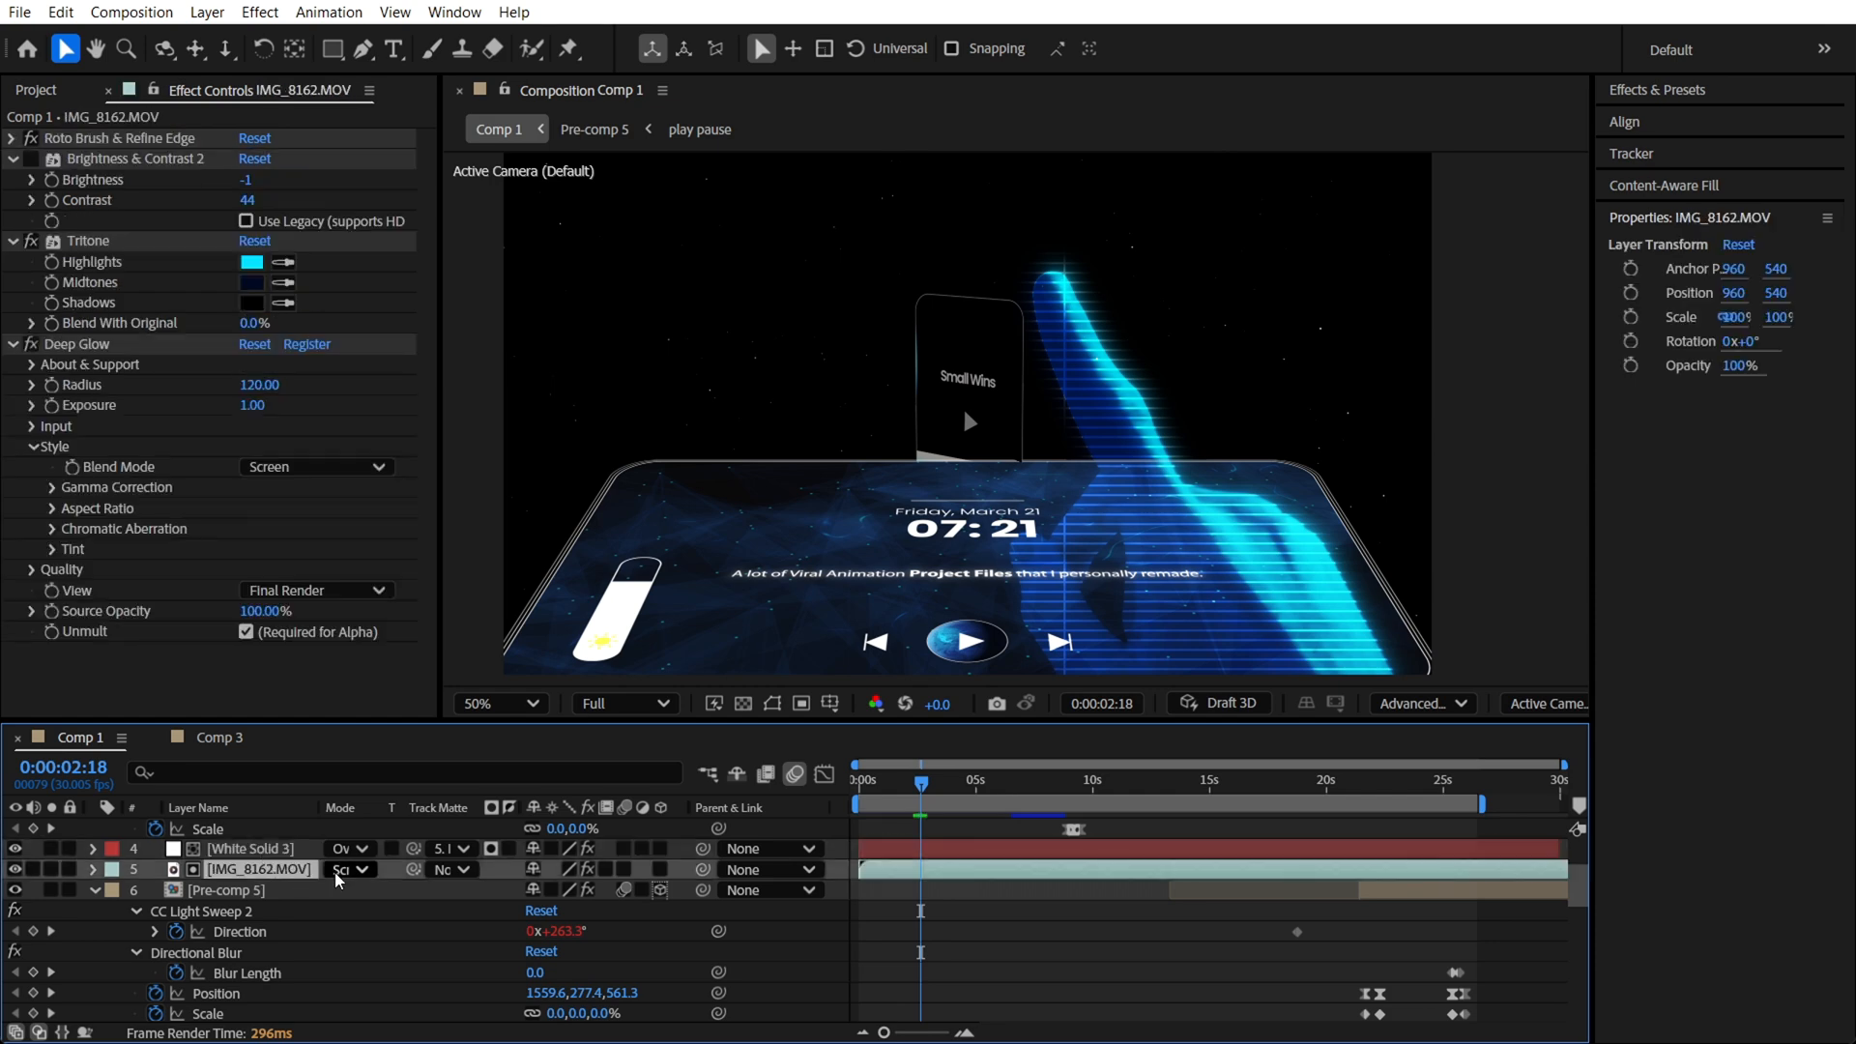
left_click(211, 737)
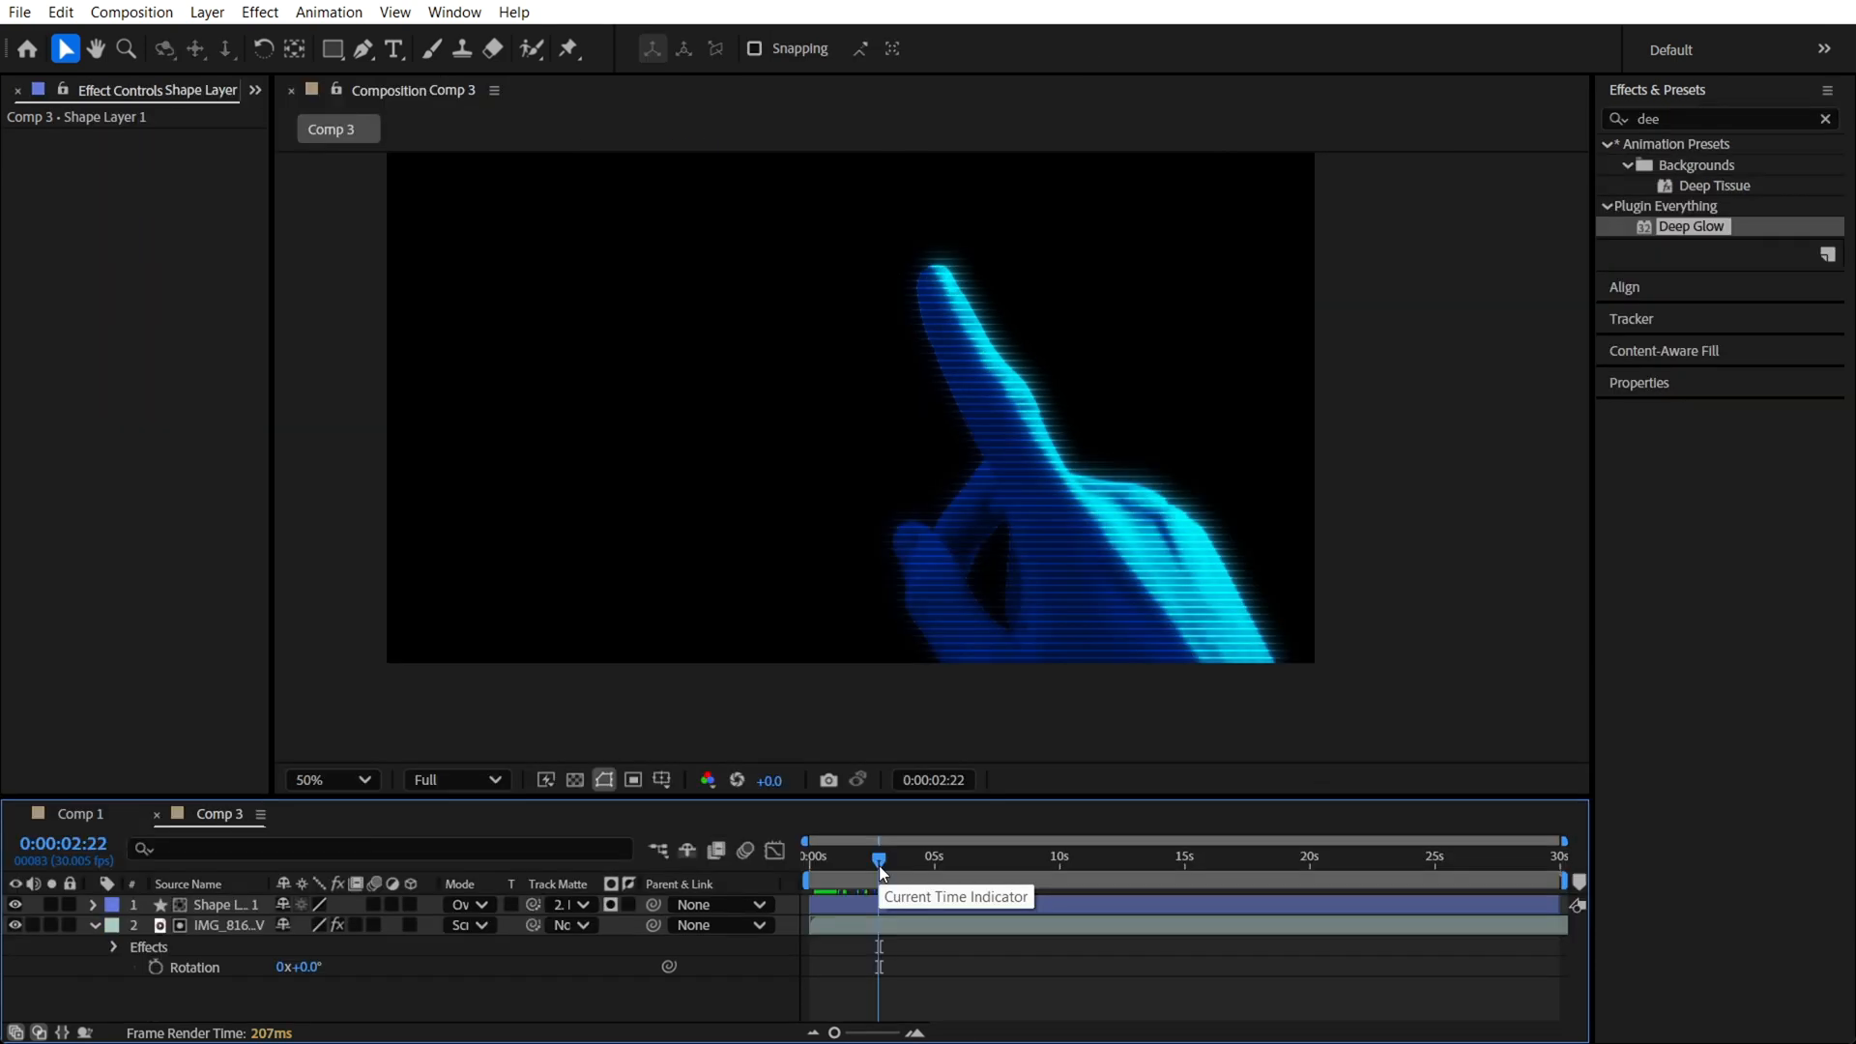
left_click_drag(882, 856, 922, 856)
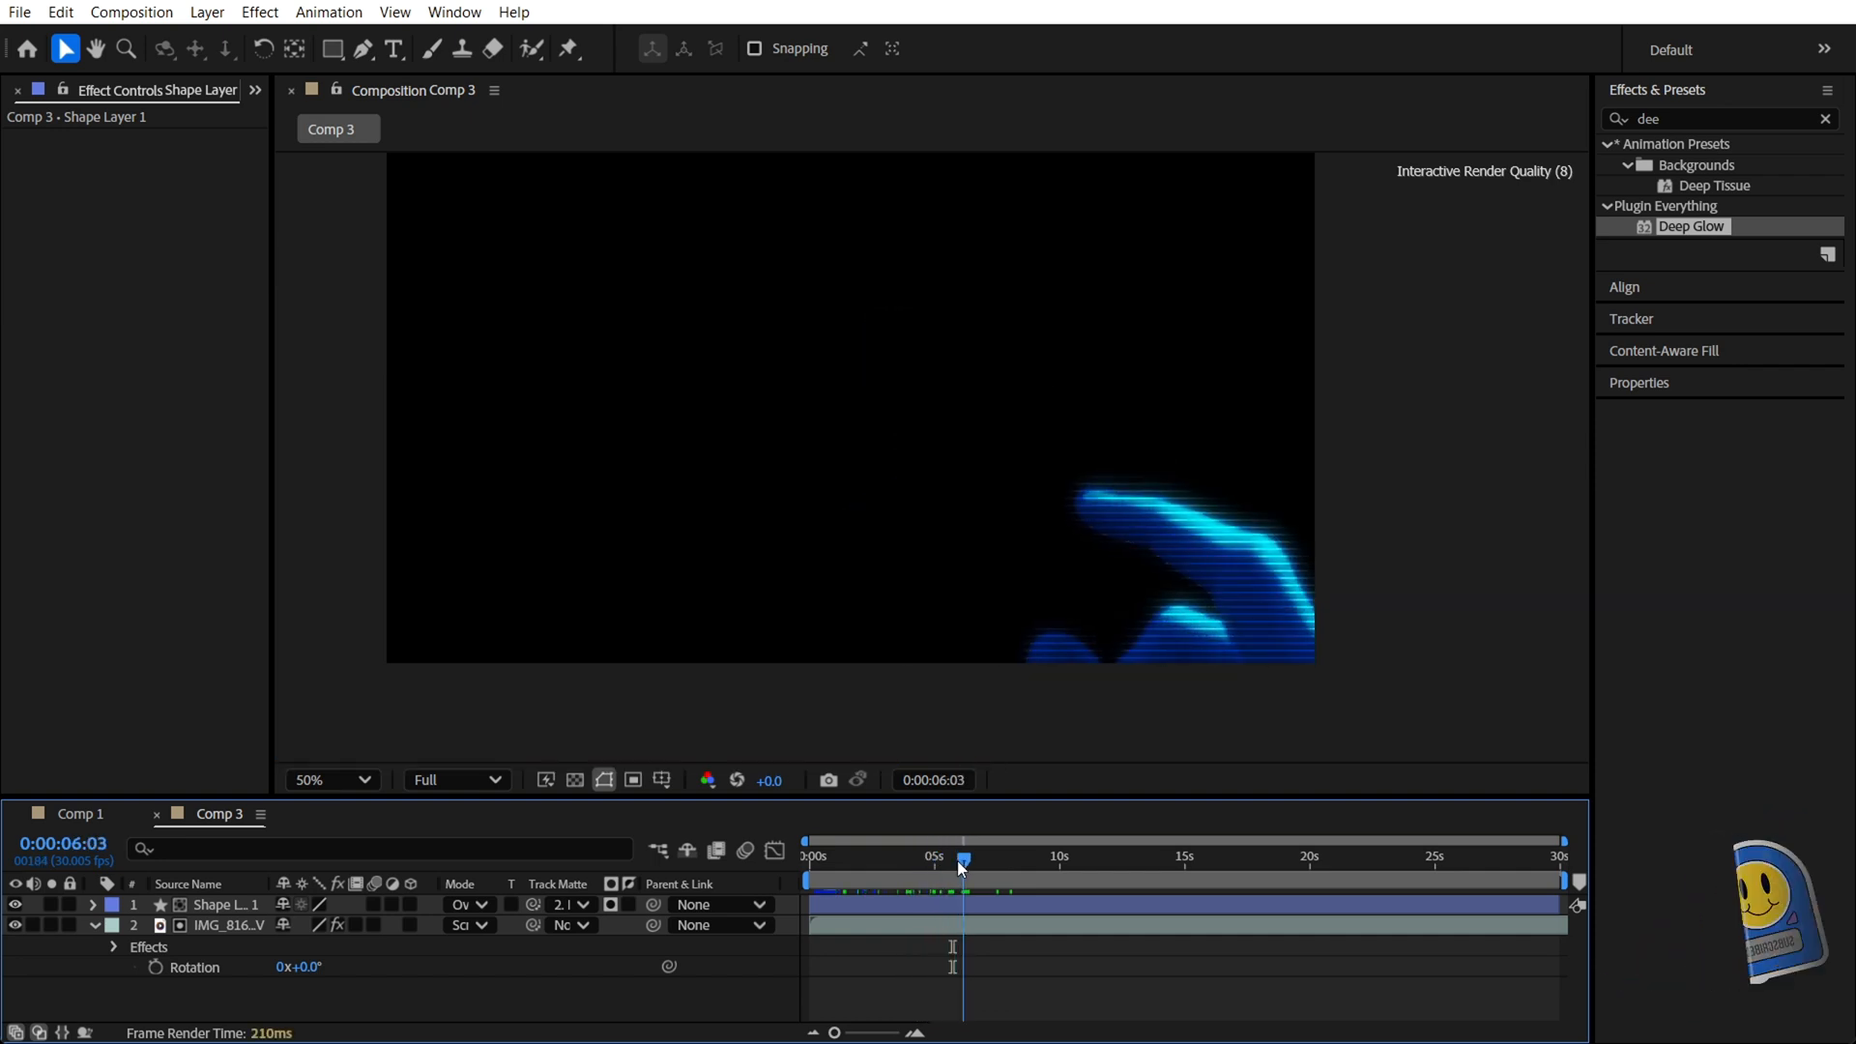
left_click(1039, 856)
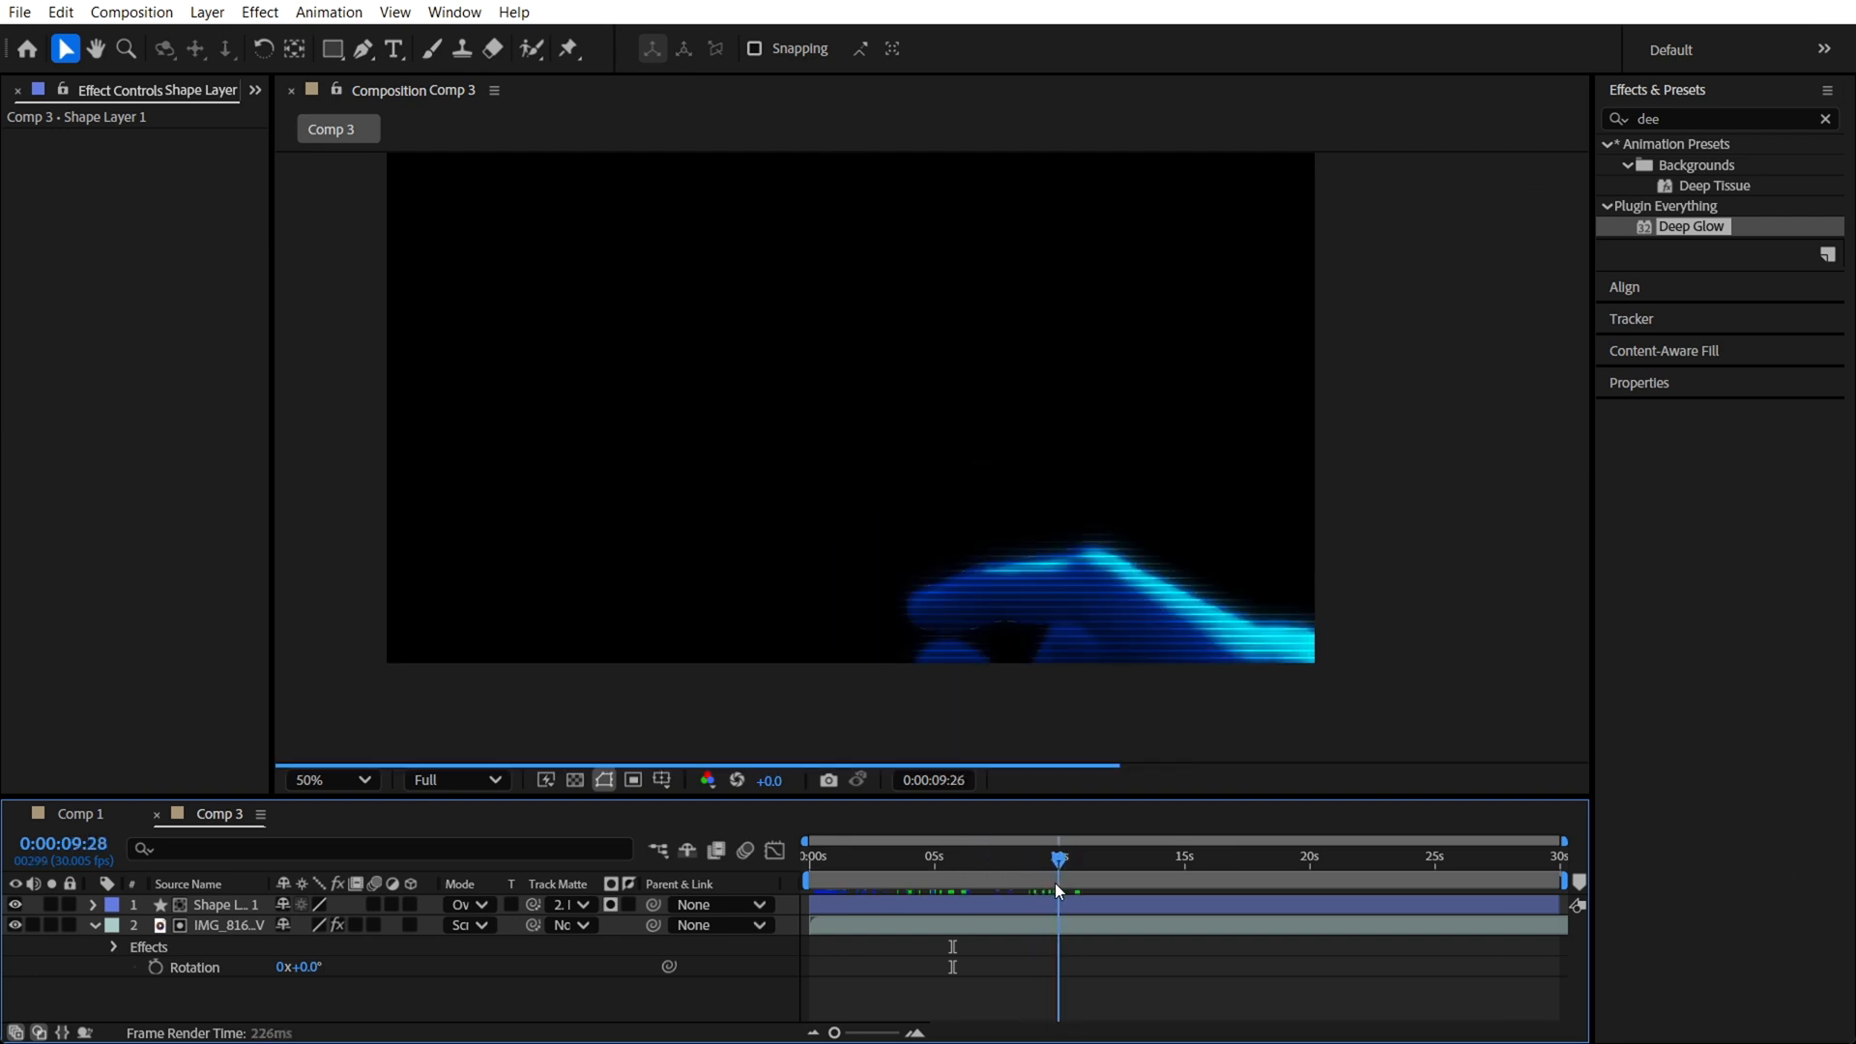
left_click(1035, 856)
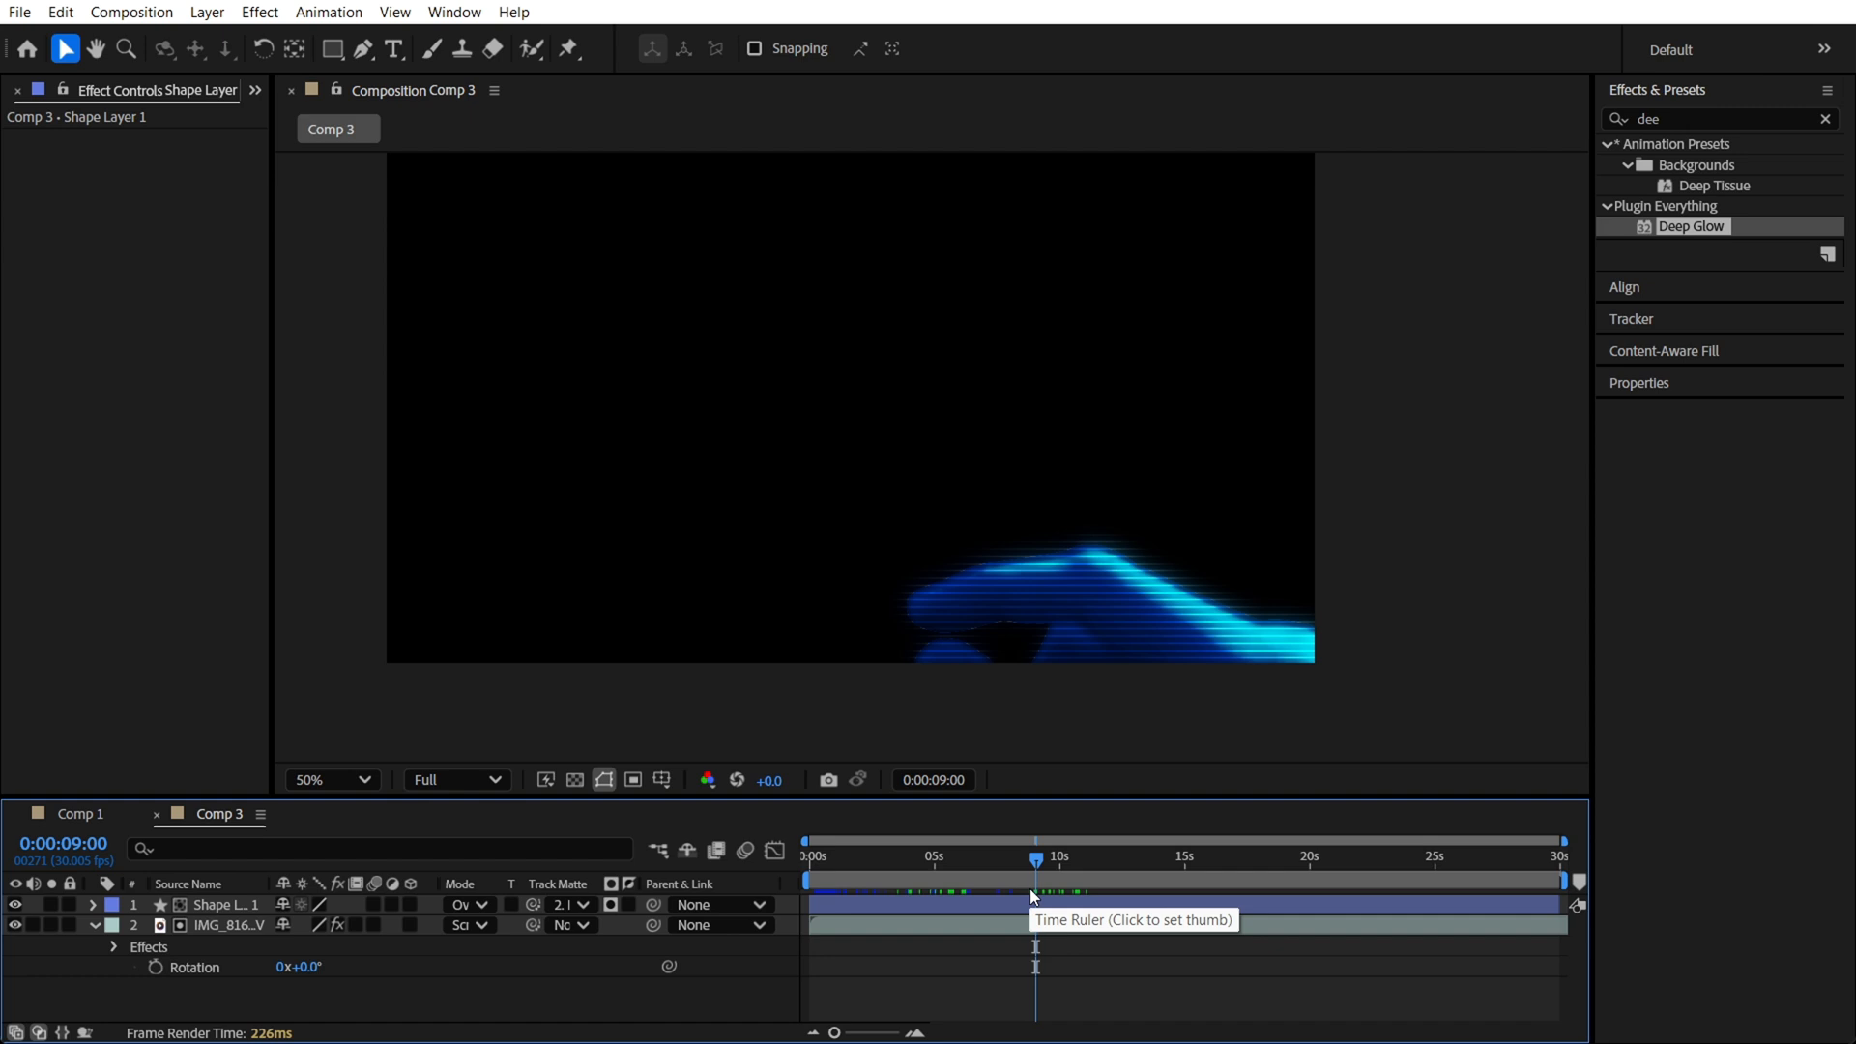
left_click(1066, 856)
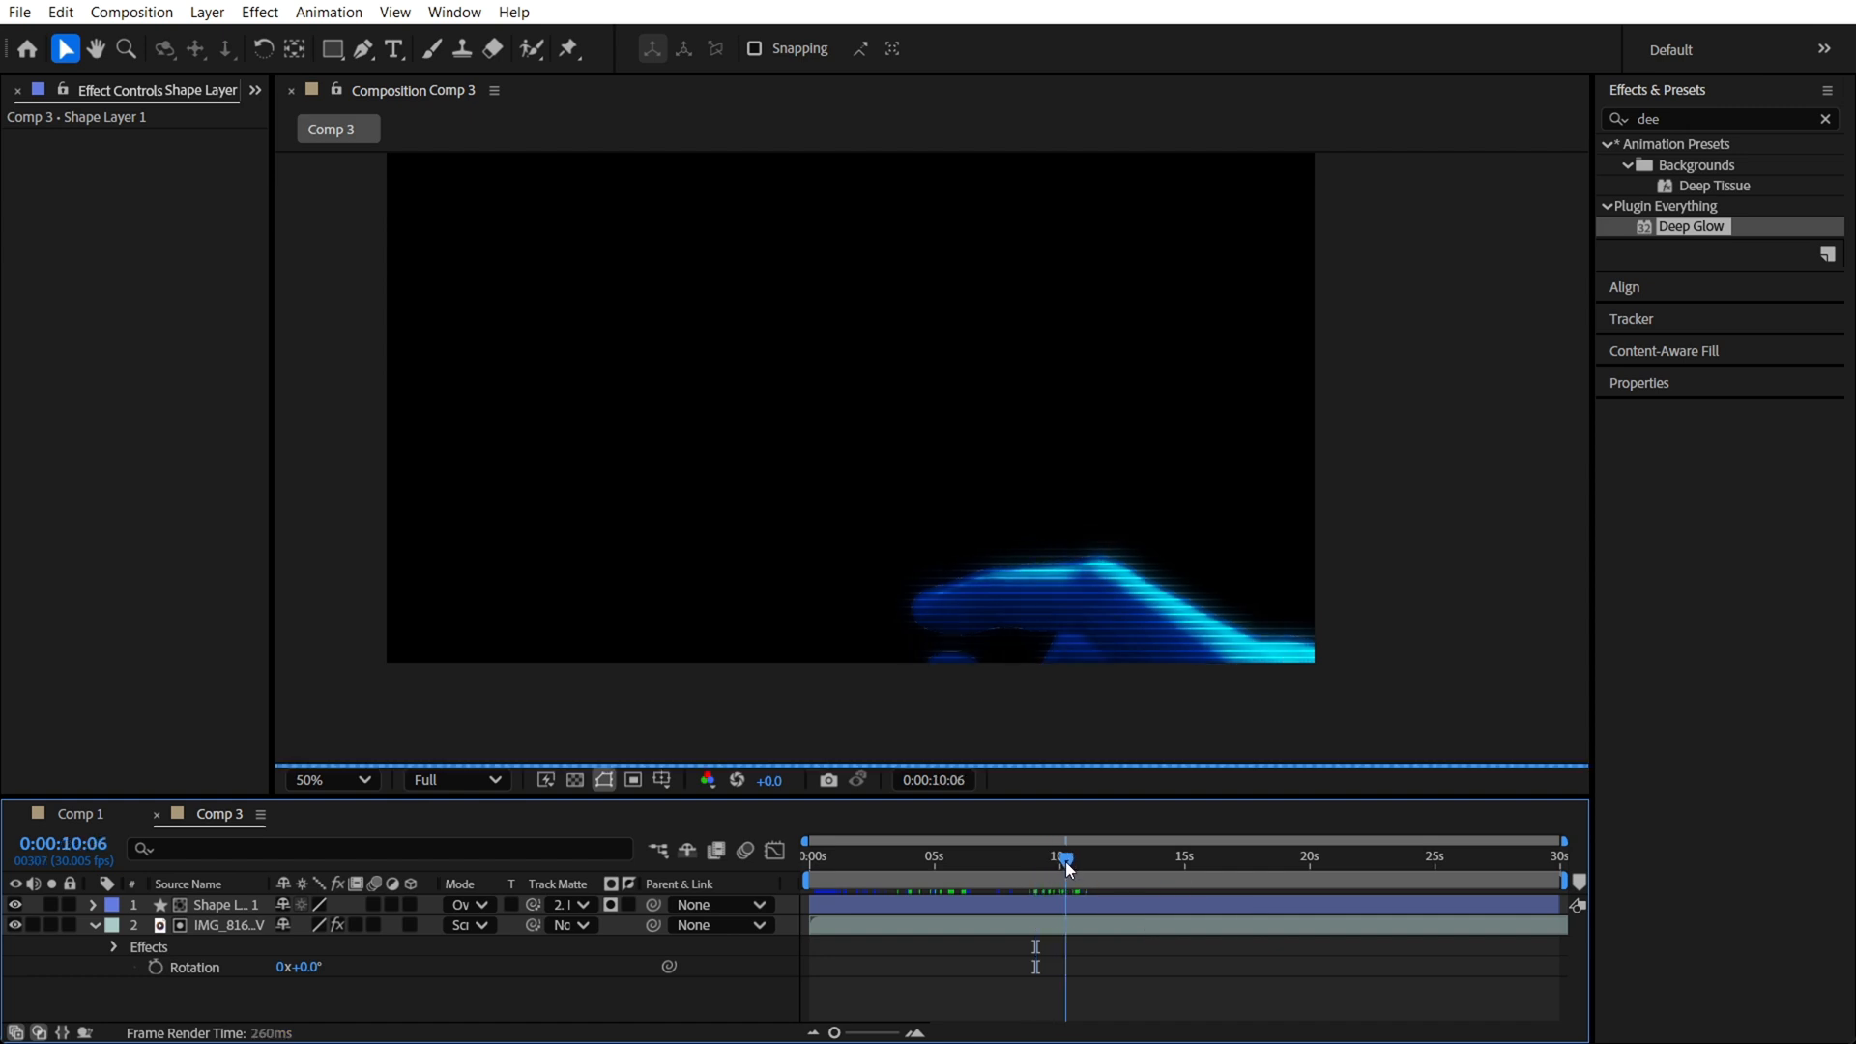